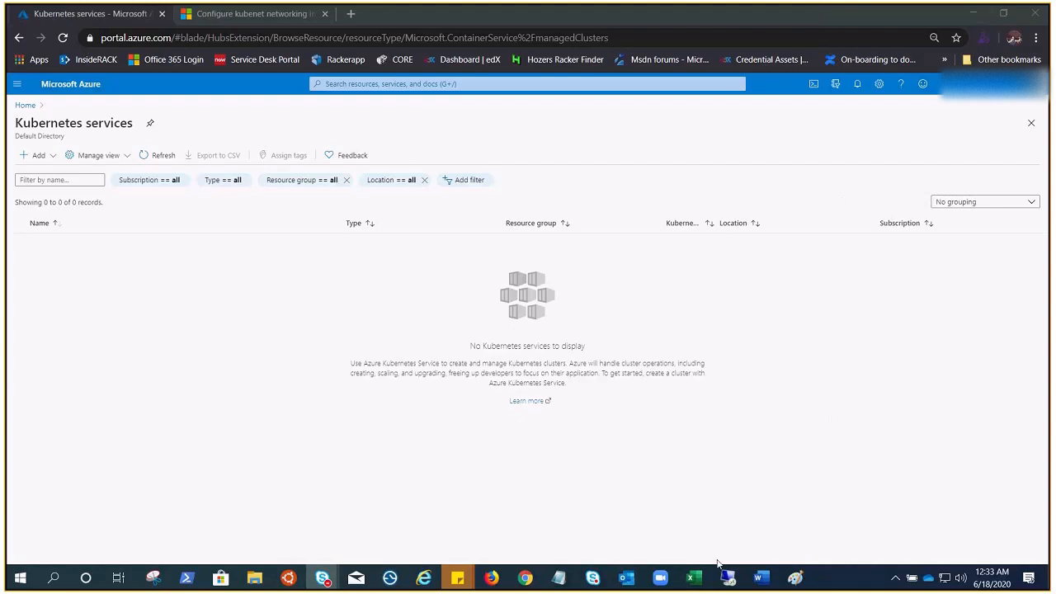
{"action": "mouse_move", "coordinate": [721, 504]}
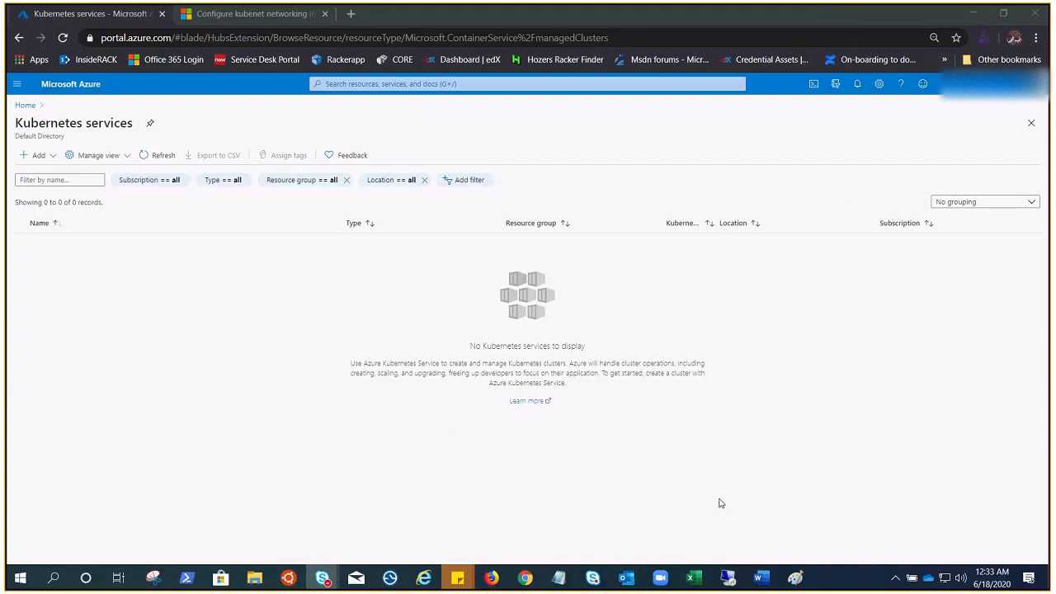
Step: Switch from the browser to the Excel workbook with the AKS network models diagram
{"action": "left_click", "coordinate": [693, 578]}
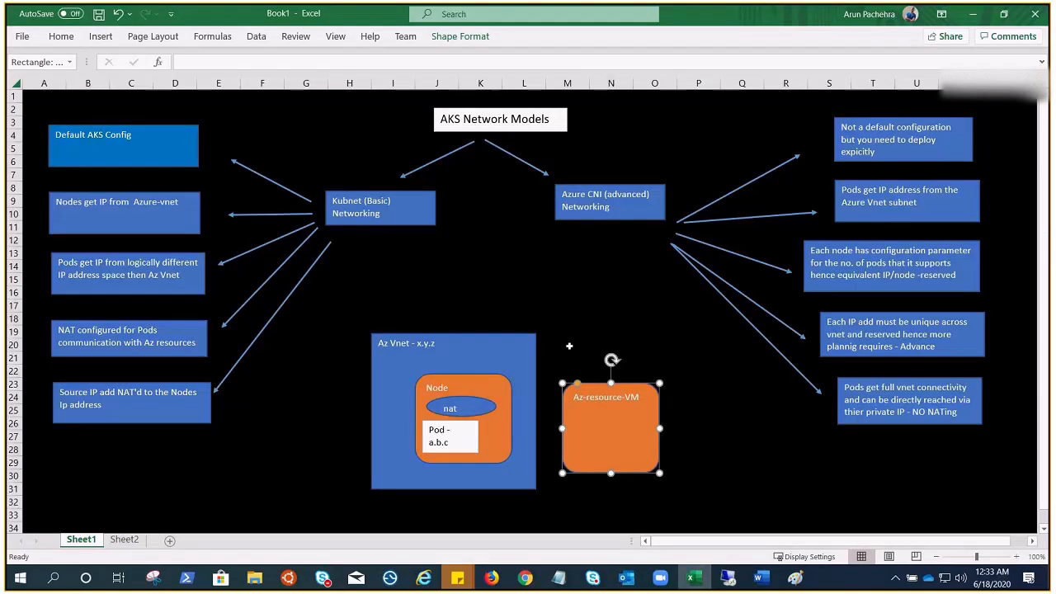
{"action": "mouse_move", "coordinate": [477, 294]}
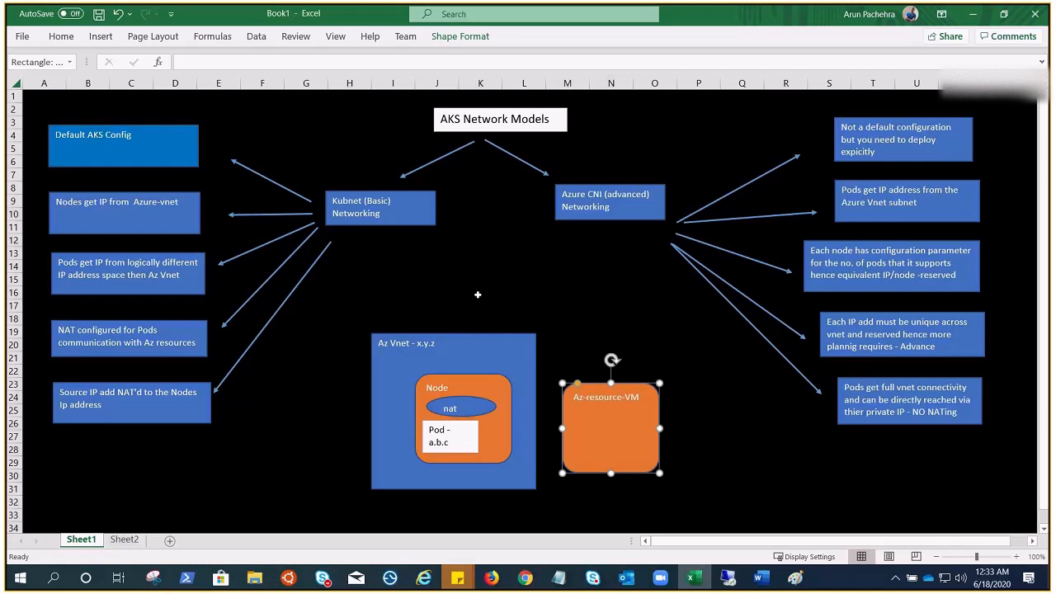
{"action": "mouse_move", "coordinate": [328, 167]}
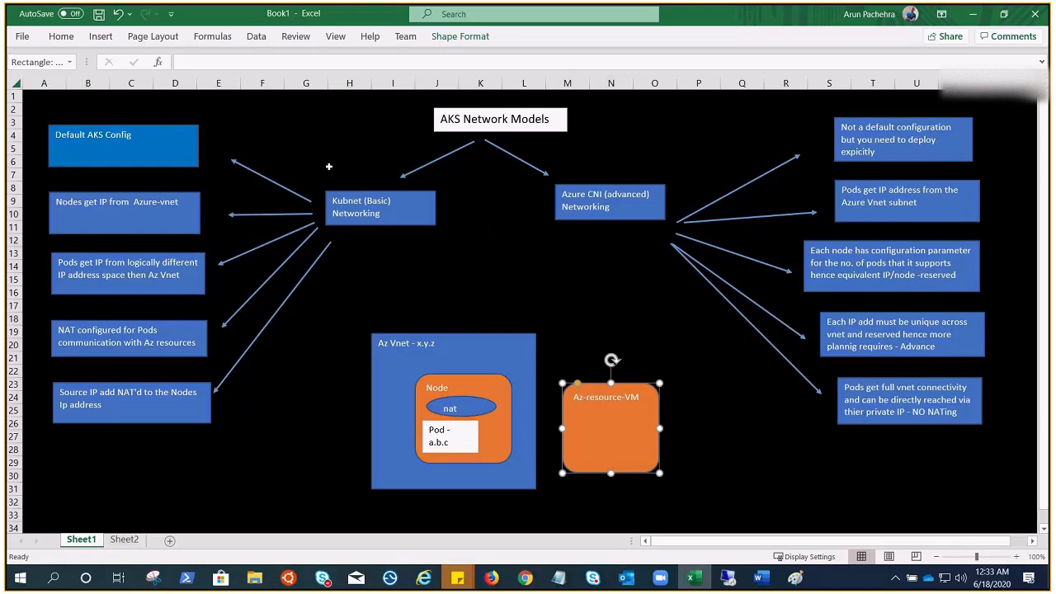
{"action": "mouse_move", "coordinate": [439, 264]}
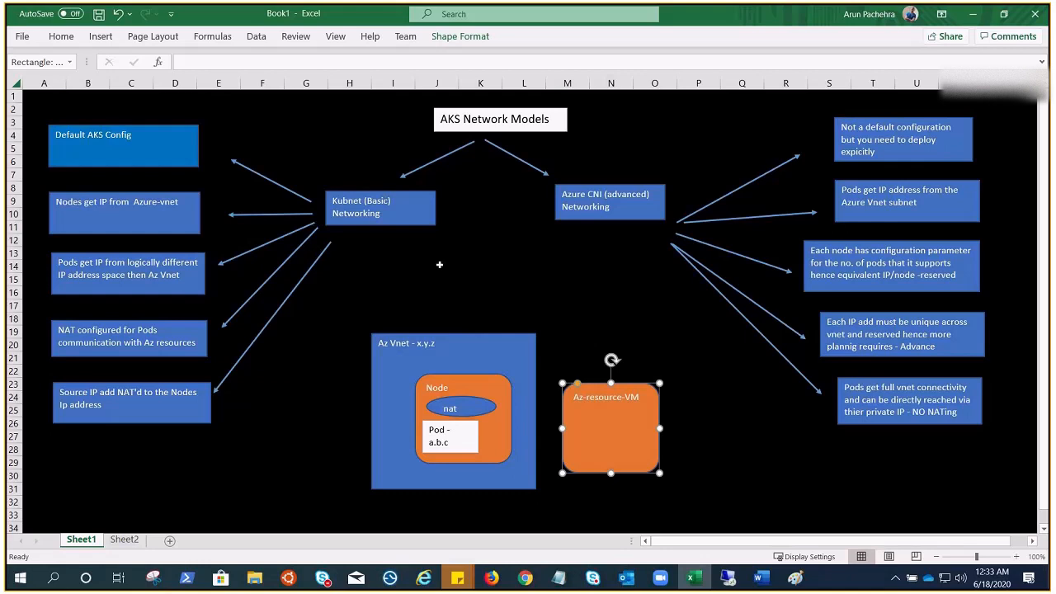
{"action": "mouse_move", "coordinate": [614, 277]}
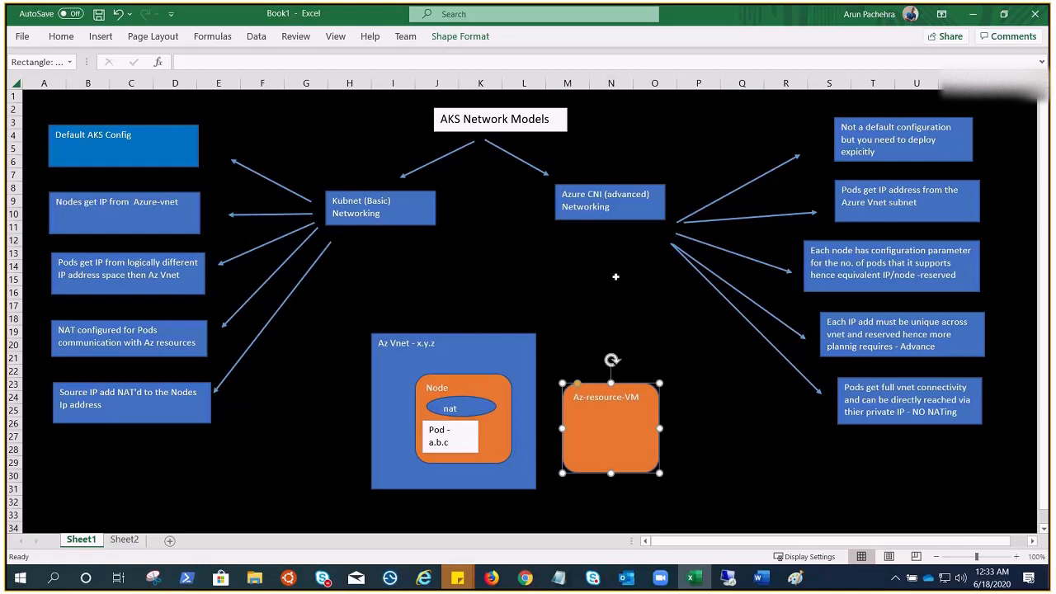
{"action": "mouse_move", "coordinate": [640, 297]}
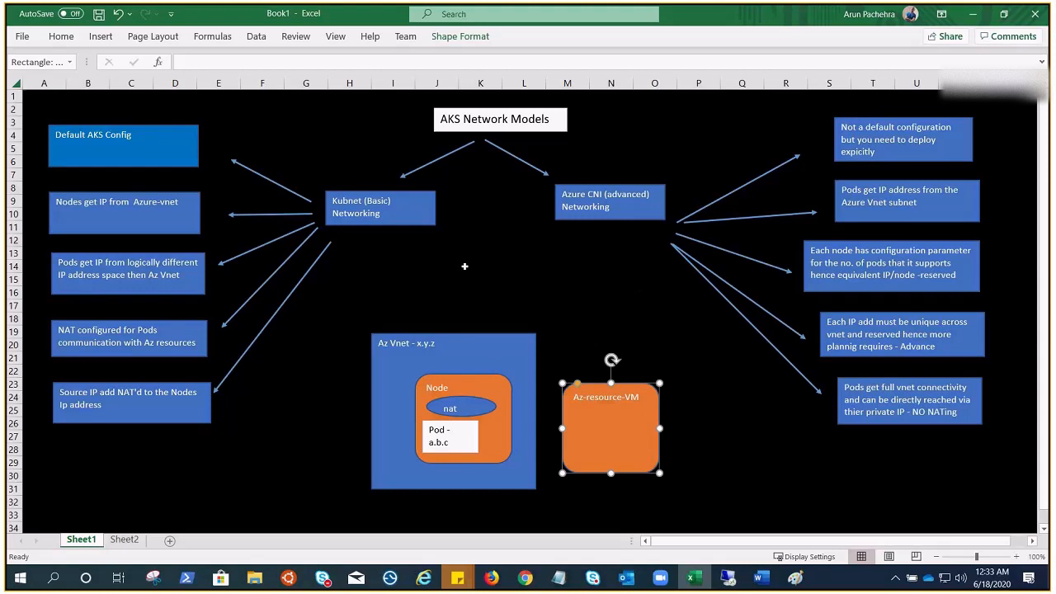
{"action": "mouse_move", "coordinate": [366, 227]}
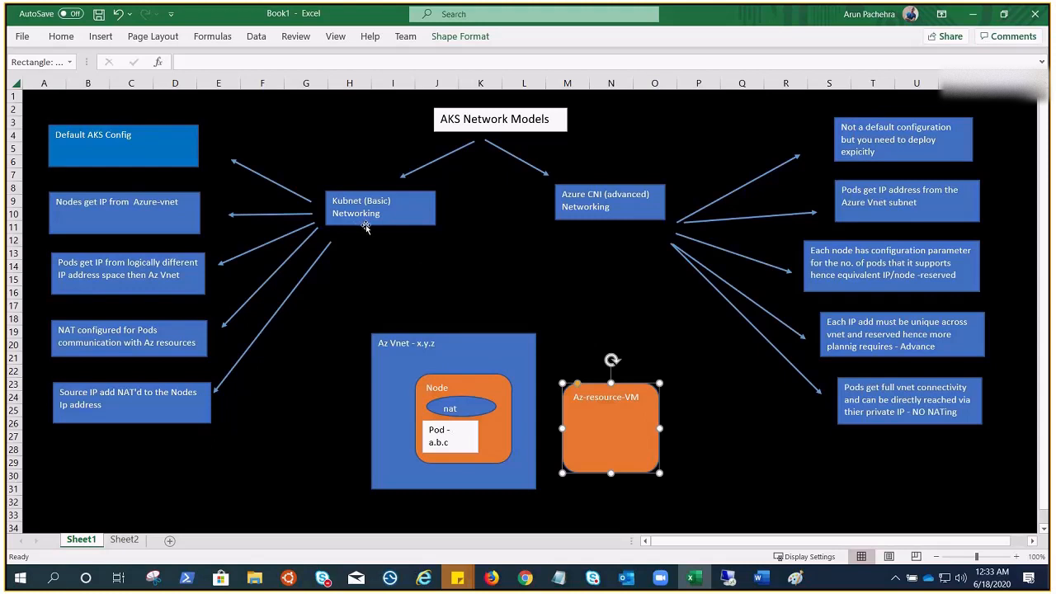
{"action": "mouse_move", "coordinate": [631, 254]}
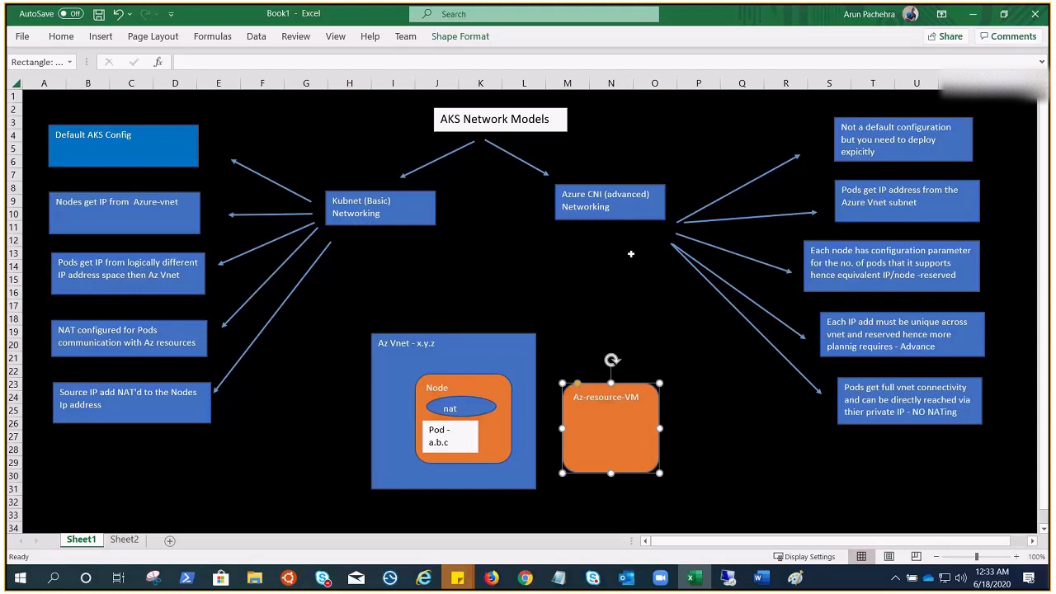
{"action": "mouse_move", "coordinate": [630, 254]}
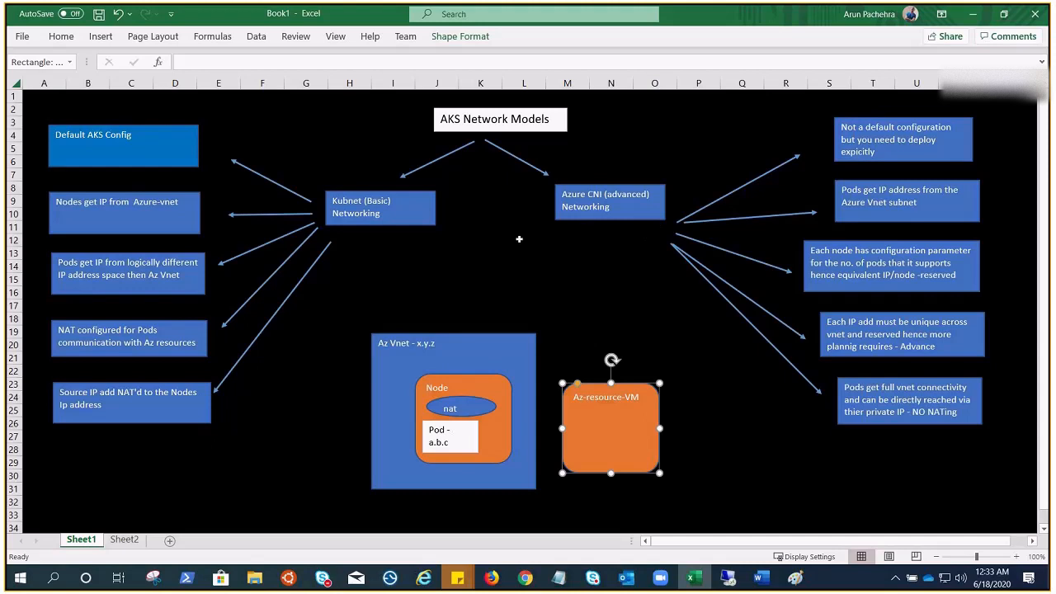
{"action": "mouse_move", "coordinate": [392, 257]}
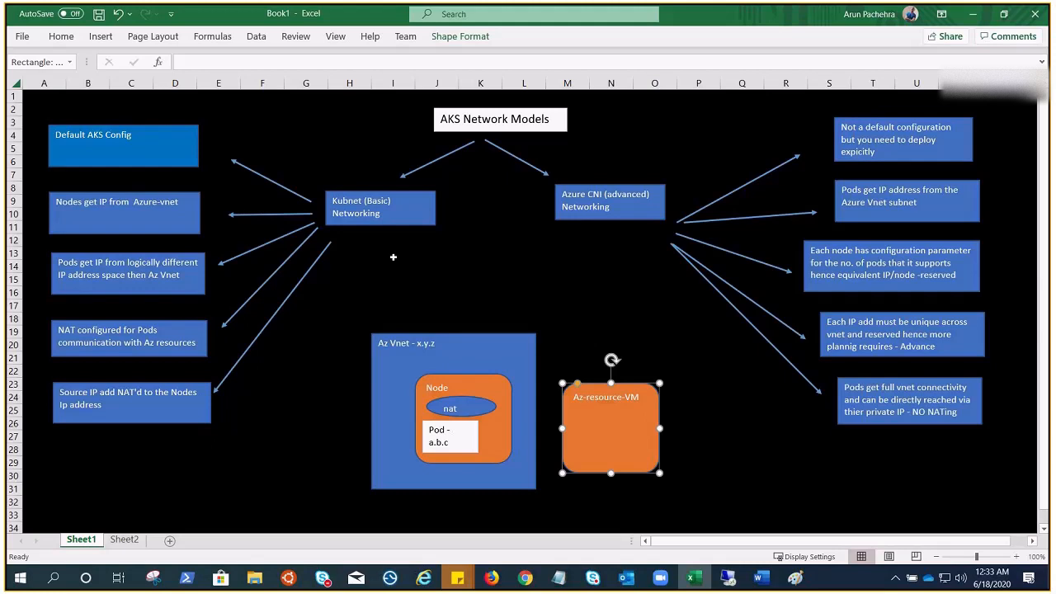
{"action": "mouse_move", "coordinate": [894, 122]}
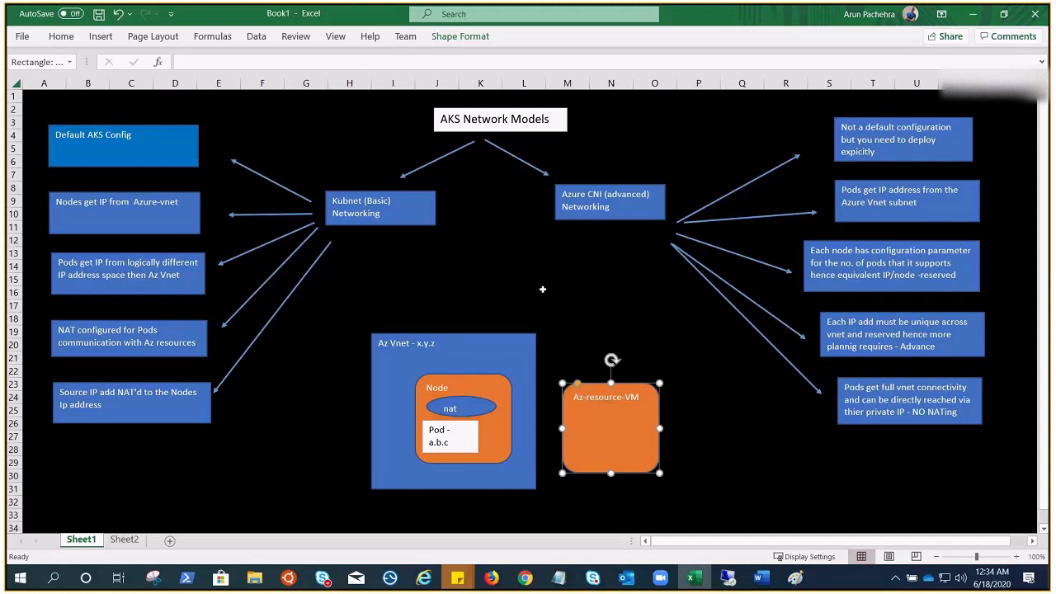
{"action": "mouse_move", "coordinate": [944, 73]}
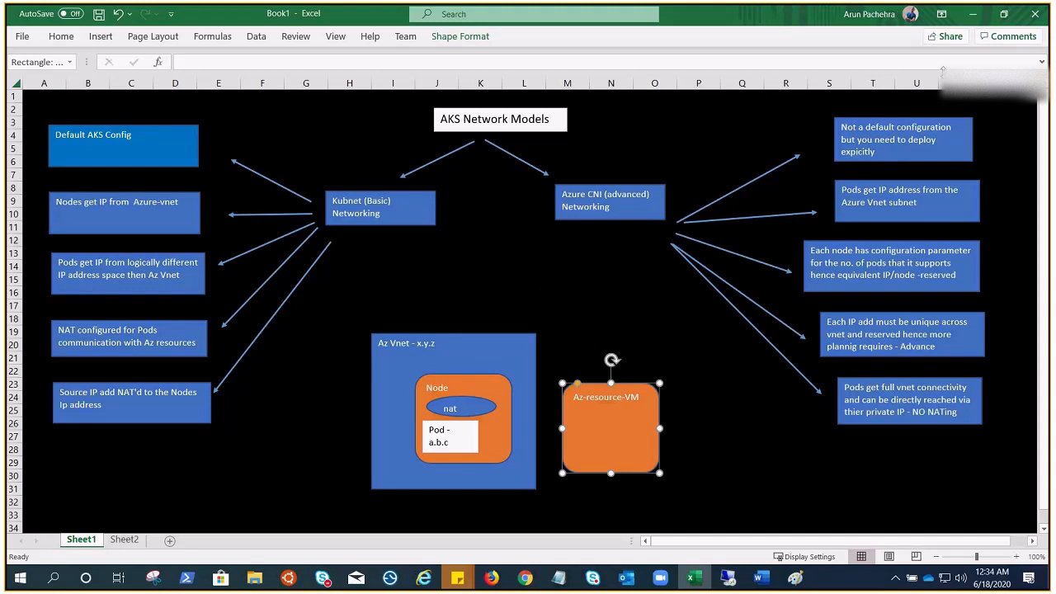
{"action": "mouse_move", "coordinate": [972, 13]}
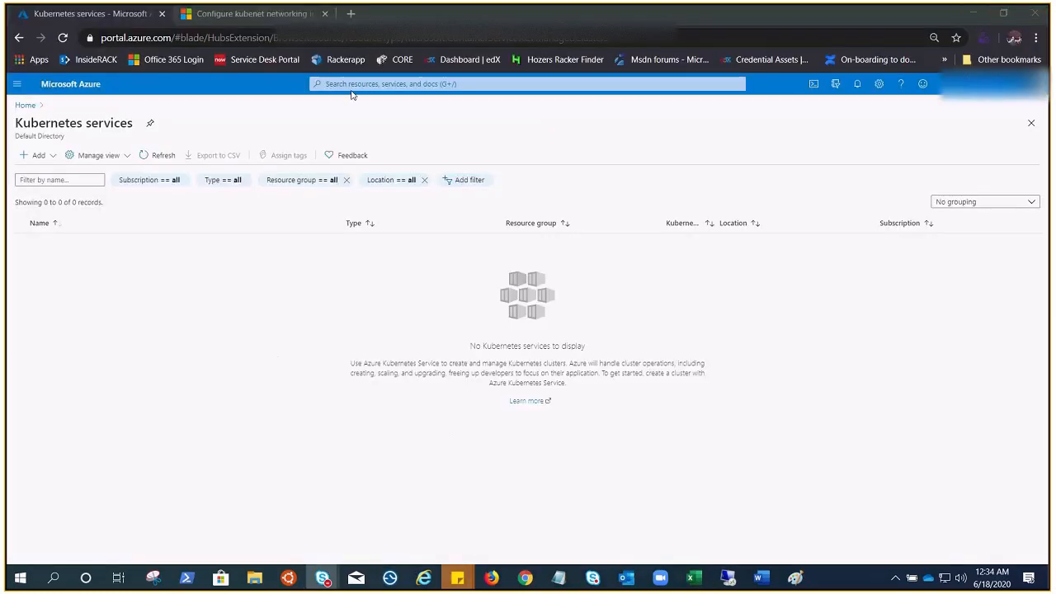
Step: Start a new cluster from Kubernetes services to reach the Create Kubernetes cluster Basics form
{"action": "left_click", "coordinate": [528, 83]}
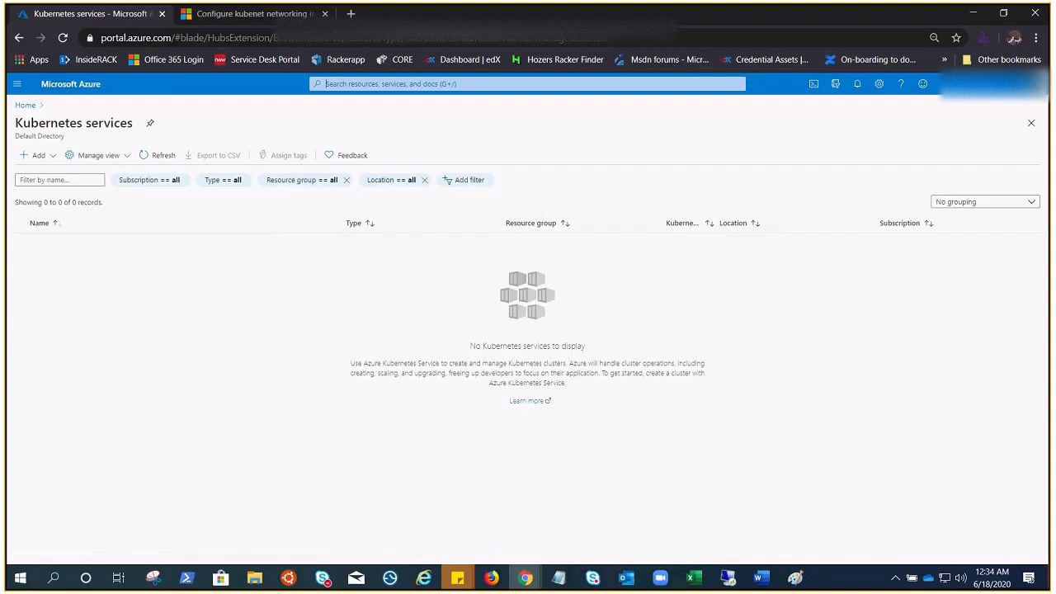
{"action": "left_click", "coordinate": [526, 83]}
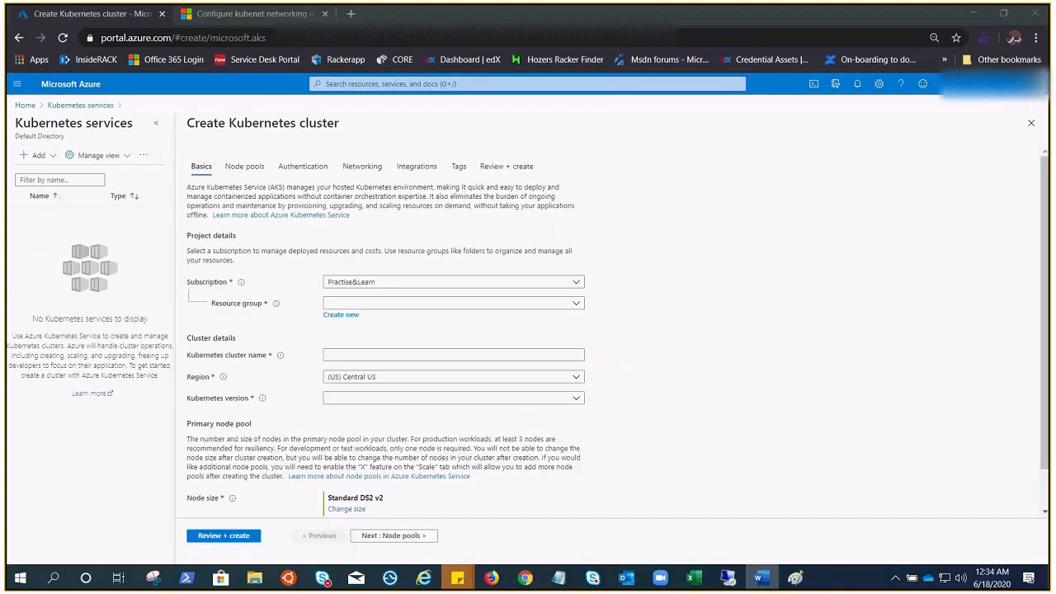
Step: Create a new resource group named myaks-rg for the cluster
{"action": "left_click", "coordinate": [452, 397]}
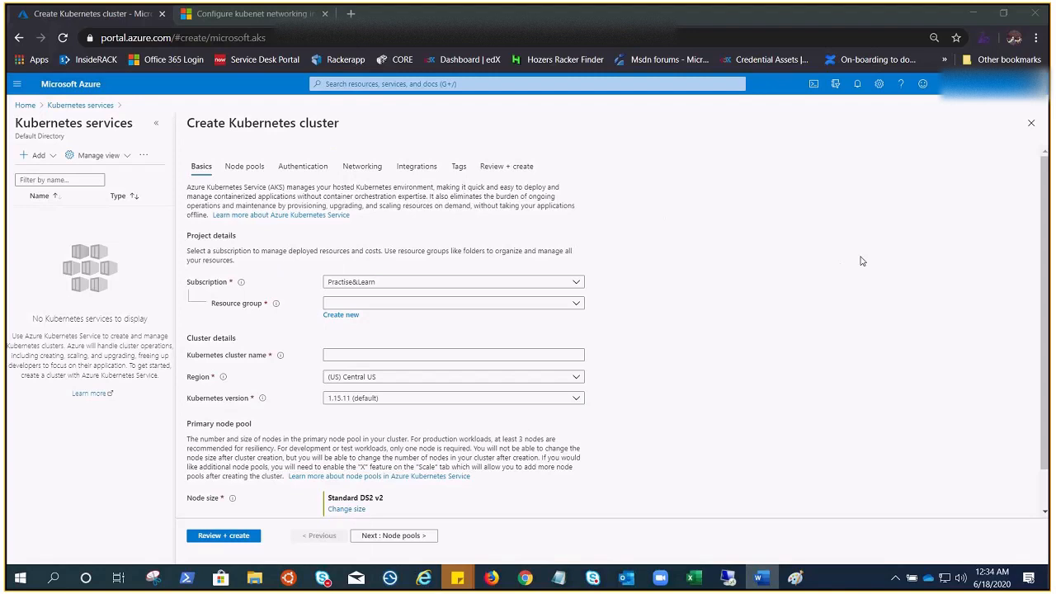
{"action": "left_click", "coordinate": [340, 314]}
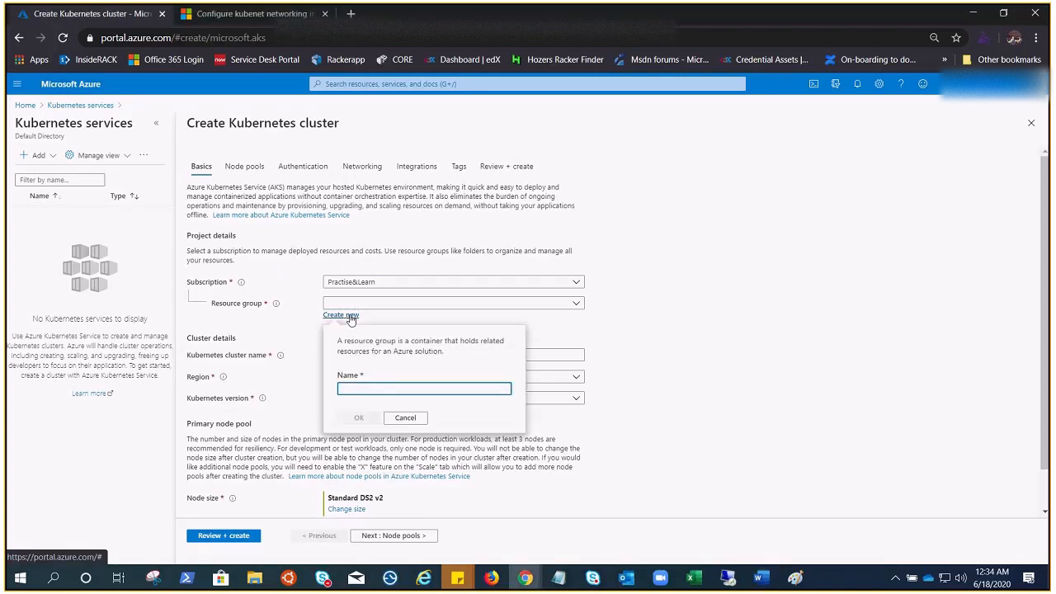
{"action": "type", "text": "my"}
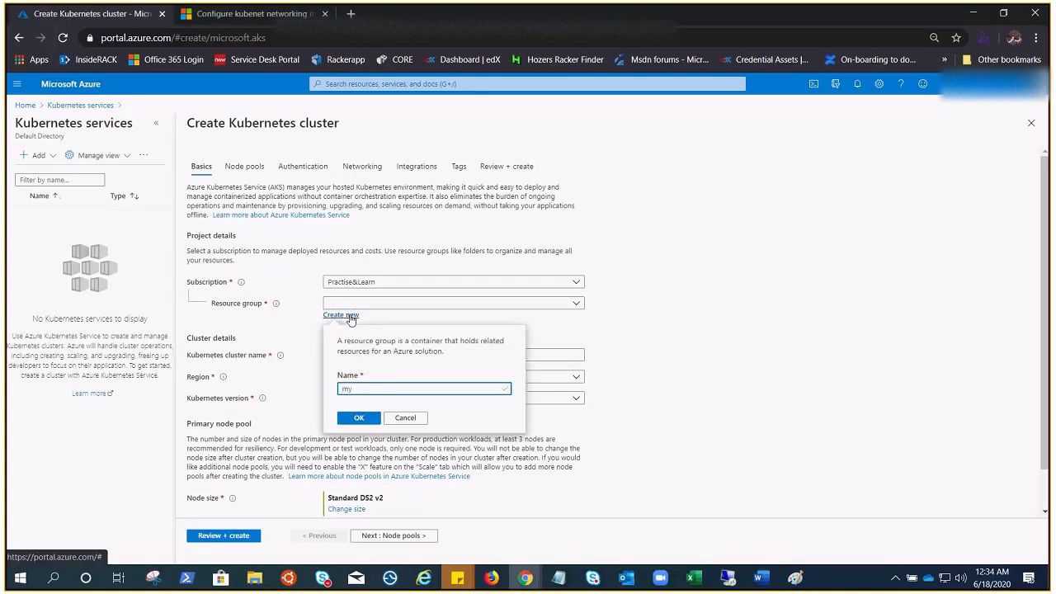
{"action": "type", "text": "myaks-rg"}
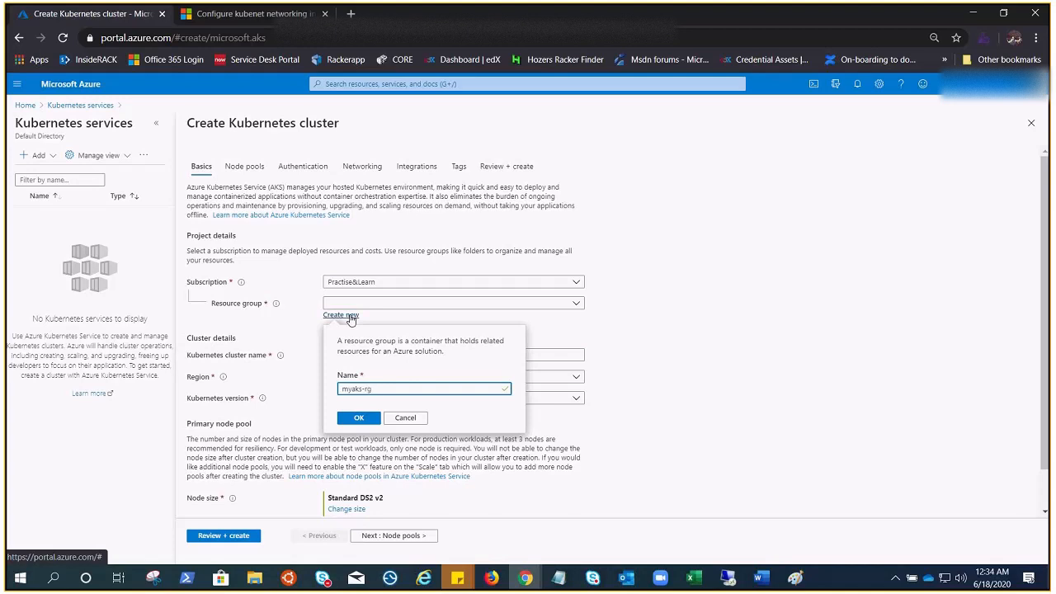
{"action": "left_click", "coordinate": [358, 417]}
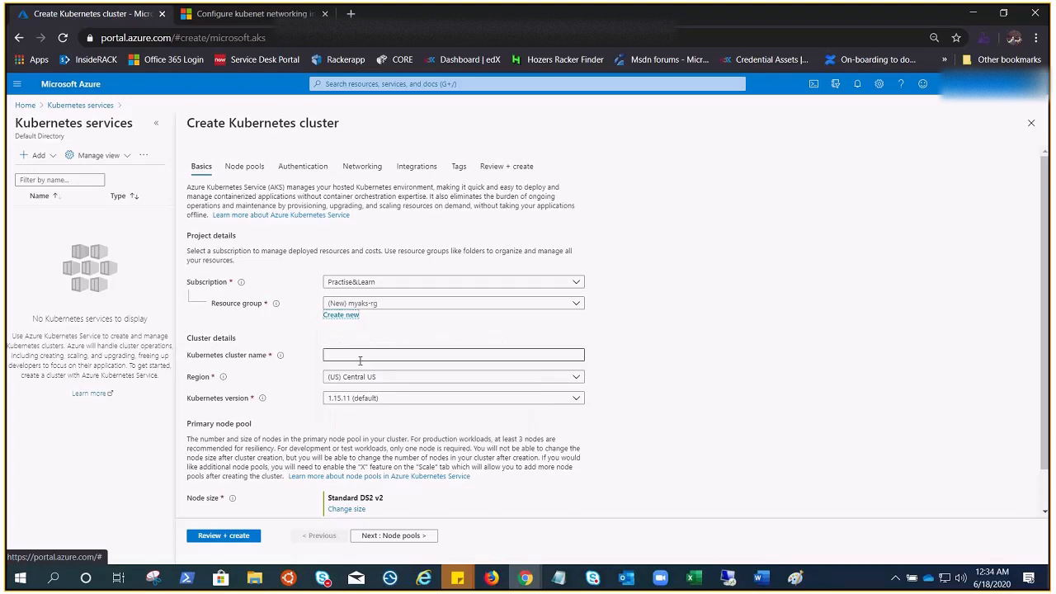
Step: Name the cluster myaks and advance to the Node pools step
{"action": "type", "text": "m"}
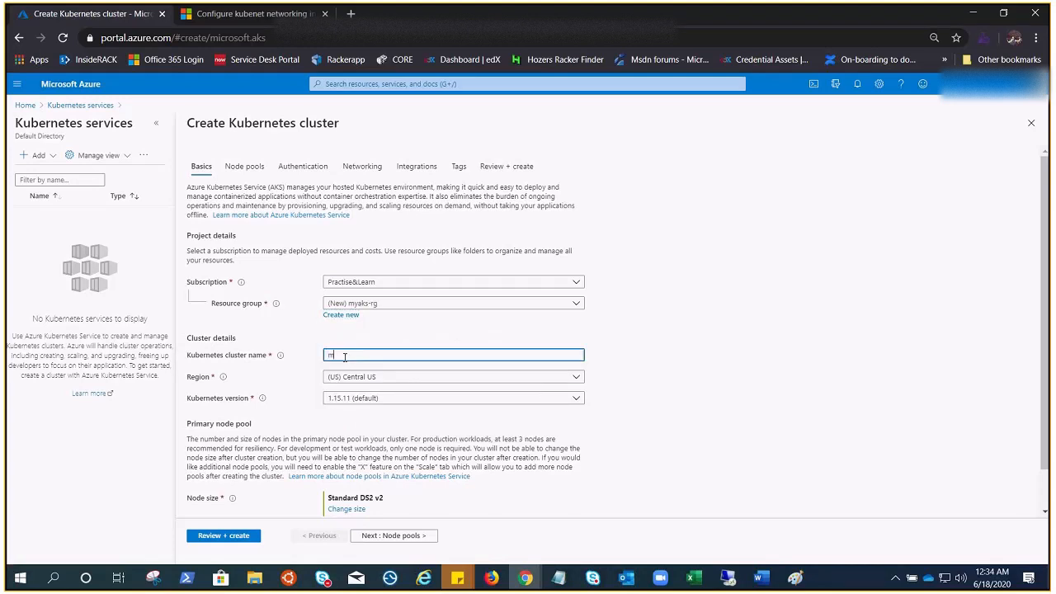
{"action": "type", "text": "myaks"}
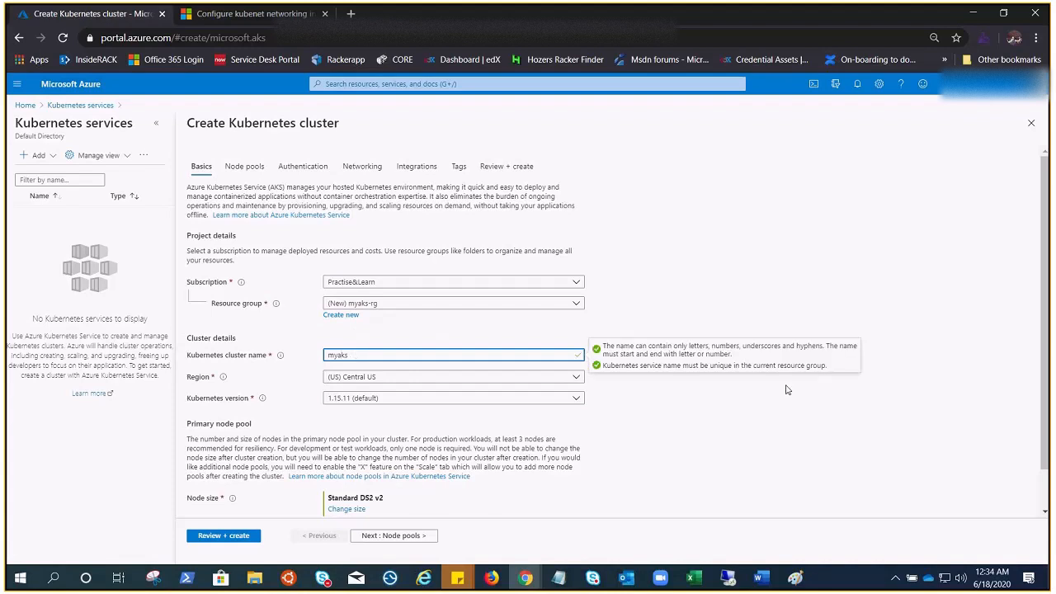
{"action": "scroll", "scroll_direction": "down", "scroll_amount": 3}
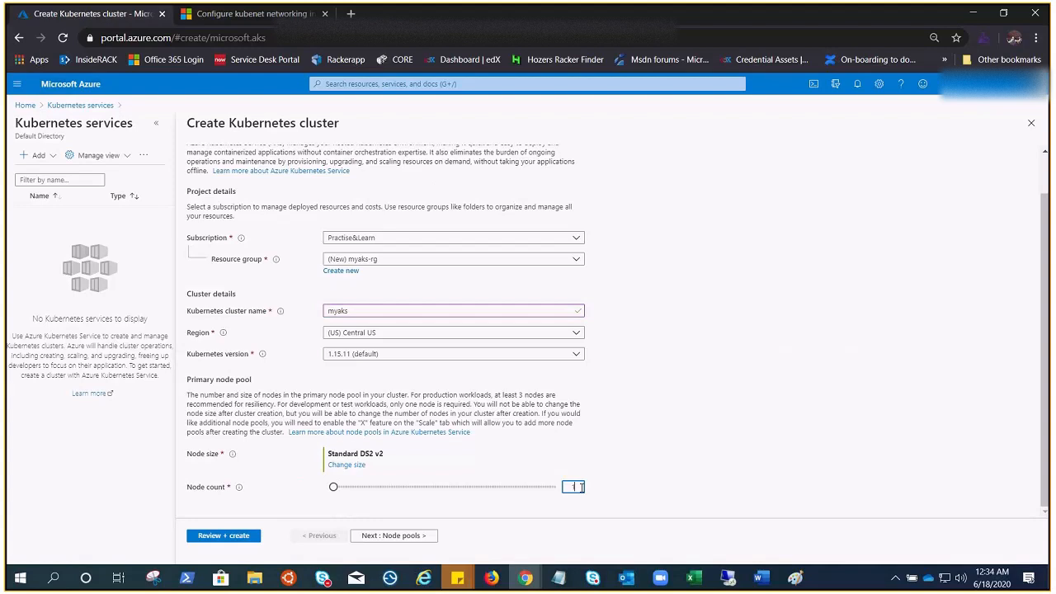
{"action": "left_click", "coordinate": [393, 535]}
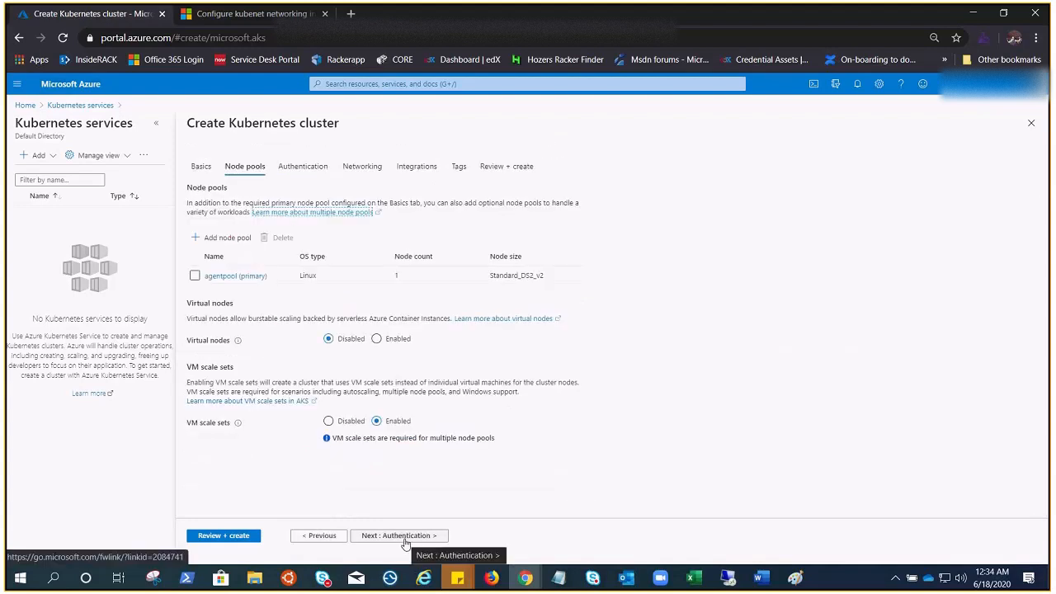
Step: Advance through Authentication to the Networking step showing Basic networking and DNS prefix myaks-dns
{"action": "left_click", "coordinate": [399, 535]}
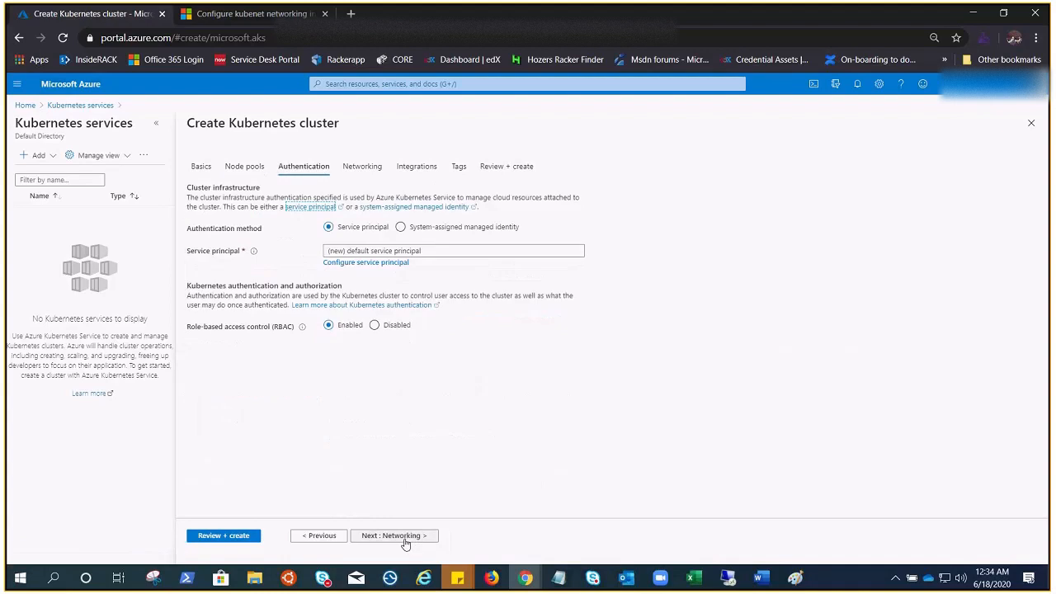
{"action": "left_click", "coordinate": [393, 535]}
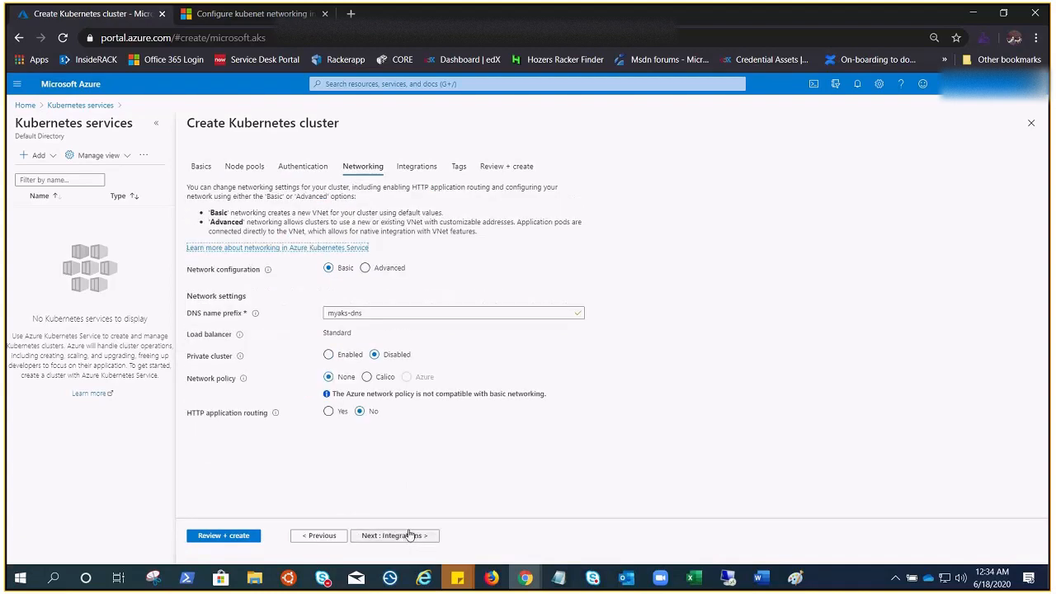
{"action": "mouse_move", "coordinate": [396, 263]}
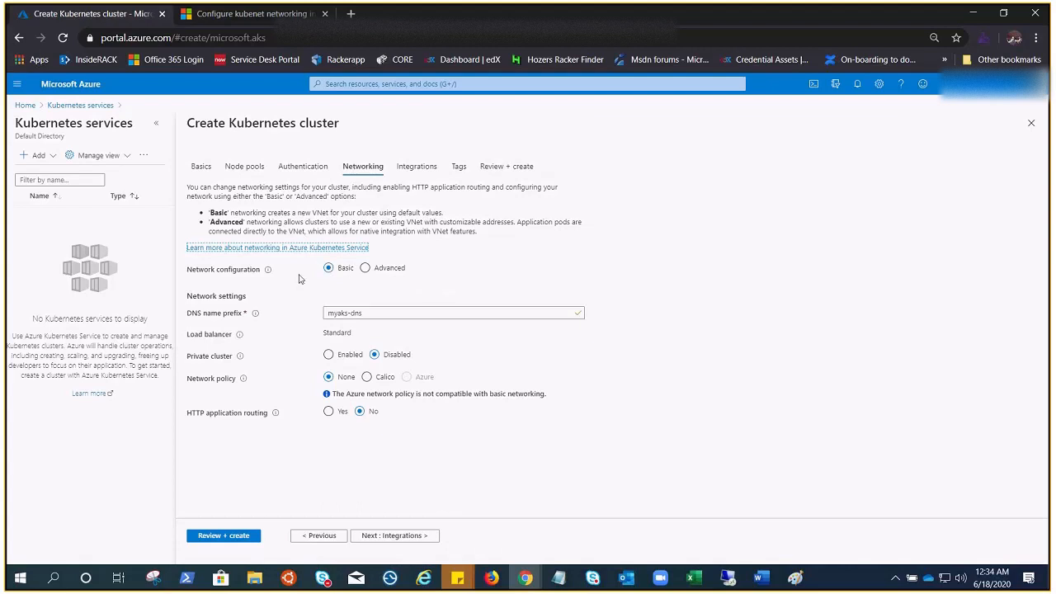
{"action": "mouse_move", "coordinate": [284, 327]}
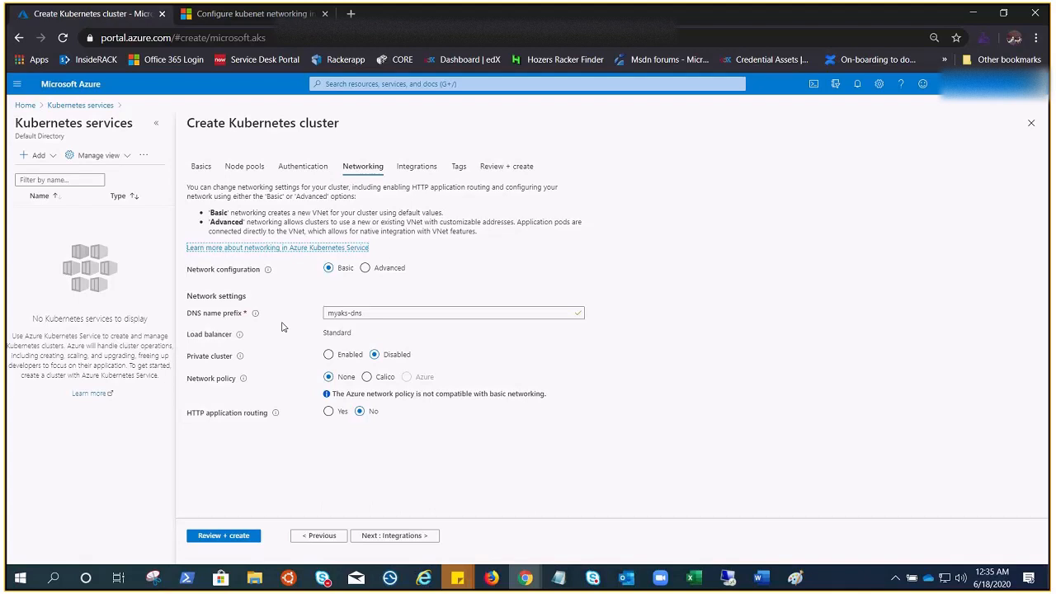
{"action": "mouse_move", "coordinate": [475, 277]}
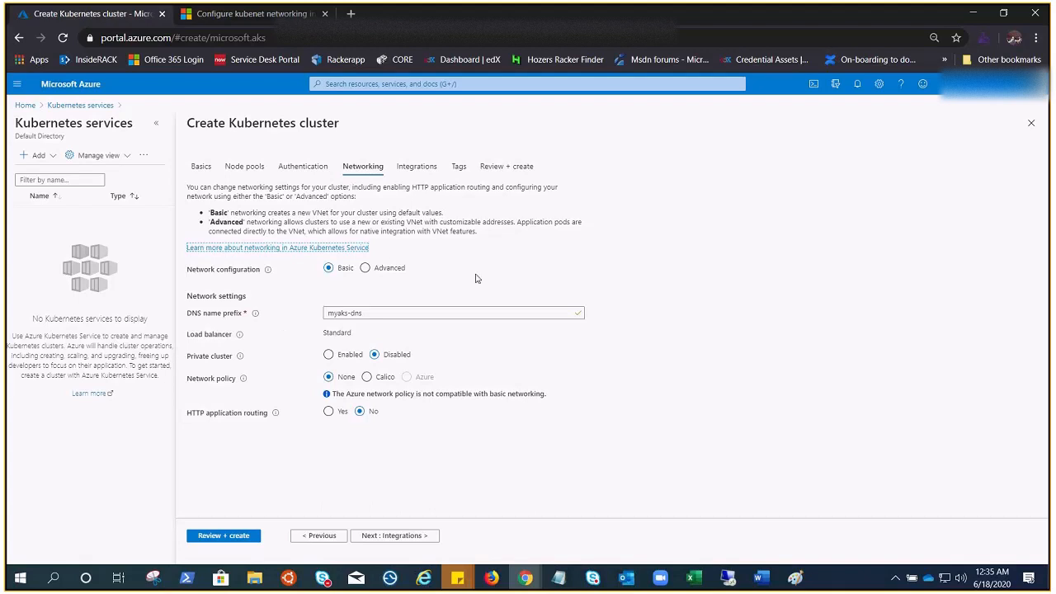
Step: Choose Advanced network configuration and review the virtual network list, leaving myaks-rg-vnet selected
{"action": "left_click", "coordinate": [365, 267]}
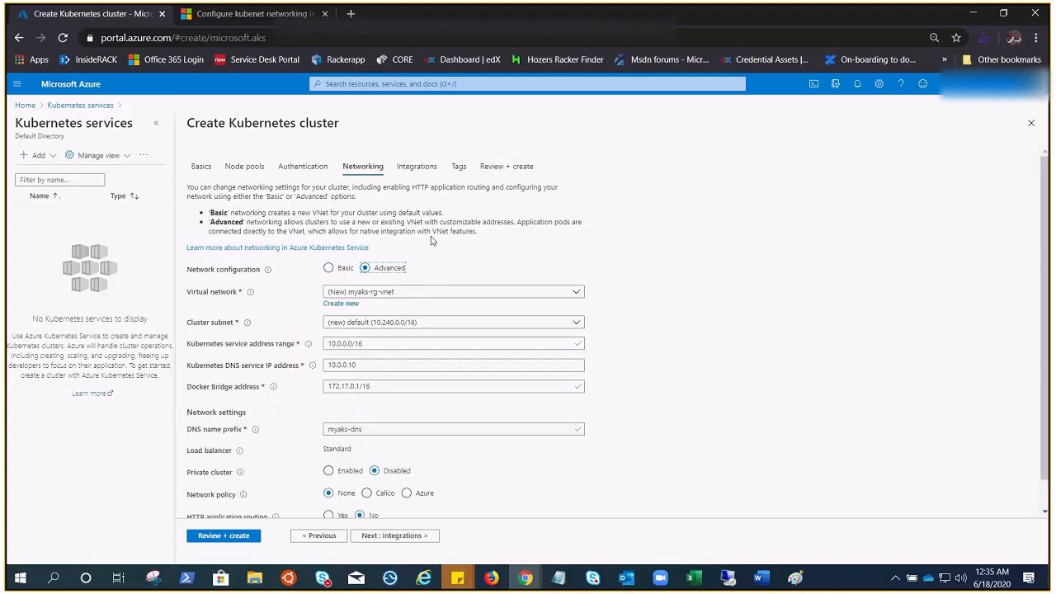
{"action": "mouse_move", "coordinate": [650, 426]}
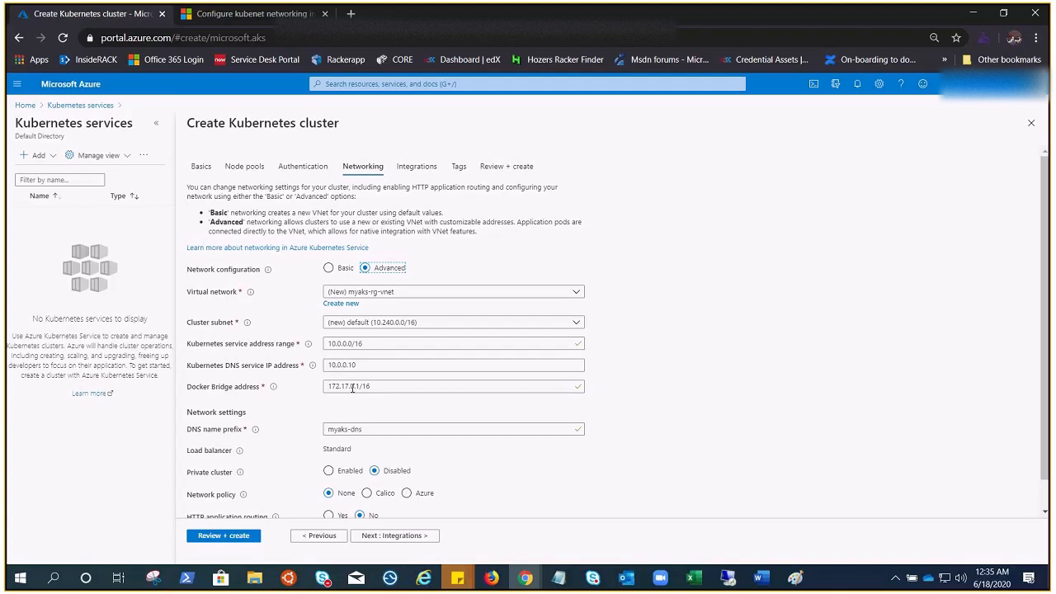
{"action": "mouse_move", "coordinate": [690, 333]}
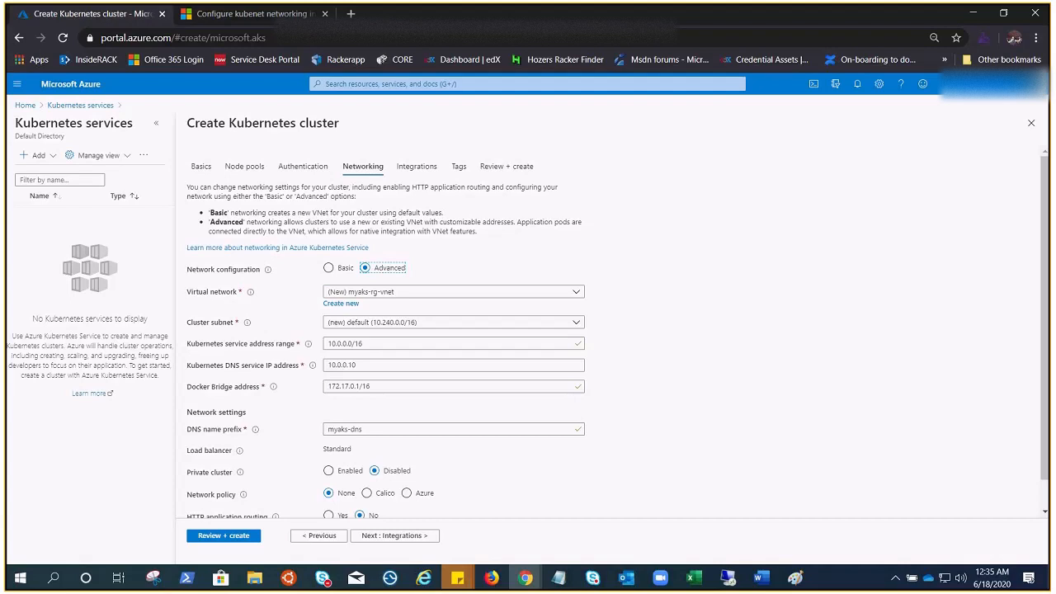
{"action": "mouse_move", "coordinate": [551, 240]}
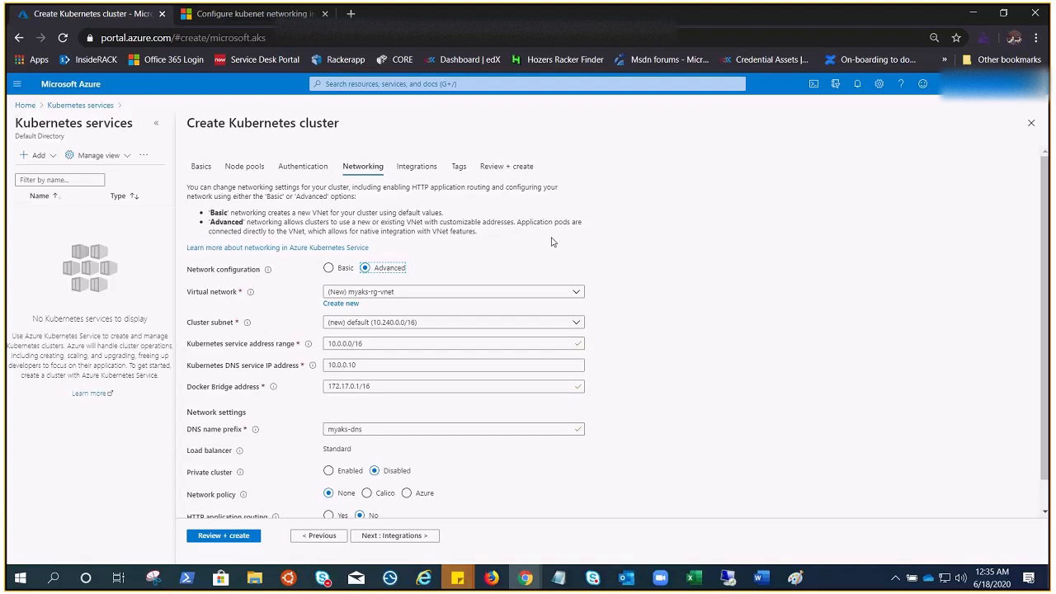
{"action": "mouse_move", "coordinate": [735, 317]}
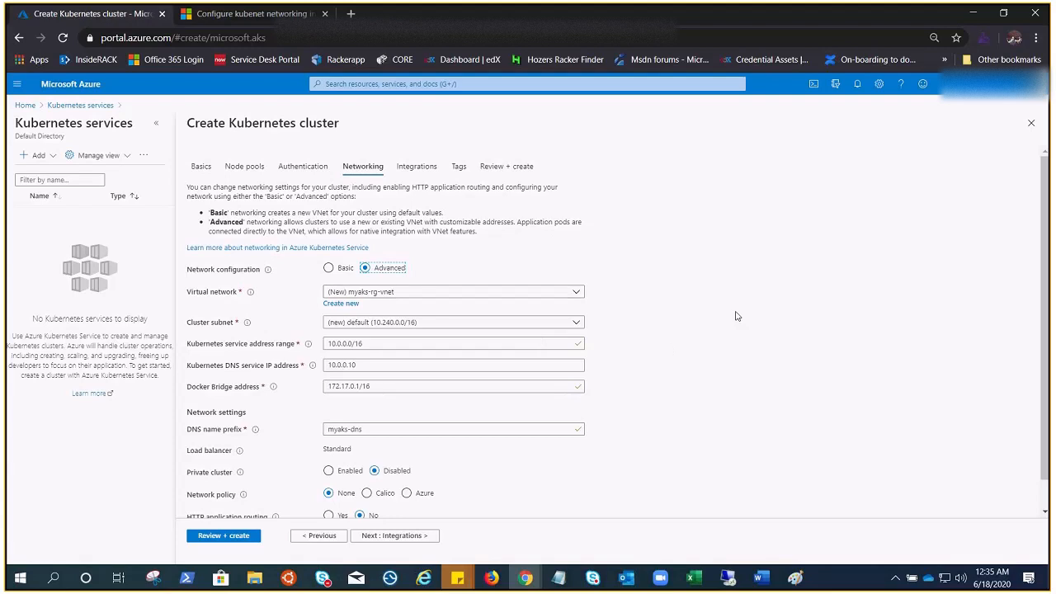
{"action": "mouse_move", "coordinate": [640, 278]}
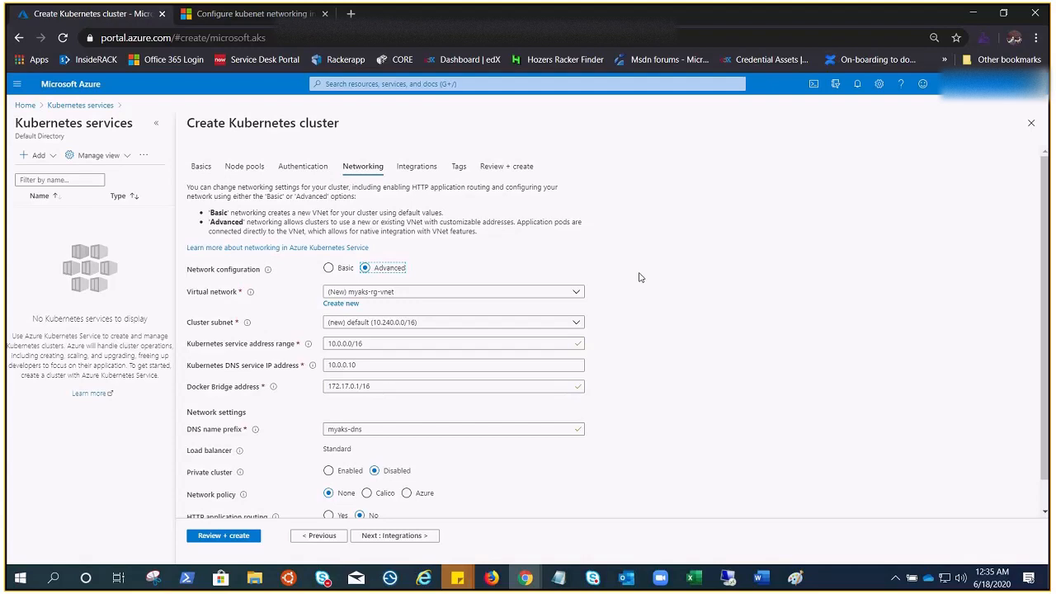
{"action": "mouse_move", "coordinate": [696, 301]}
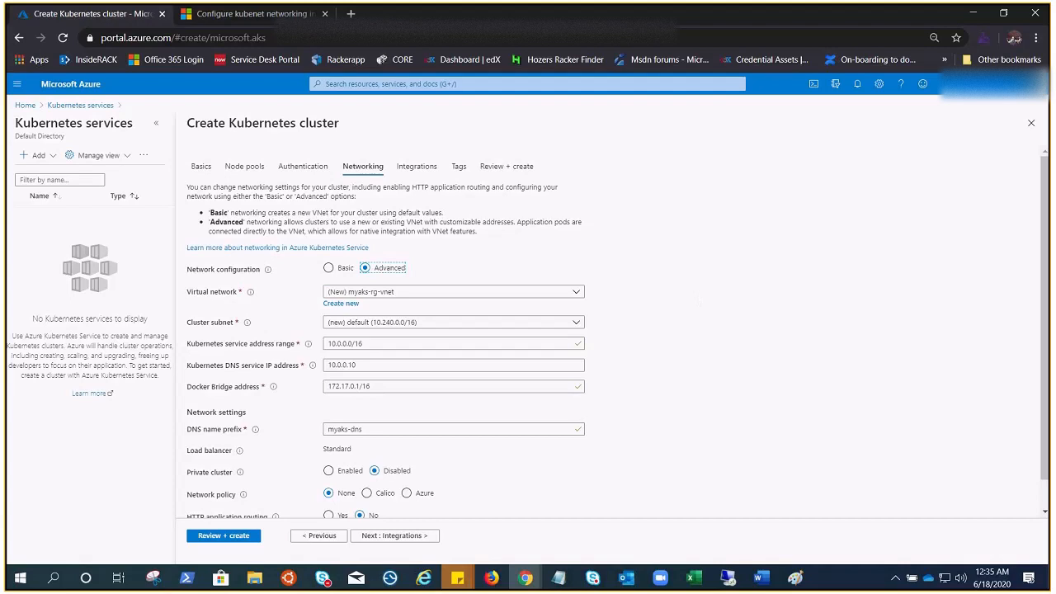
{"action": "mouse_move", "coordinate": [386, 305]}
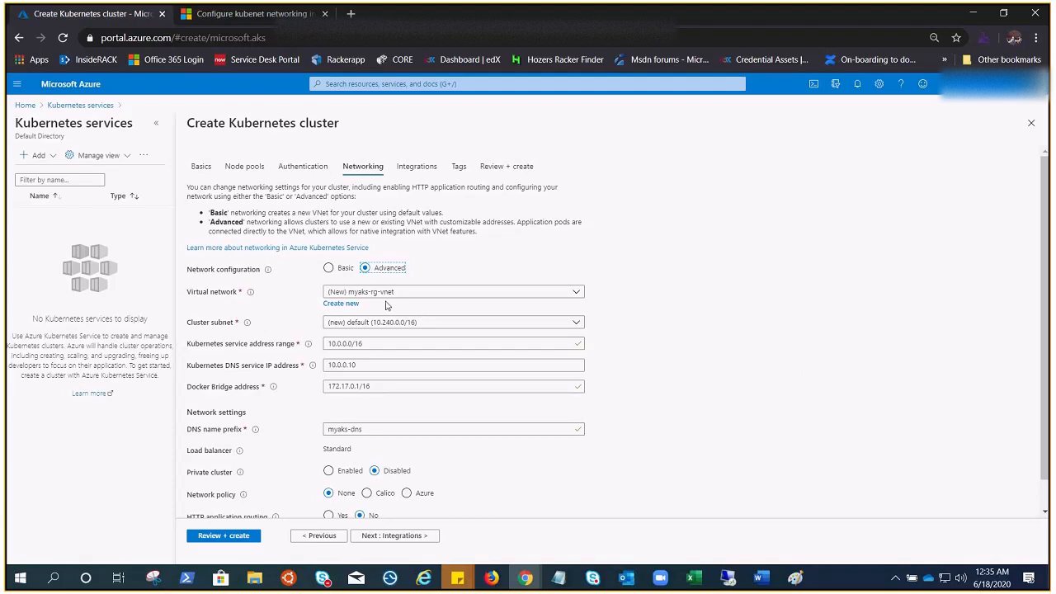
{"action": "left_click", "coordinate": [453, 290]}
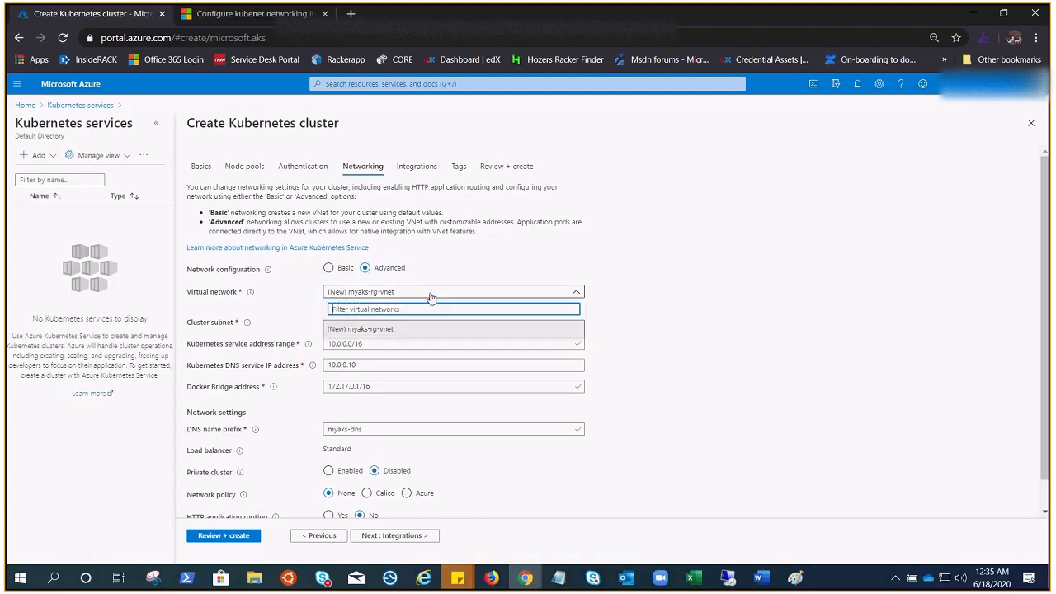
{"action": "mouse_move", "coordinate": [630, 320]}
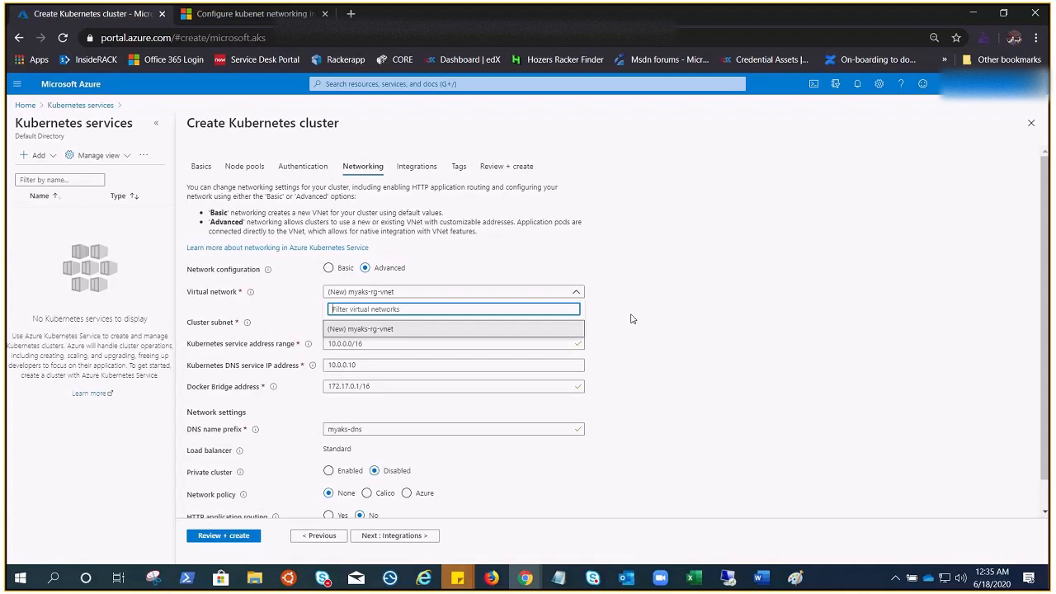
{"action": "left_click", "coordinate": [453, 328]}
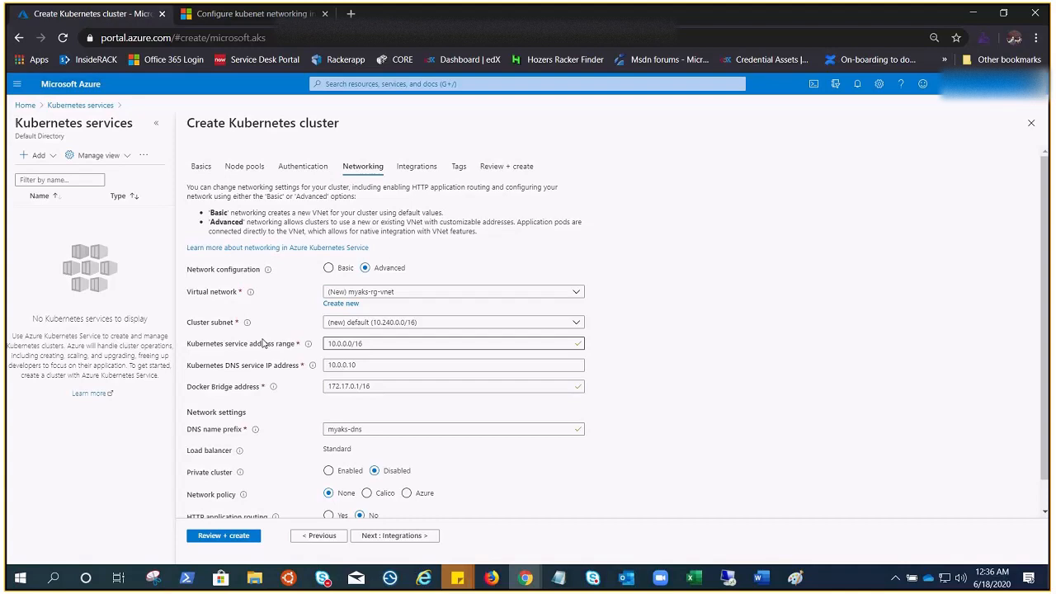
{"action": "mouse_move", "coordinate": [779, 350]}
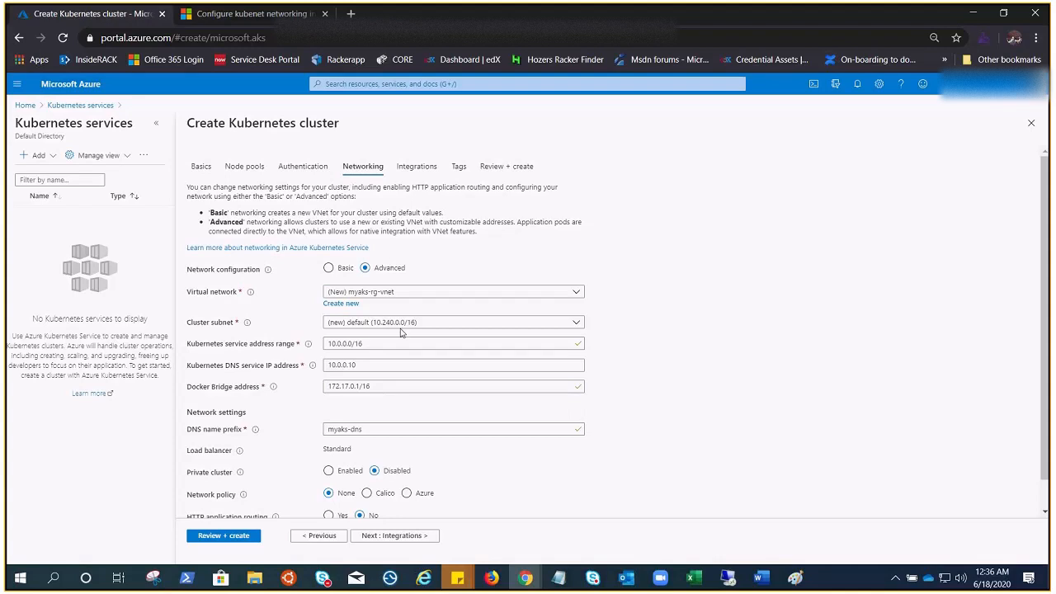
{"action": "mouse_move", "coordinate": [198, 307]}
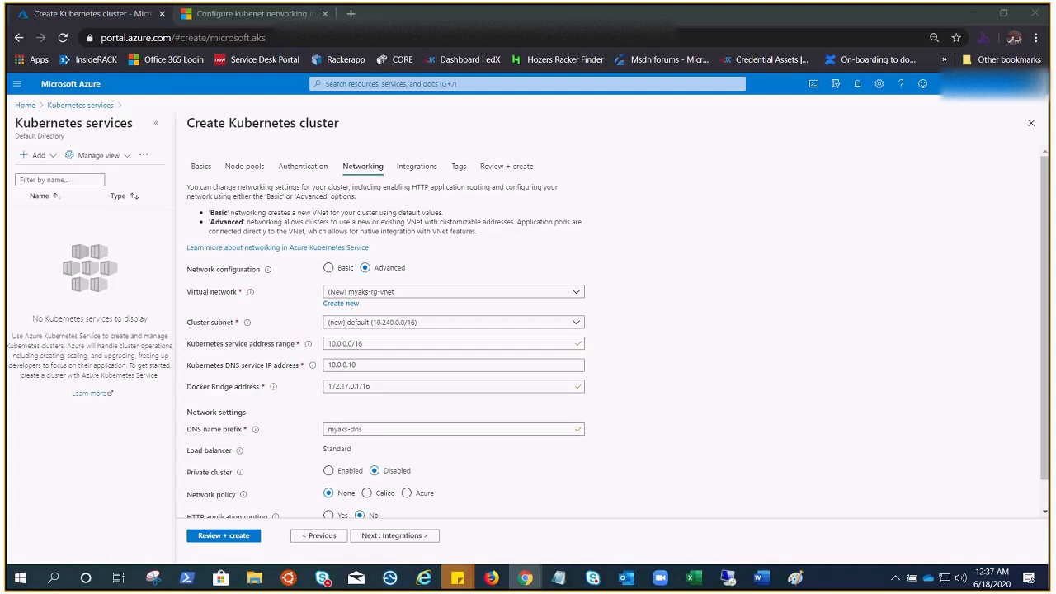
Step: Review the node and pod diagram on Sheet2 in Excel, then minimize it back to the portal
{"action": "left_click", "coordinate": [693, 577]}
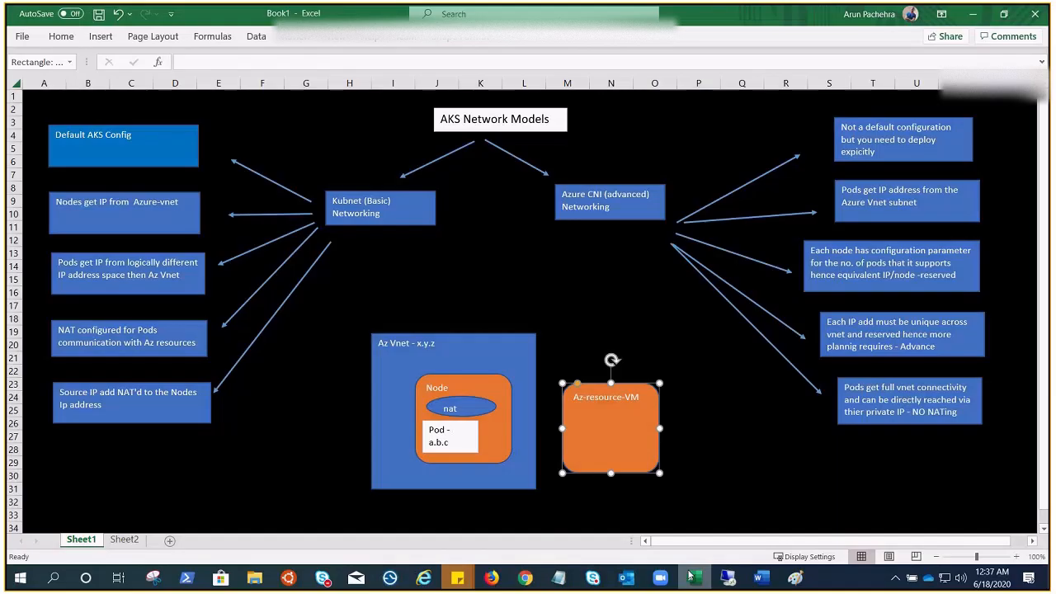
{"action": "left_click", "coordinate": [124, 538]}
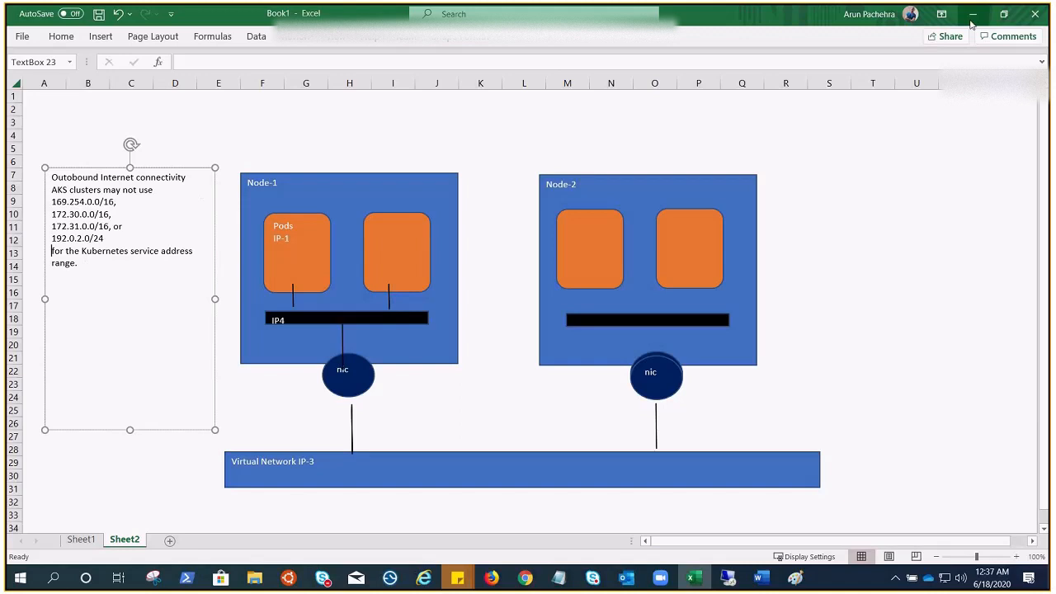
{"action": "mouse_move", "coordinate": [972, 14]}
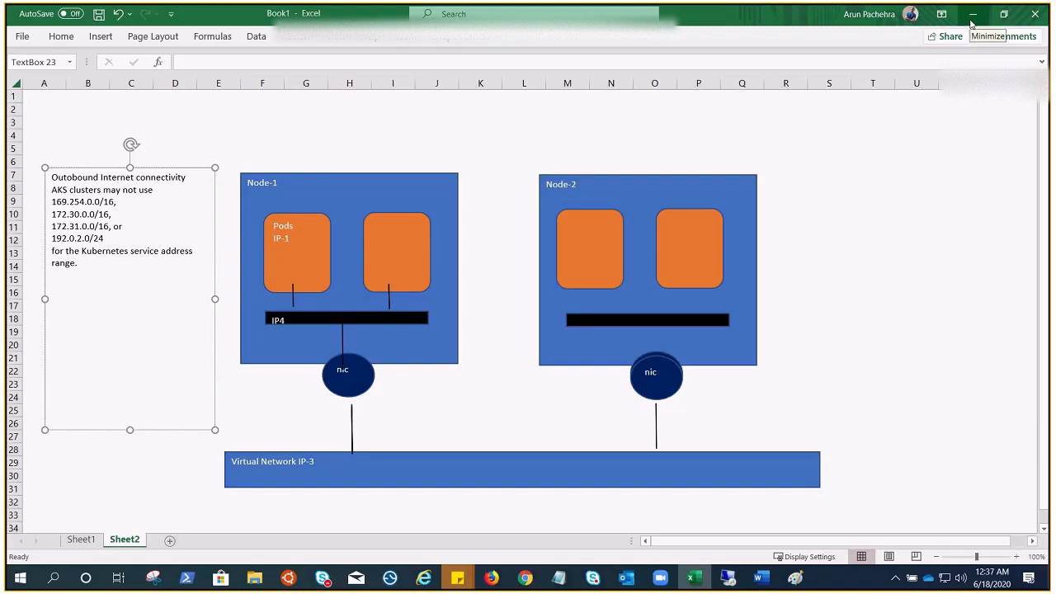
{"action": "left_click", "coordinate": [525, 577]}
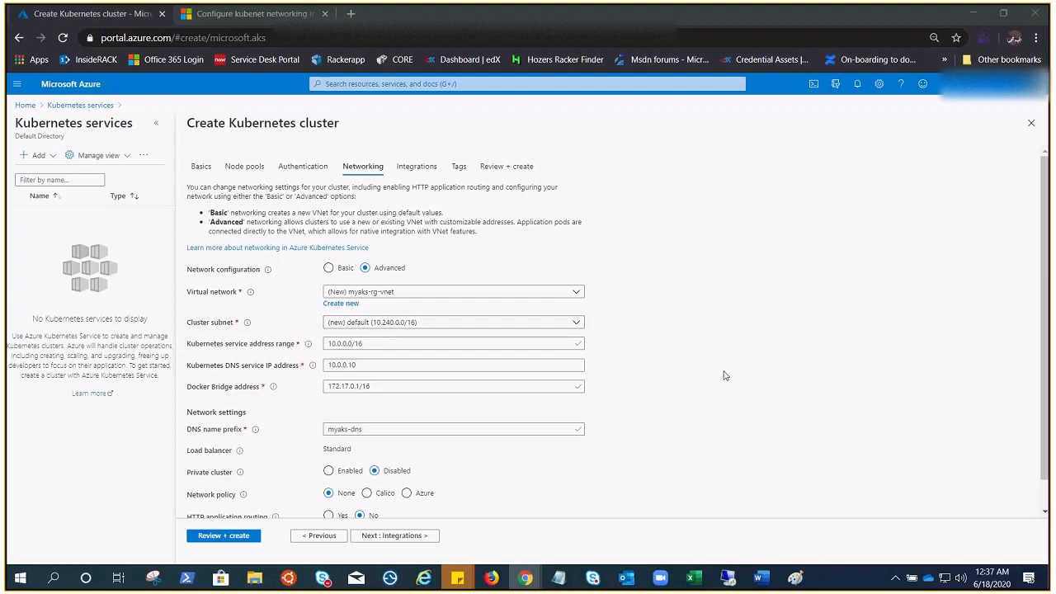
{"action": "mouse_move", "coordinate": [841, 409]}
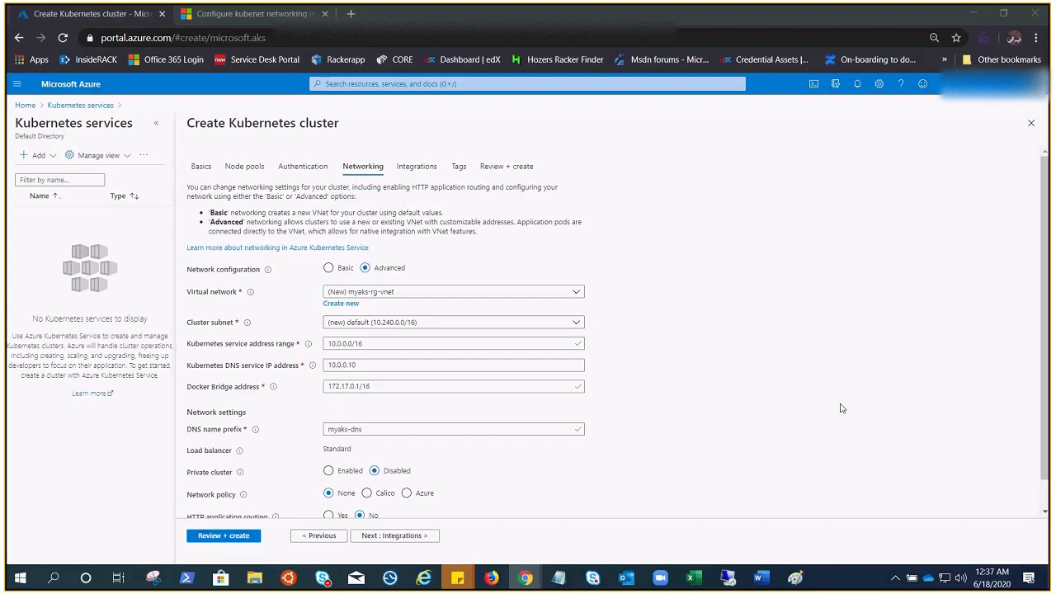
{"action": "mouse_move", "coordinate": [818, 391]}
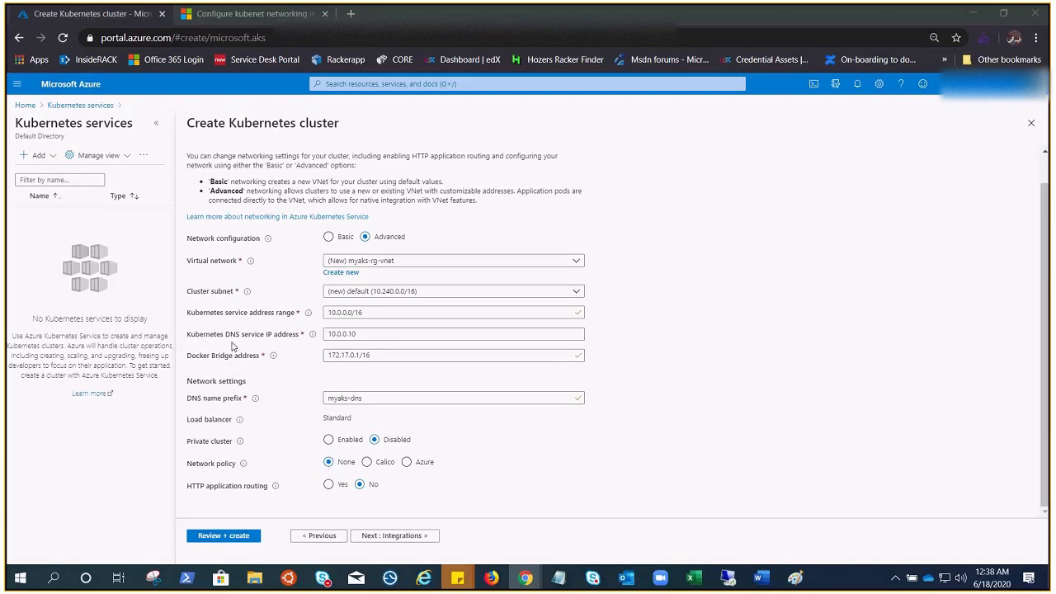
{"action": "mouse_move", "coordinate": [790, 330]}
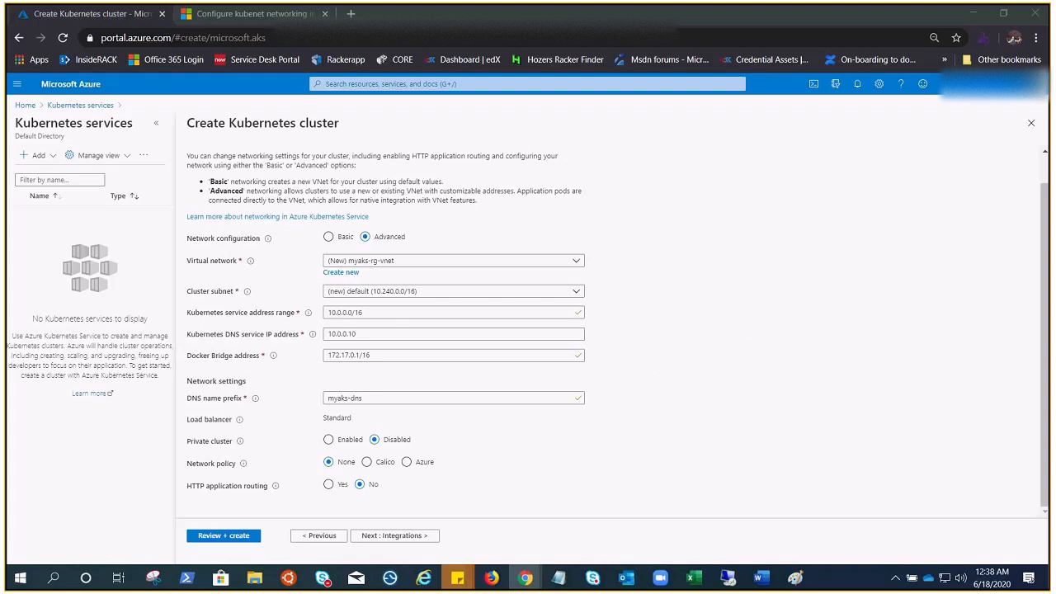
{"action": "mouse_move", "coordinate": [518, 355]}
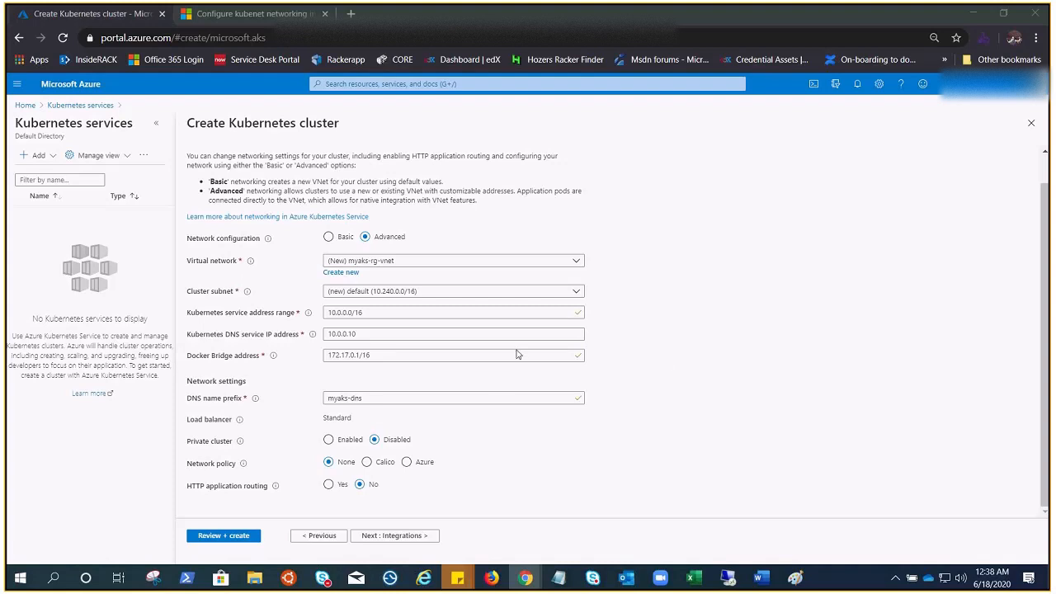
{"action": "mouse_move", "coordinate": [498, 386]}
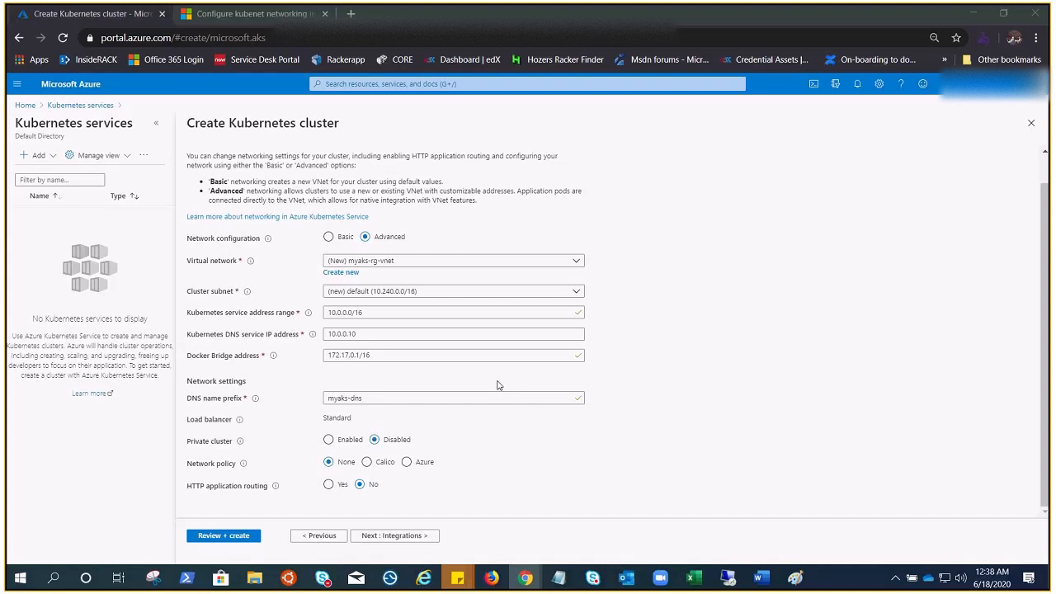
{"action": "mouse_move", "coordinate": [303, 373]}
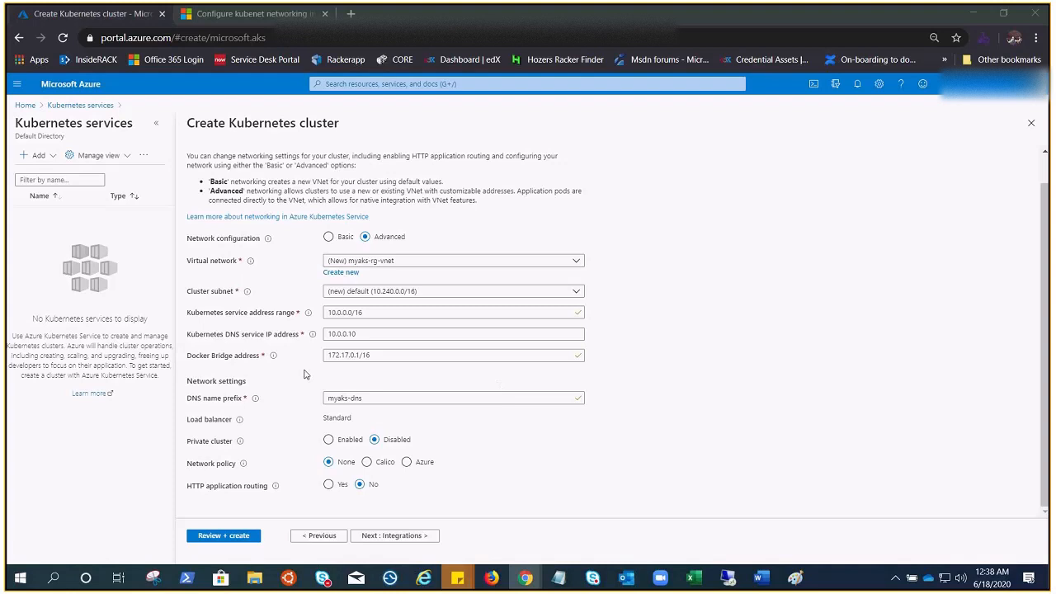
{"action": "mouse_move", "coordinate": [289, 374]}
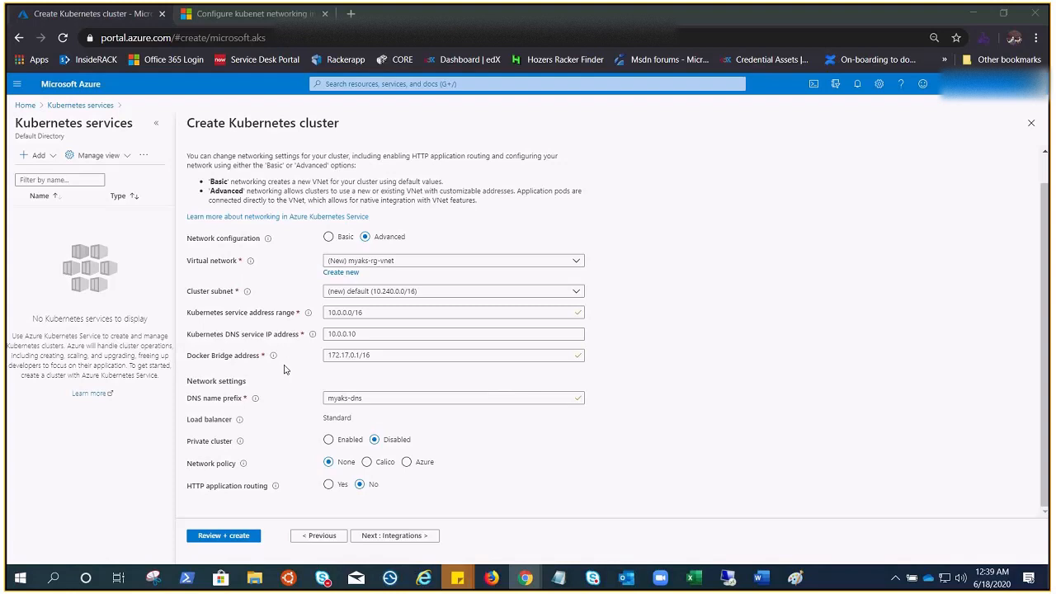
{"action": "mouse_move", "coordinate": [665, 381]}
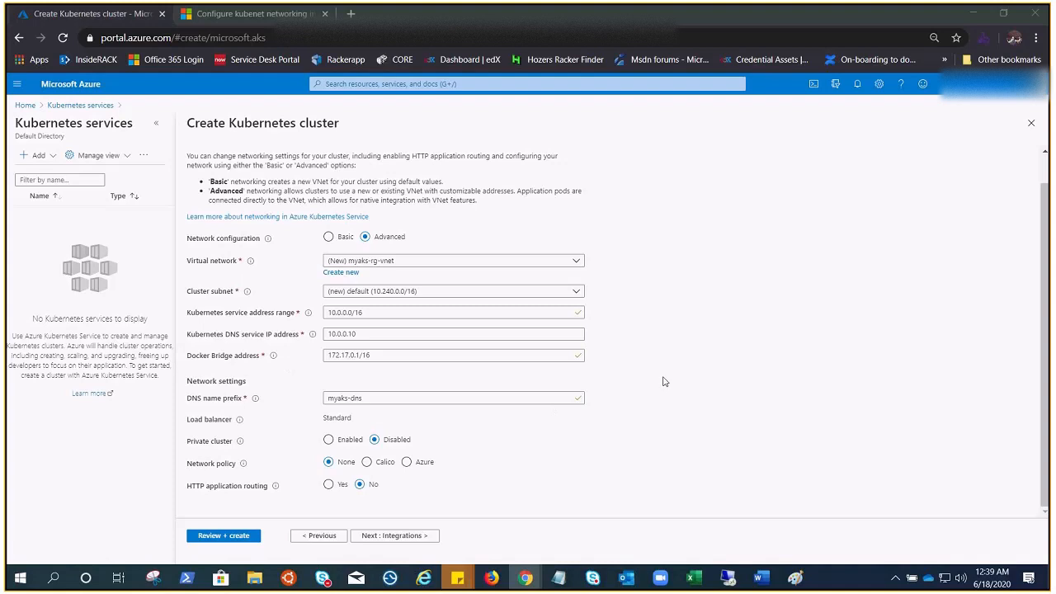
{"action": "mouse_move", "coordinate": [290, 213]}
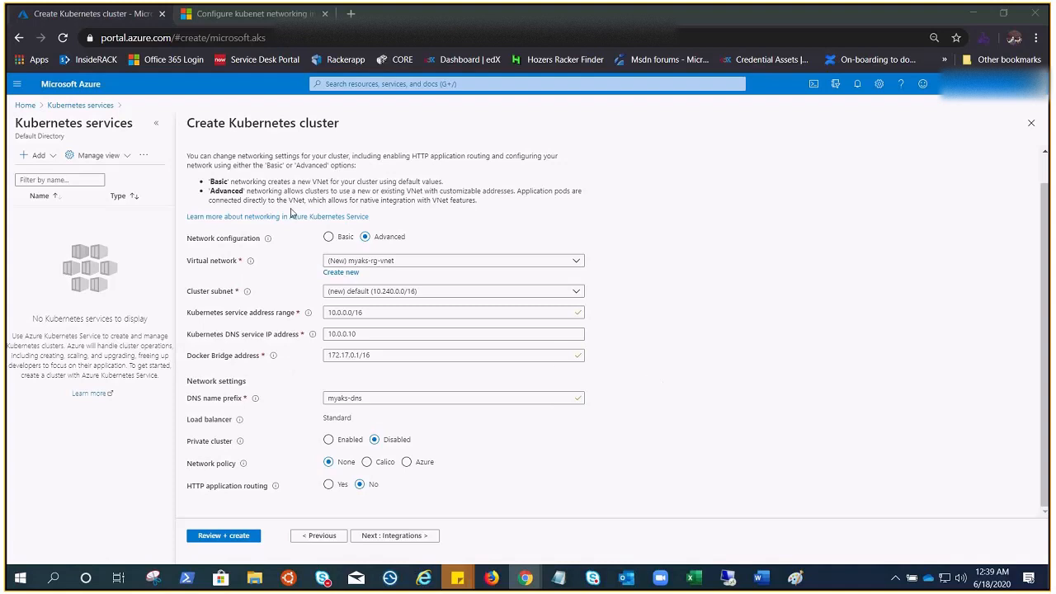
{"action": "mouse_move", "coordinate": [476, 251]}
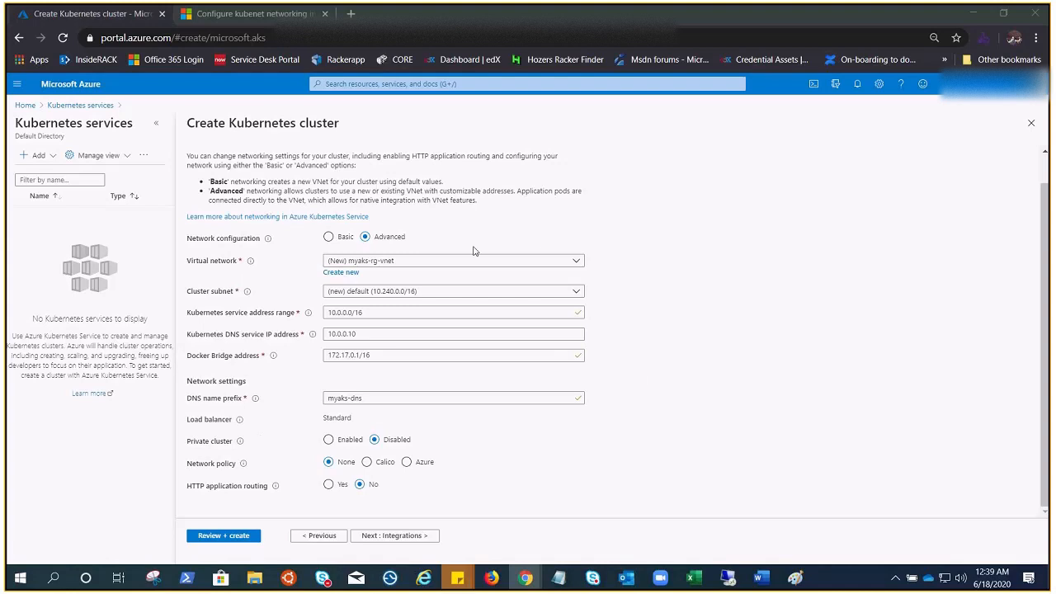
{"action": "mouse_move", "coordinate": [433, 258]}
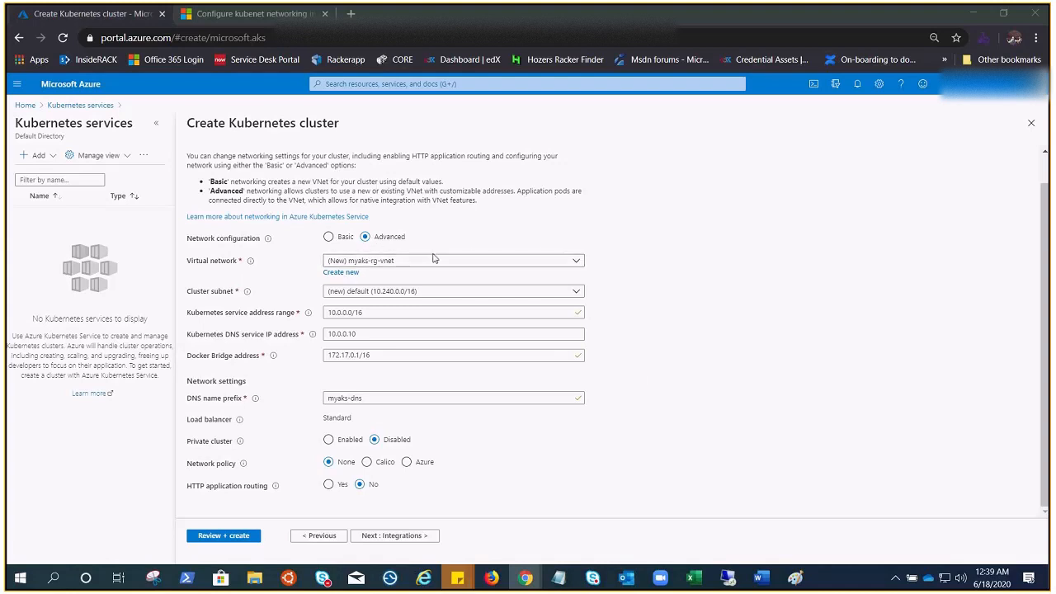
{"action": "mouse_move", "coordinate": [666, 320]}
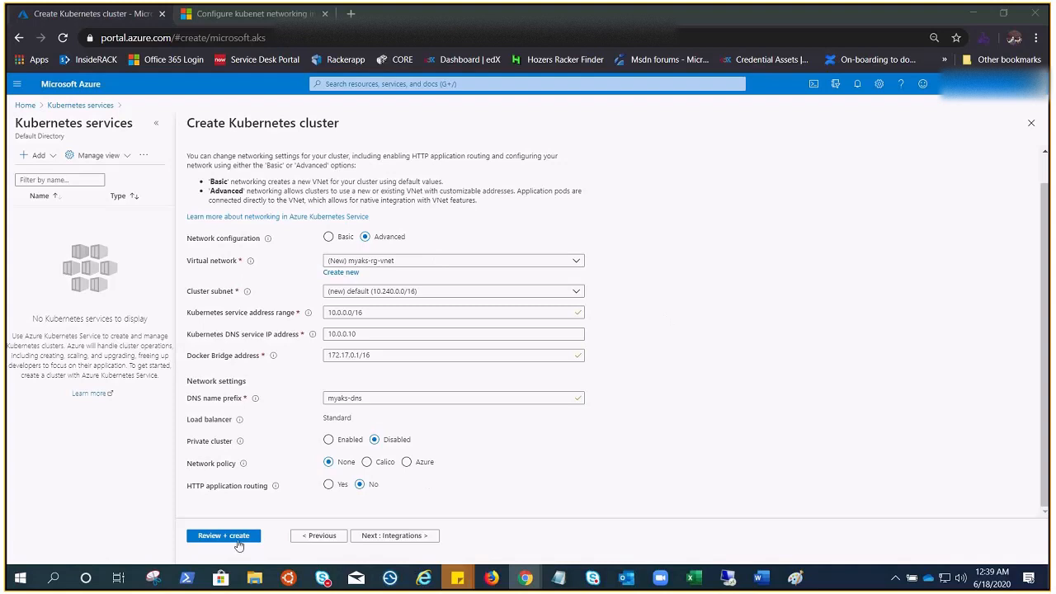
Step: Go to Review + create so the cluster summary validates basics, node pools, authentication and networking
{"action": "left_click", "coordinate": [223, 535]}
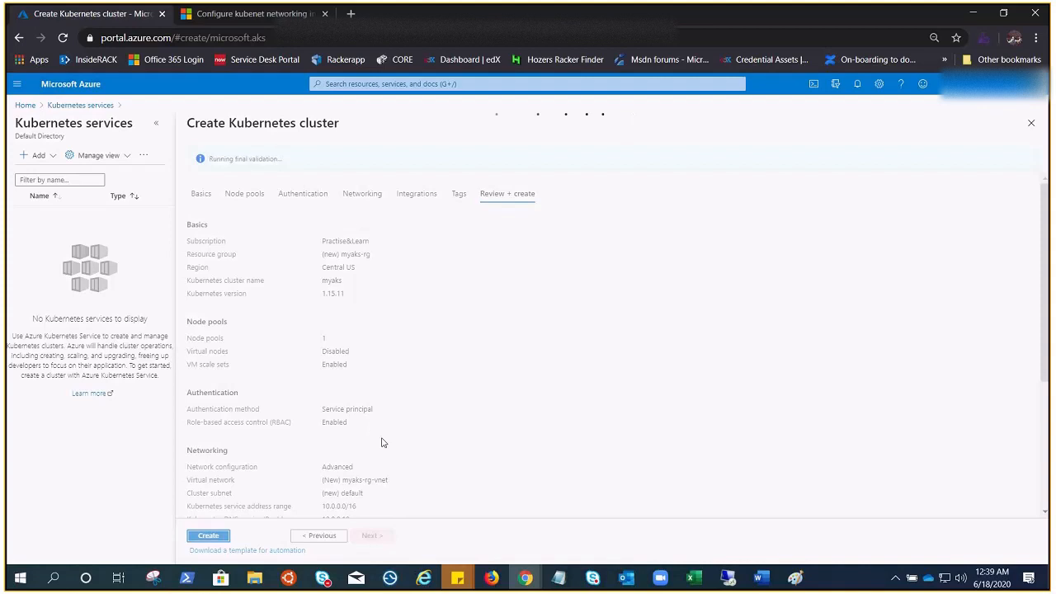
{"action": "mouse_move", "coordinate": [389, 416]}
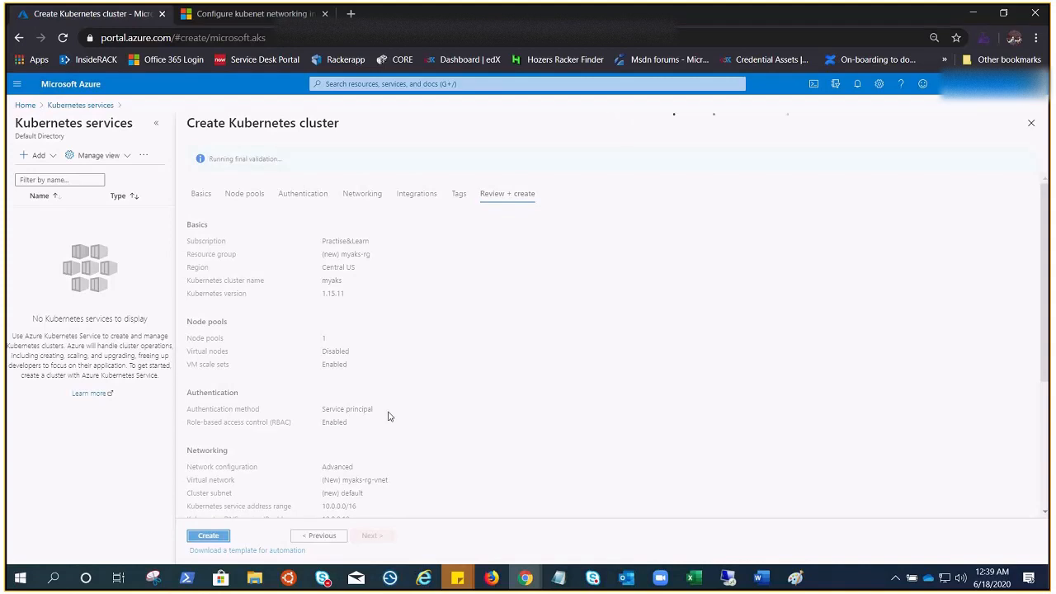
{"action": "mouse_move", "coordinate": [904, 370]}
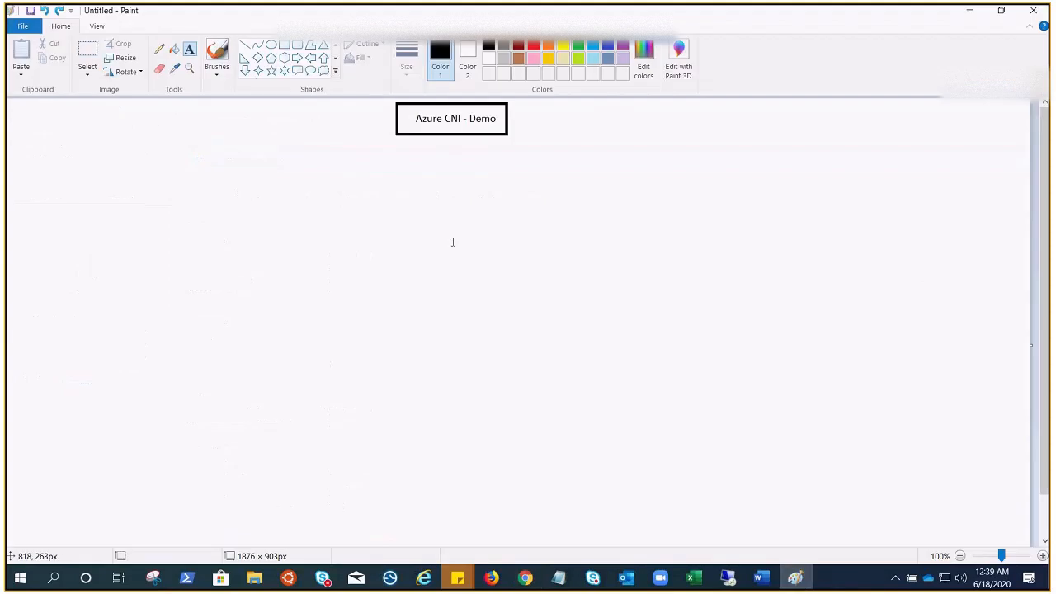
{"action": "mouse_move", "coordinate": [614, 239]}
{"action": "type", "text": "Every Pods get an IP from Cluster Subnet and cab access directly ."}
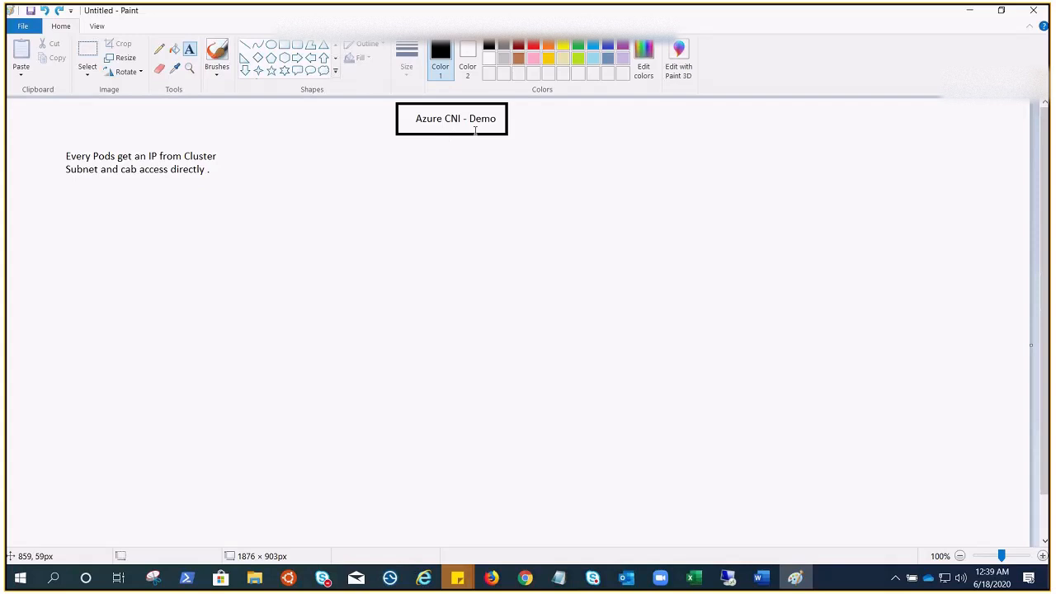
{"action": "mouse_move", "coordinate": [215, 168]}
{"action": "type", "text": "requires more planning and designing as compare to basic"}
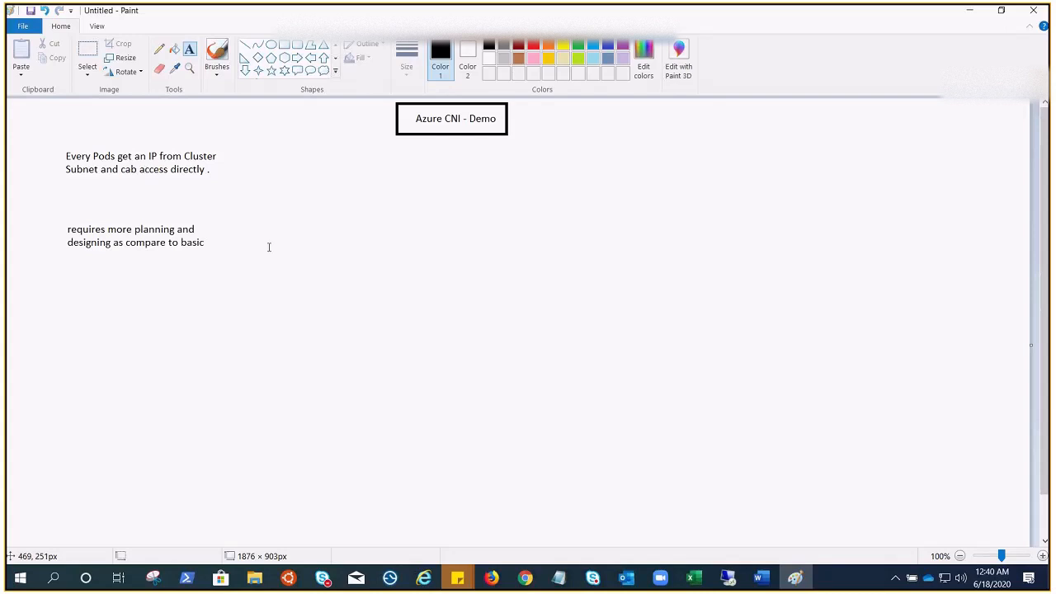
{"action": "mouse_move", "coordinate": [223, 267]}
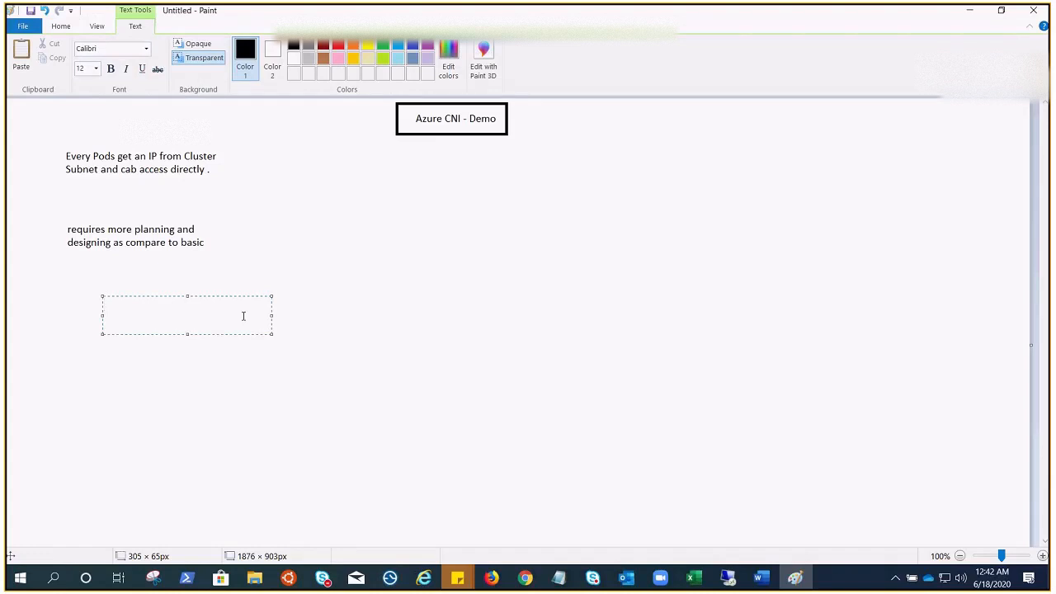
Step: Add the note "Subnet AKS - outound internet connectivity." and commit it below the planning note
{"action": "type", "text": "Su"}
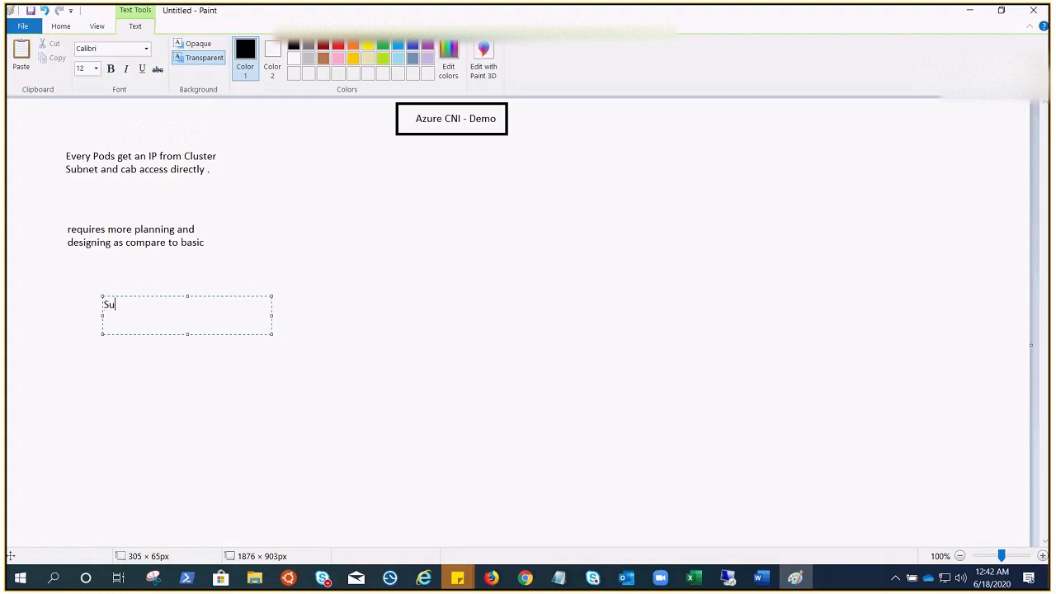
{"action": "type", "text": "bnet"}
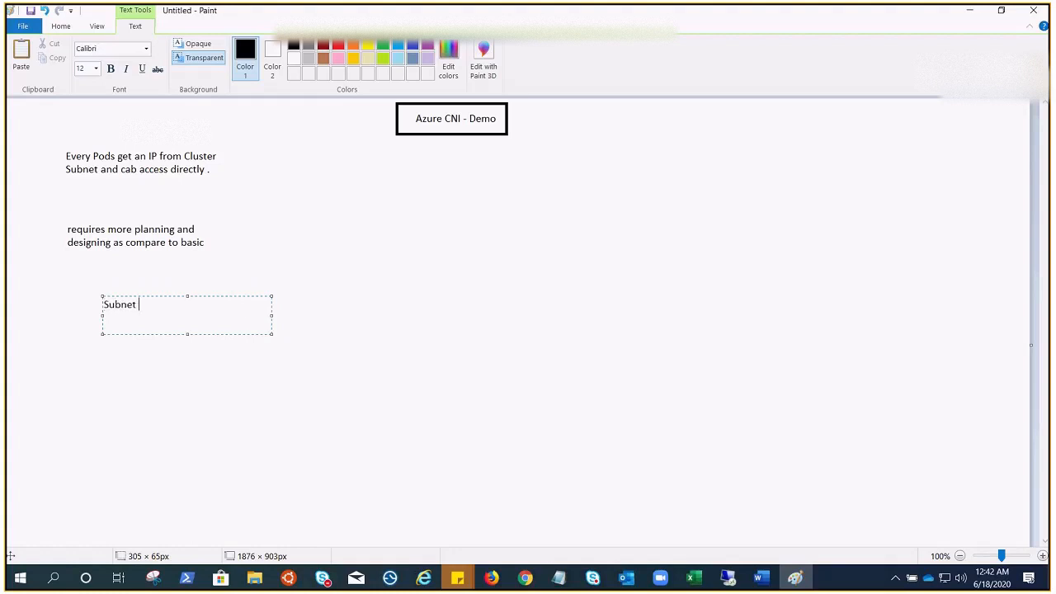
{"action": "type", "text": "AKS"}
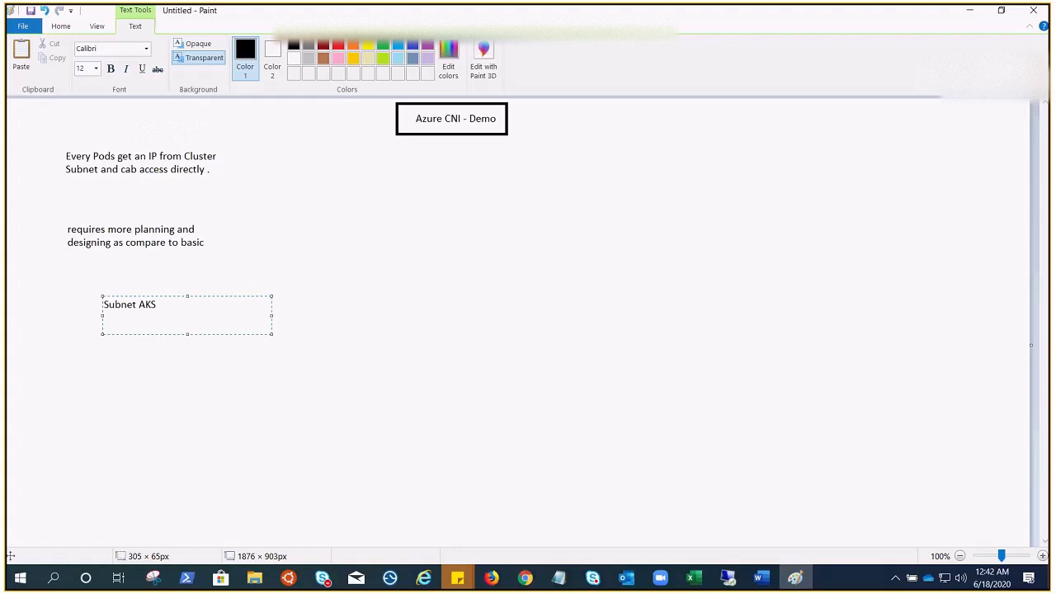
{"action": "type", "text": "- outound internet"}
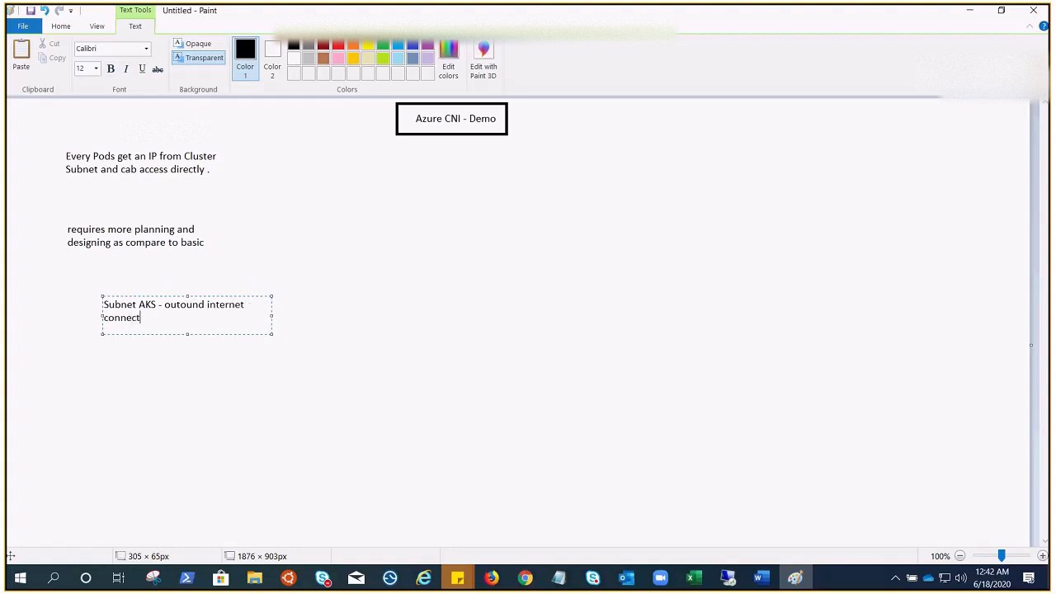
{"action": "type", "text": "ivity"}
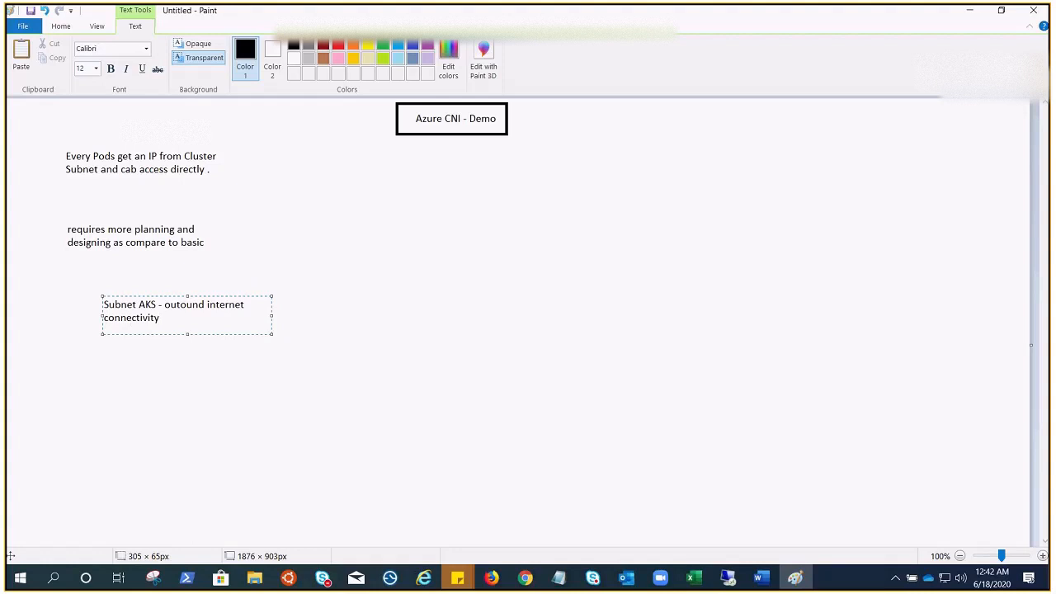
{"action": "type", "text": "."}
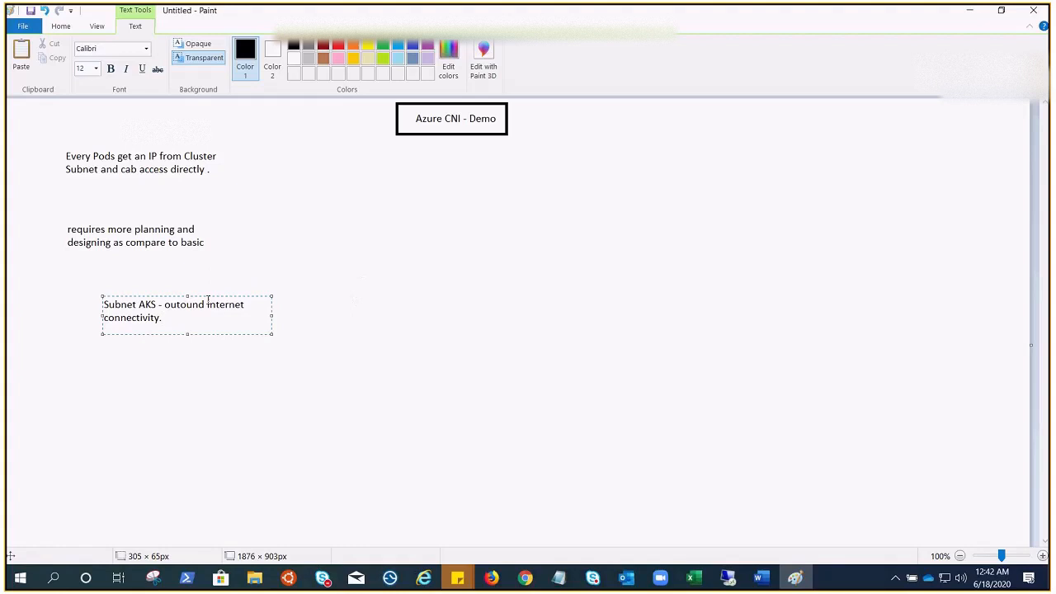
{"action": "left_click", "coordinate": [168, 356]}
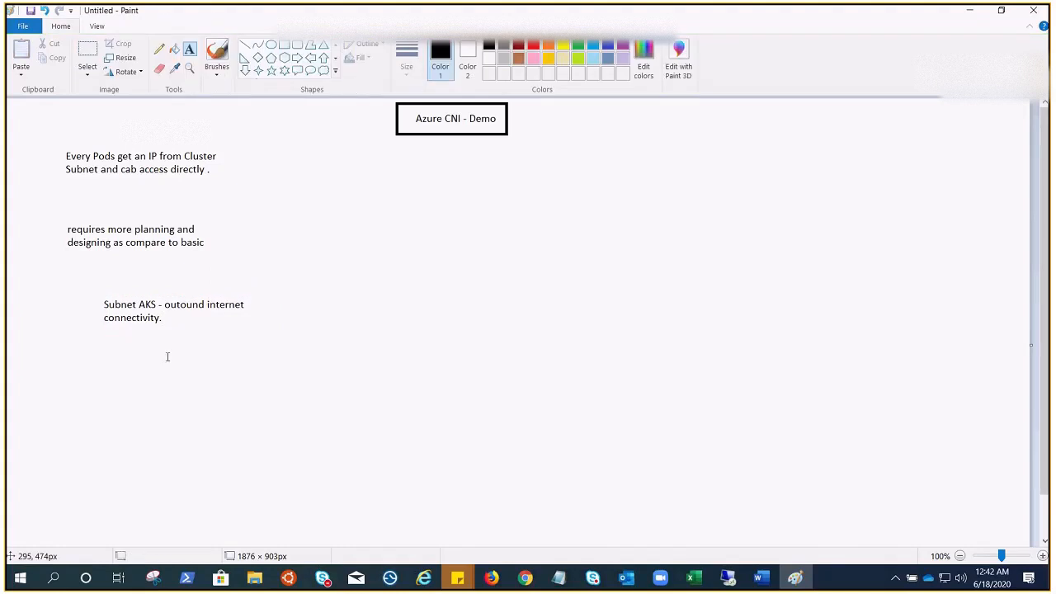
{"action": "mouse_move", "coordinate": [654, 483]}
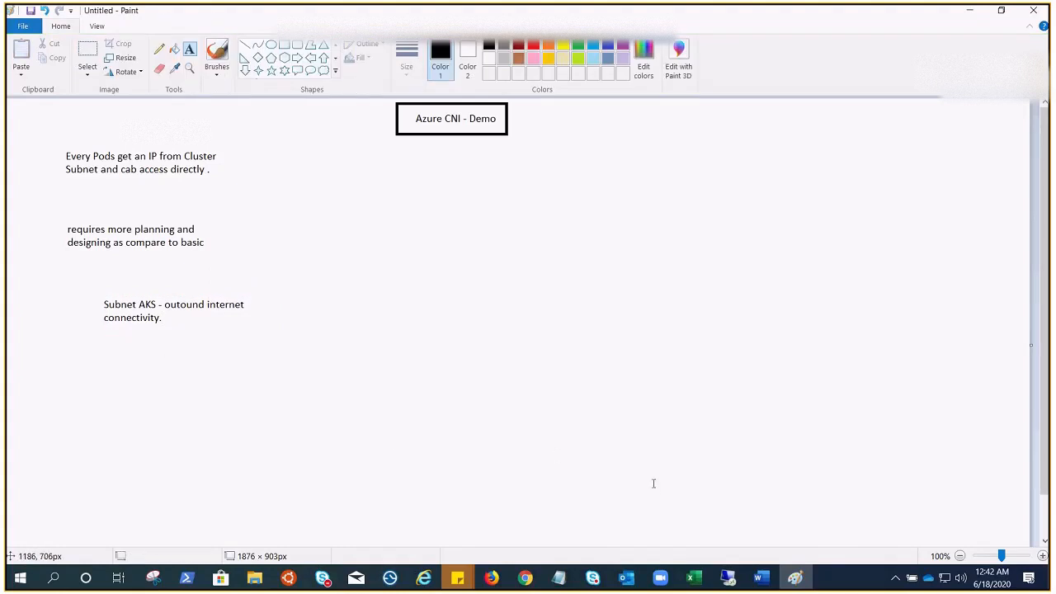
{"action": "left_click", "coordinate": [693, 577]}
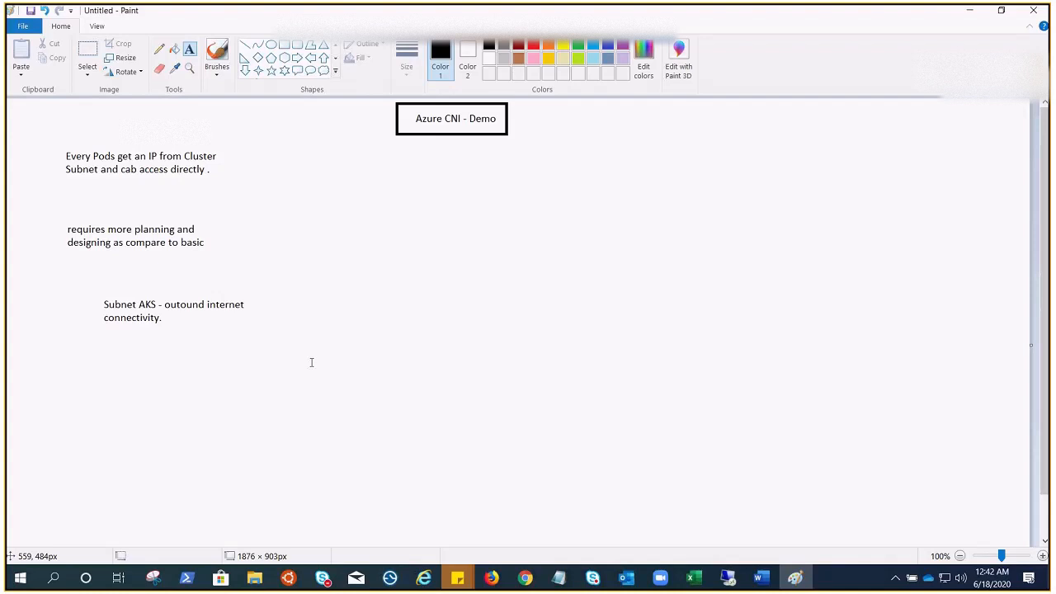
{"action": "mouse_move", "coordinate": [260, 357]}
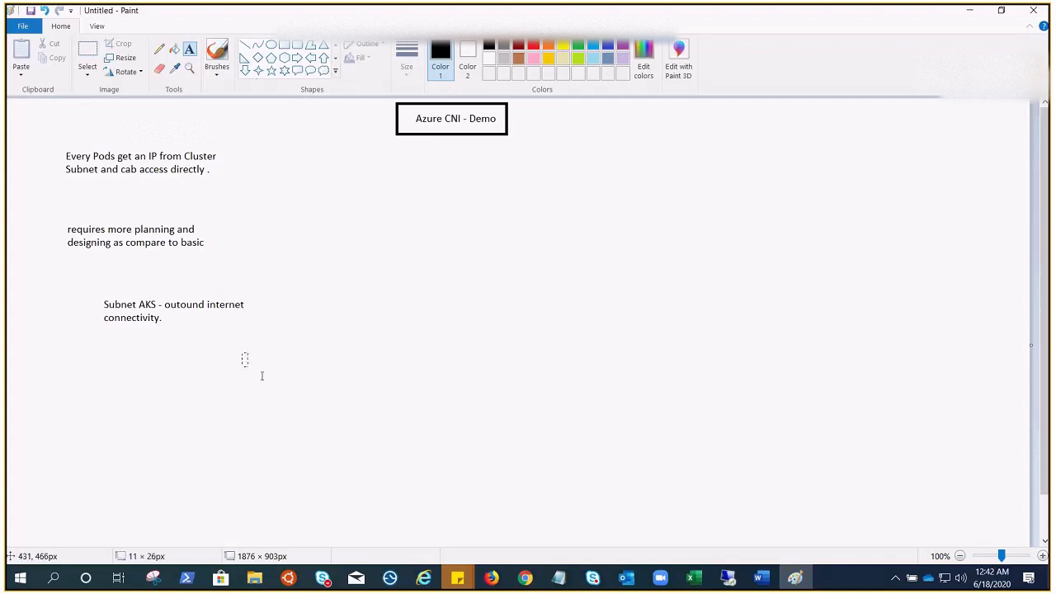
{"action": "left_click_drag", "start_coordinate": [239, 353], "coordinate": [428, 403]}
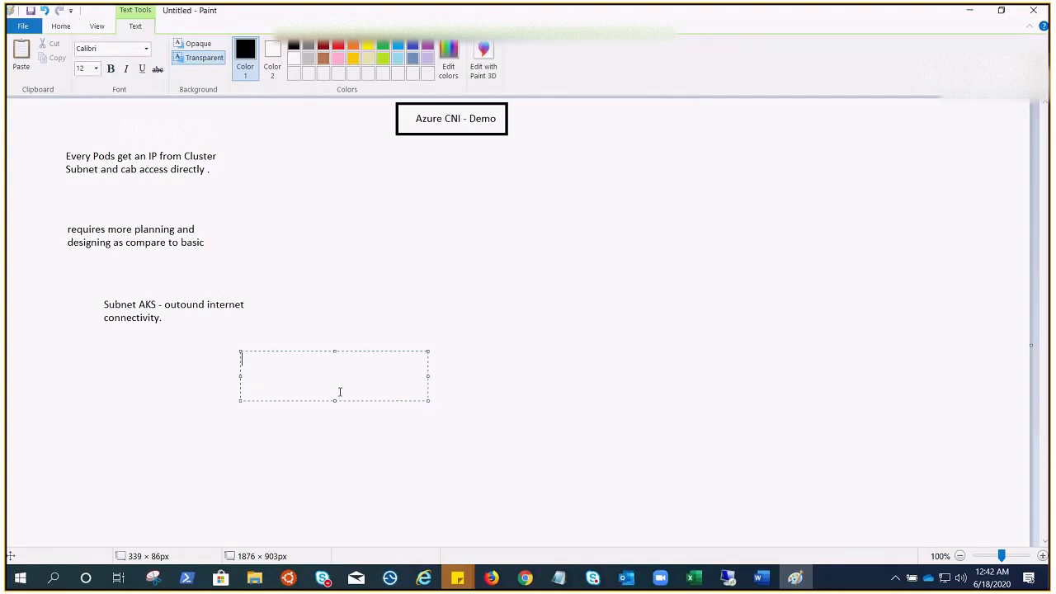
Step: Write "Network contributor access" in the new text box below the subnet note
{"action": "type", "text": "Network con"}
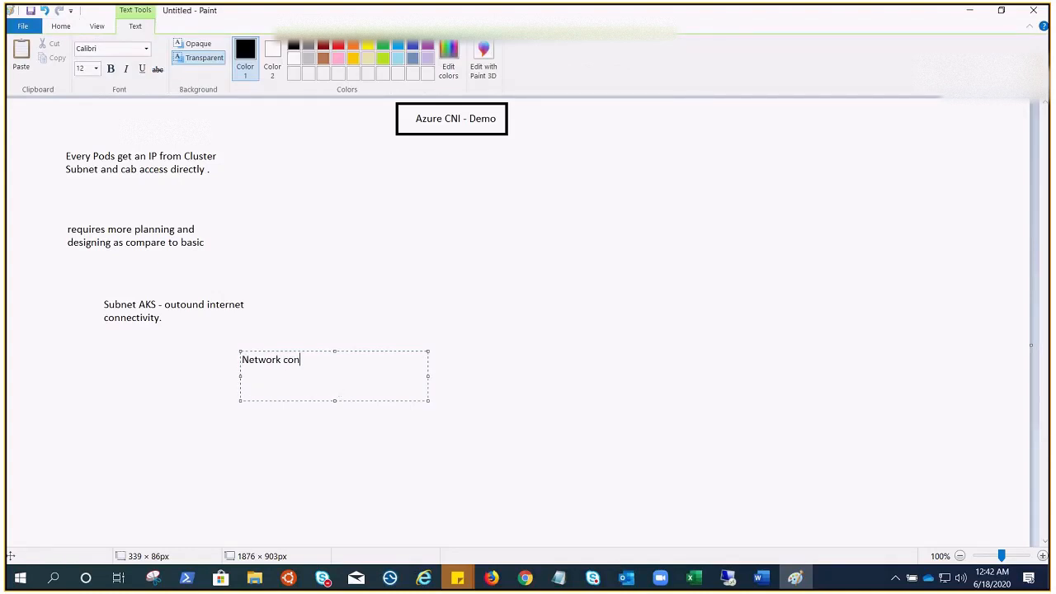
{"action": "type", "text": "tributor"}
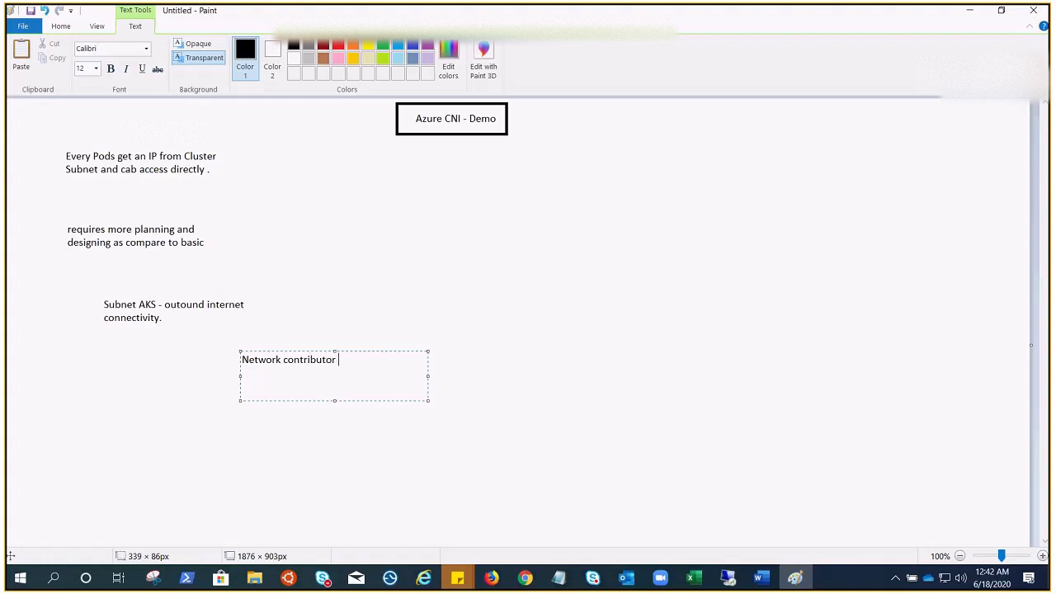
{"action": "type", "text": "access"}
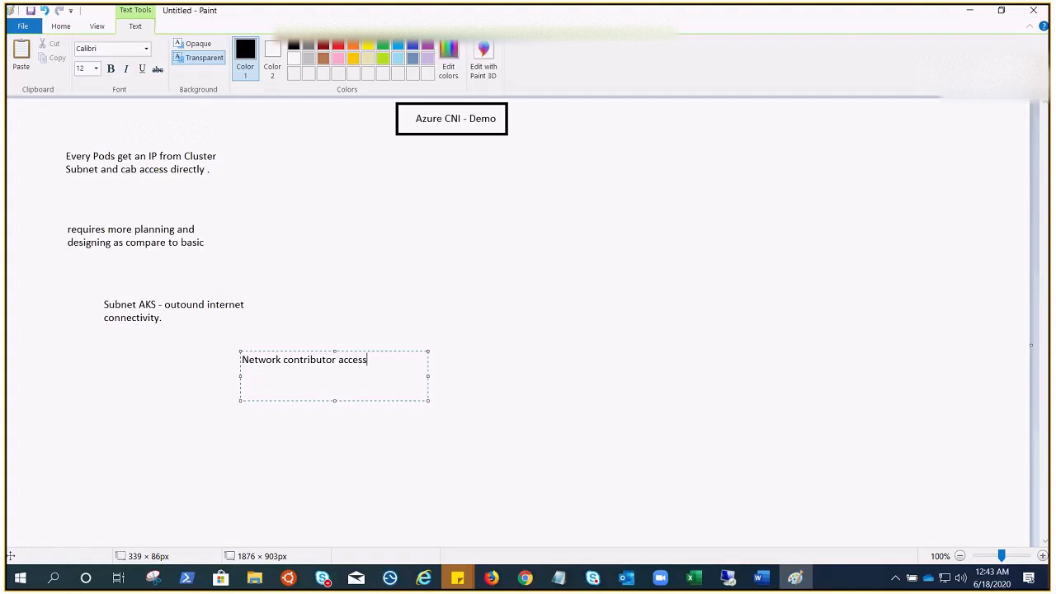
{"action": "mouse_move", "coordinate": [491, 369]}
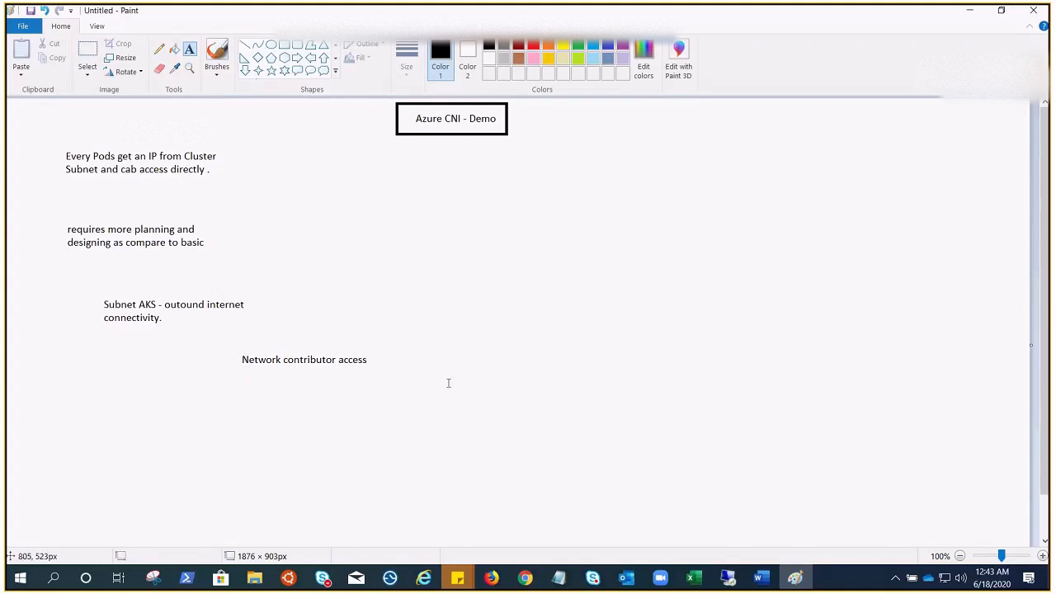
Step: Add a text box below reading "No delegated sunet used by AKS node pool"
{"action": "left_click_drag", "start_coordinate": [449, 383], "coordinate": [624, 416]}
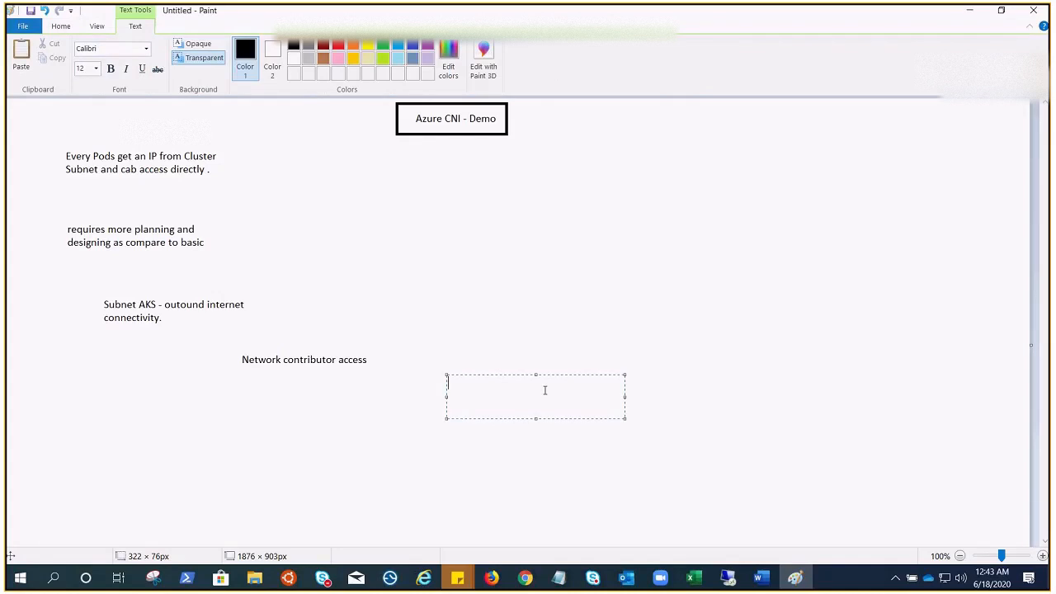
{"action": "type", "text": "No de"}
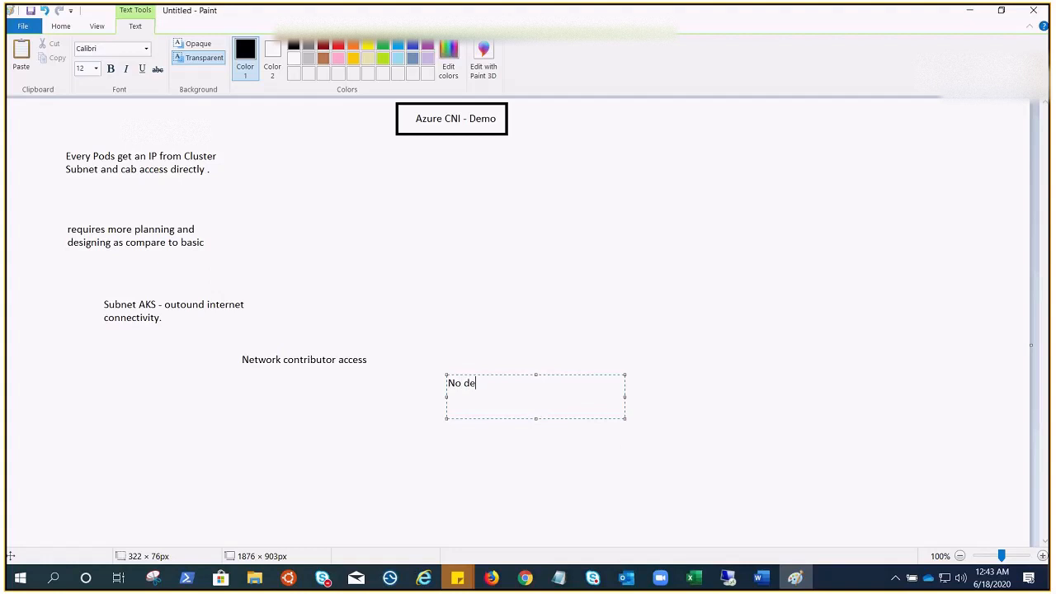
{"action": "type", "text": "l"}
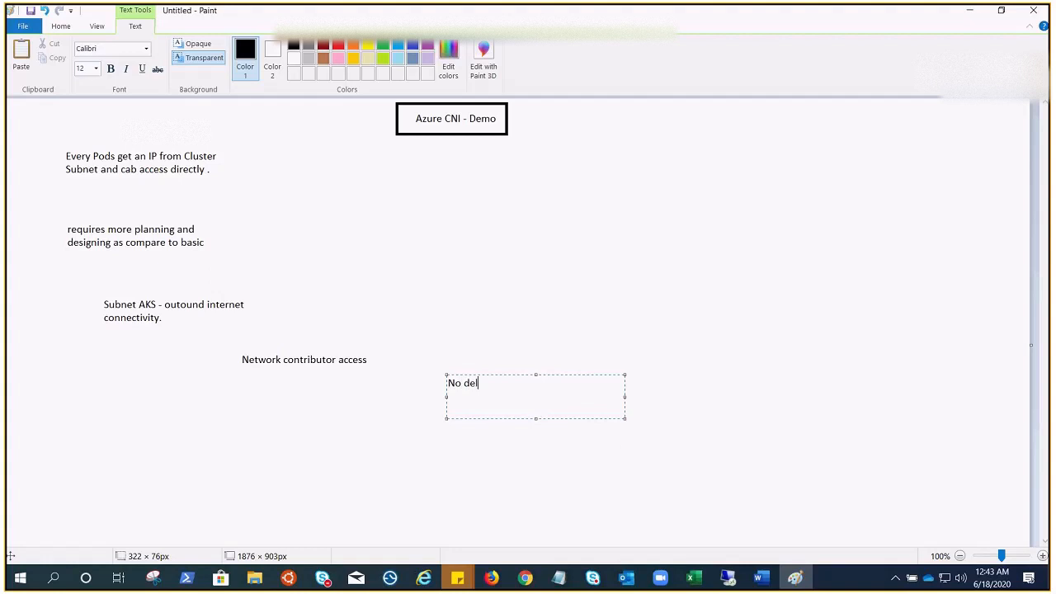
{"action": "type", "text": "egated s"}
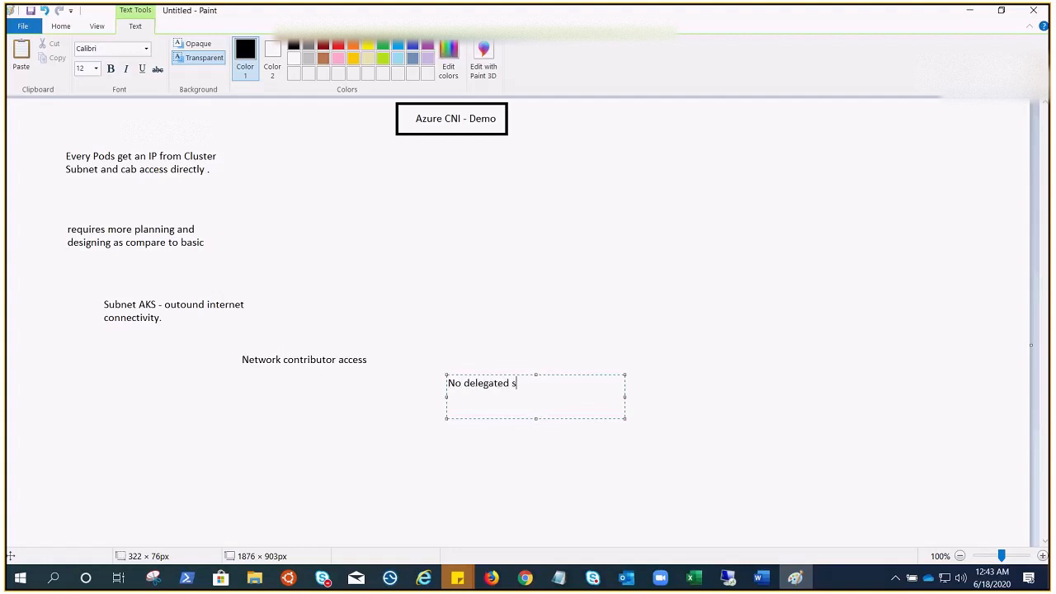
{"action": "type", "text": "unet"}
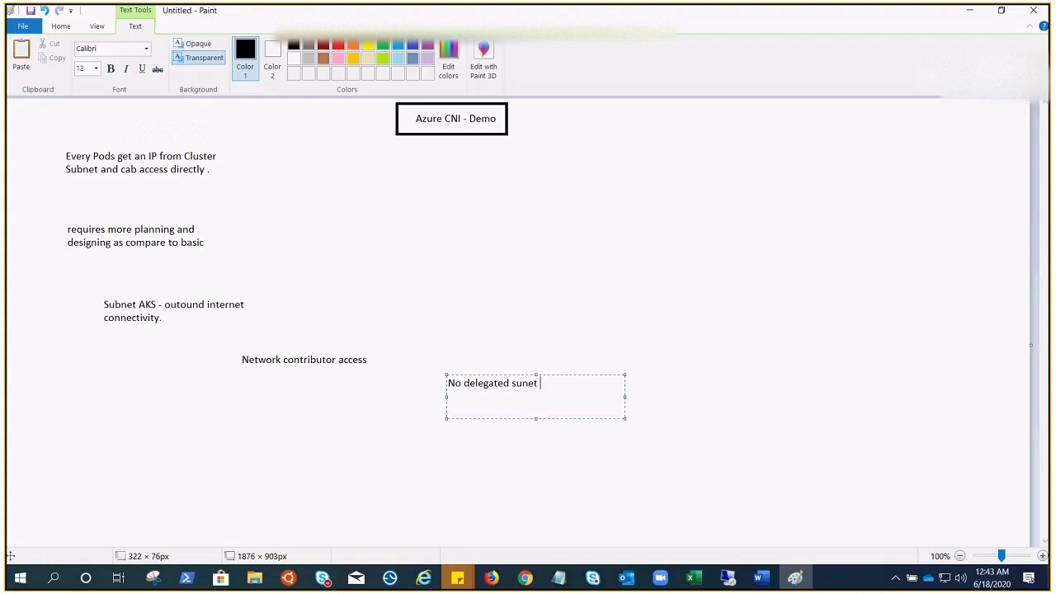
{"action": "type", "text": "used by A"}
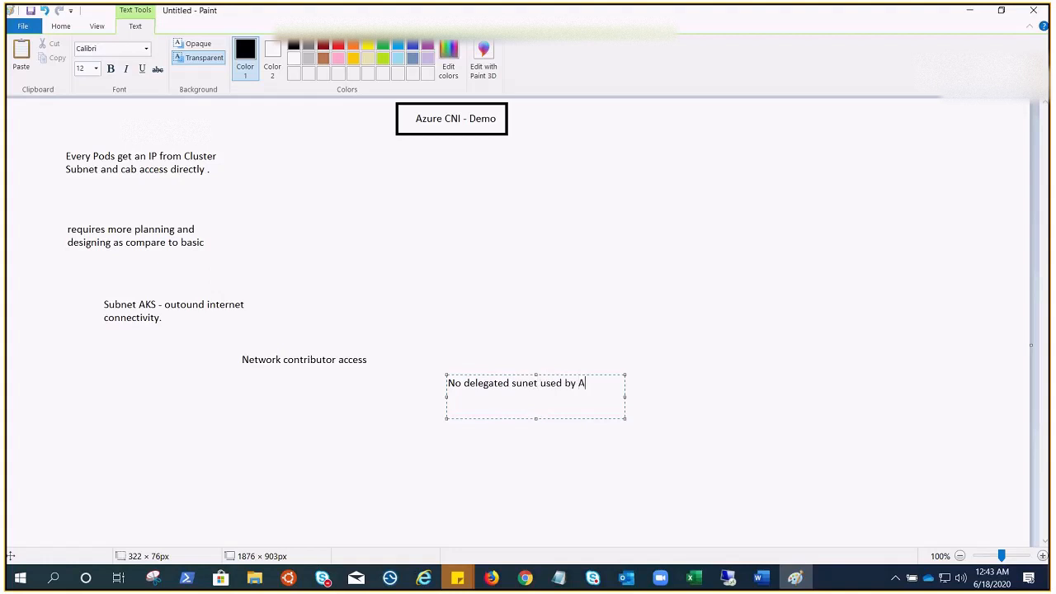
{"action": "type", "text": "KS node"}
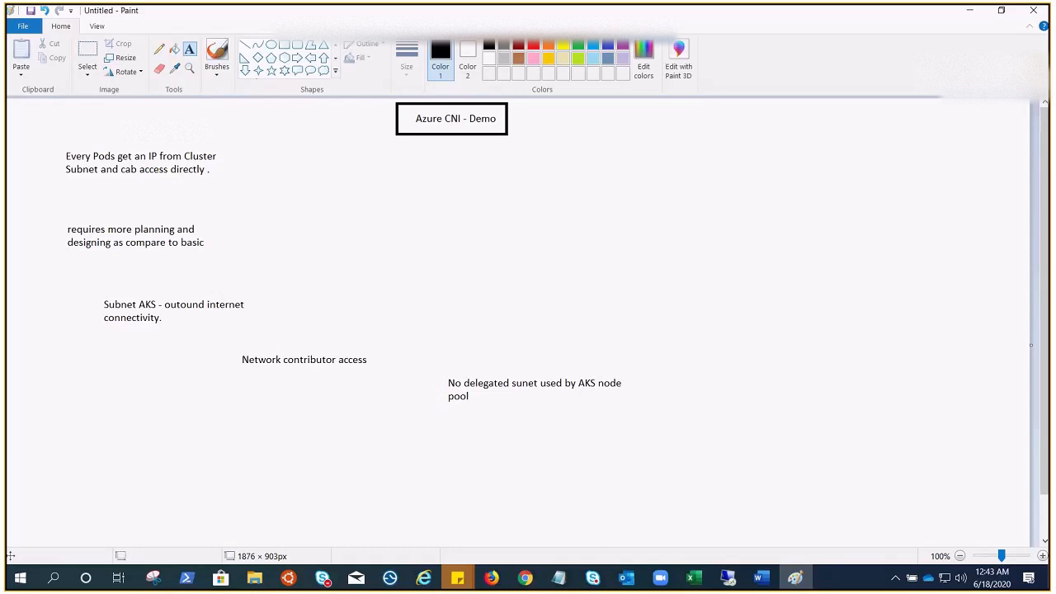
{"action": "mouse_move", "coordinate": [271, 130]}
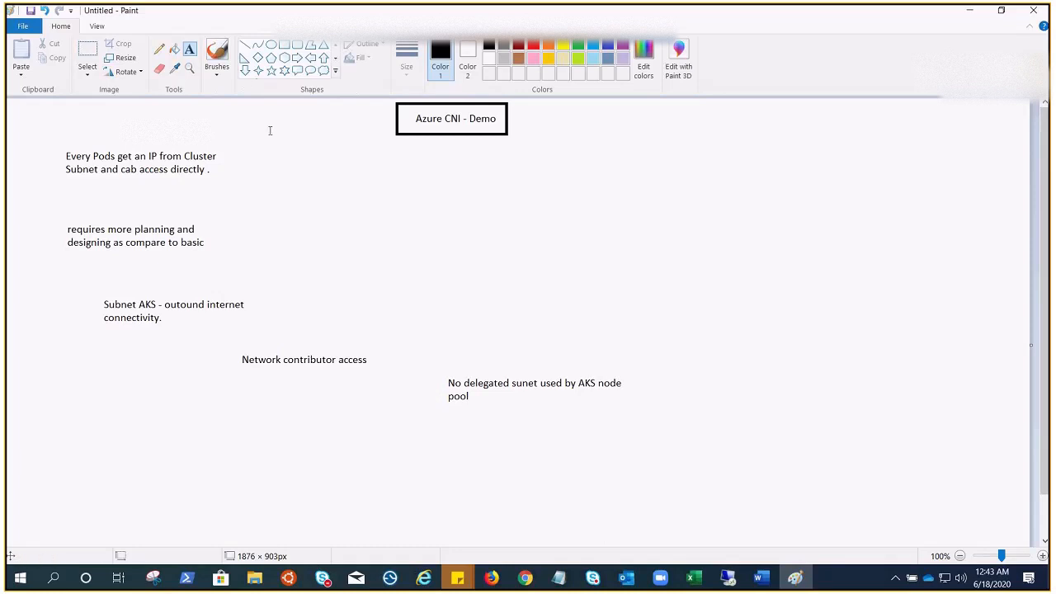
Step: Add a right-side note reading Min - 10, Max - 250 in Azure CNI, Kubenet = 110
{"action": "left_click_drag", "start_coordinate": [607, 200], "coordinate": [883, 336]}
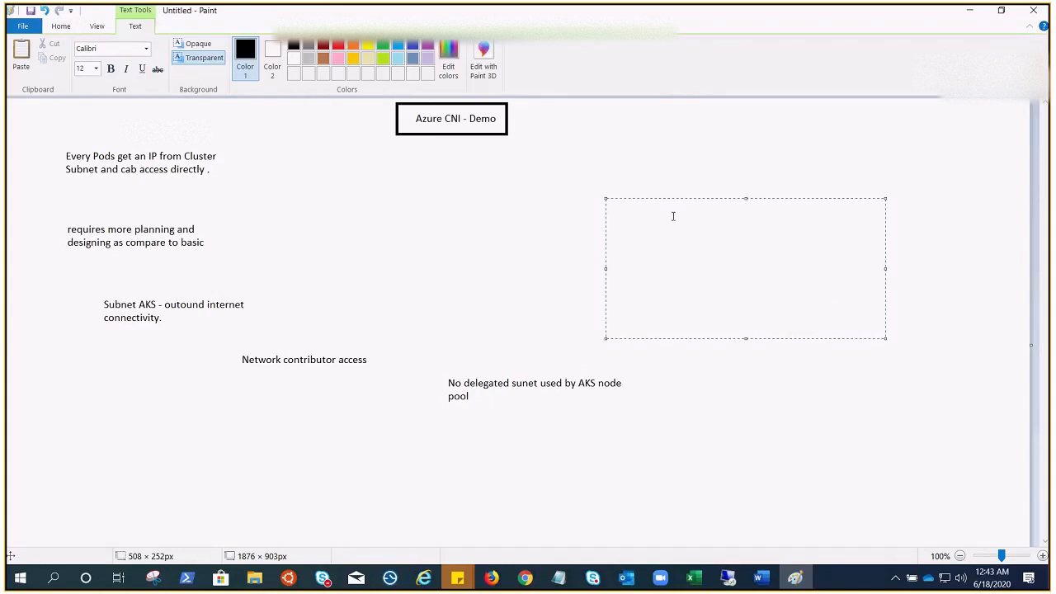
{"action": "type", "text": "Min"}
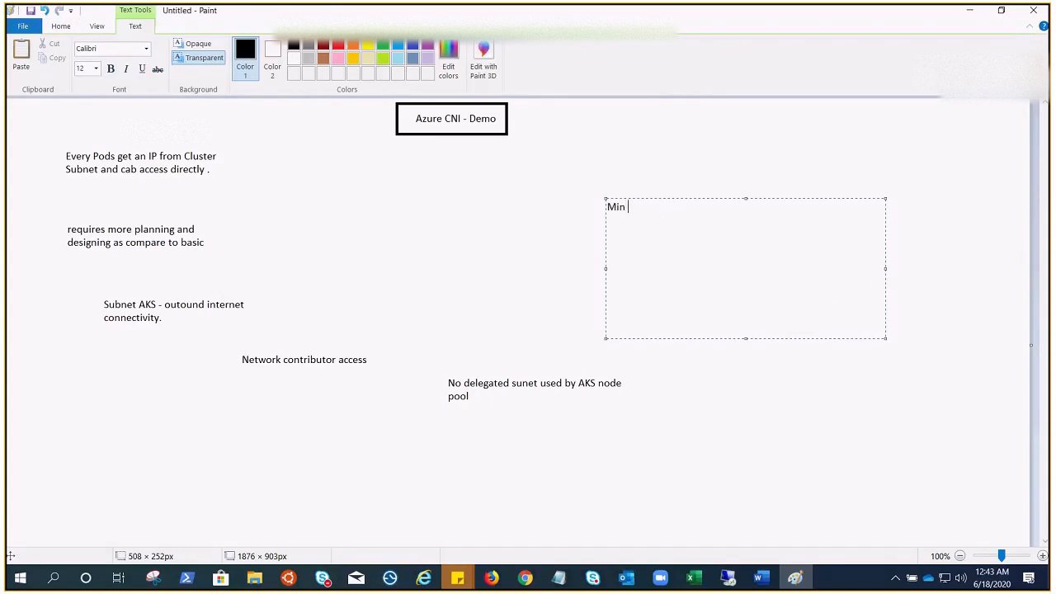
{"action": "type", "text": "-"}
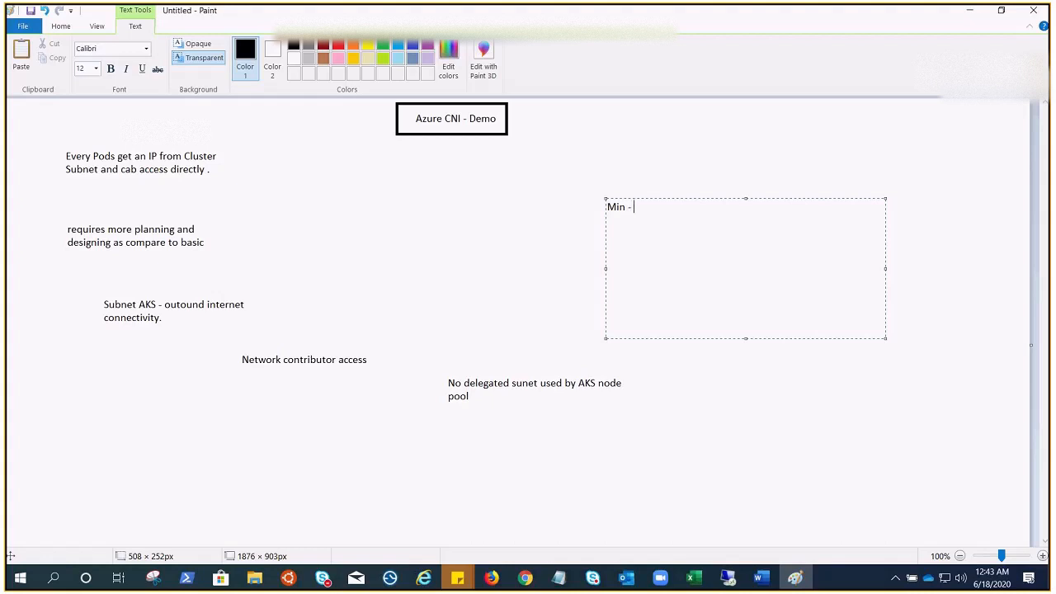
{"action": "type", "text": "10"}
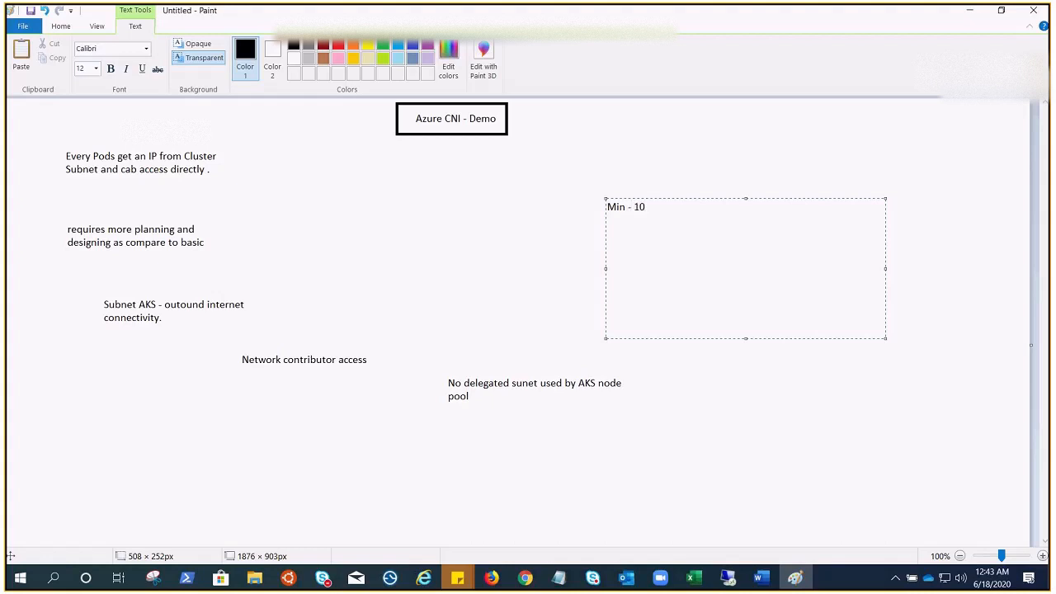
{"action": "type", "text": "Max"}
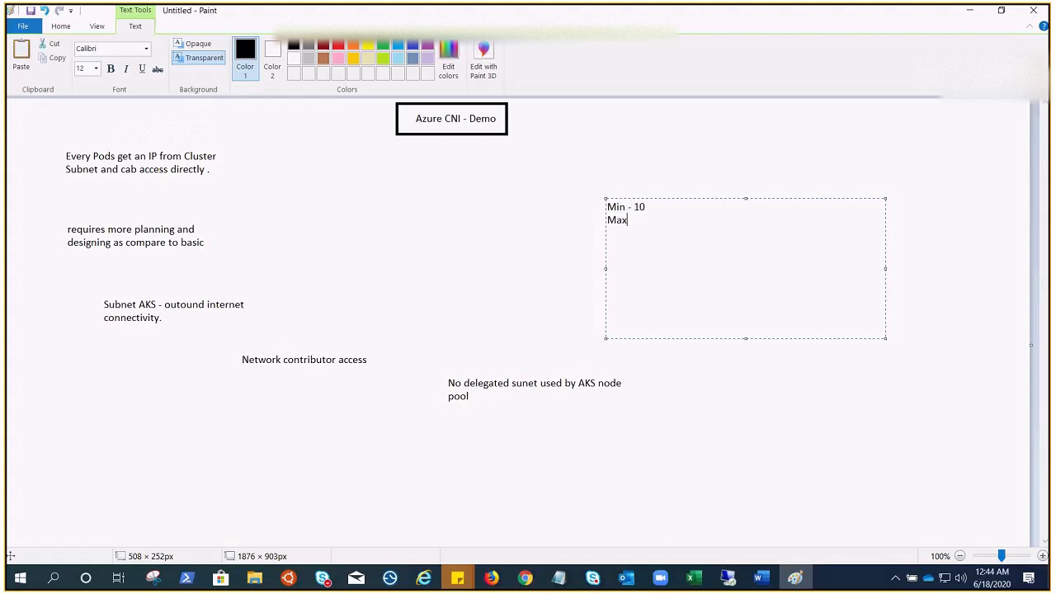
{"action": "type", "text": "-"}
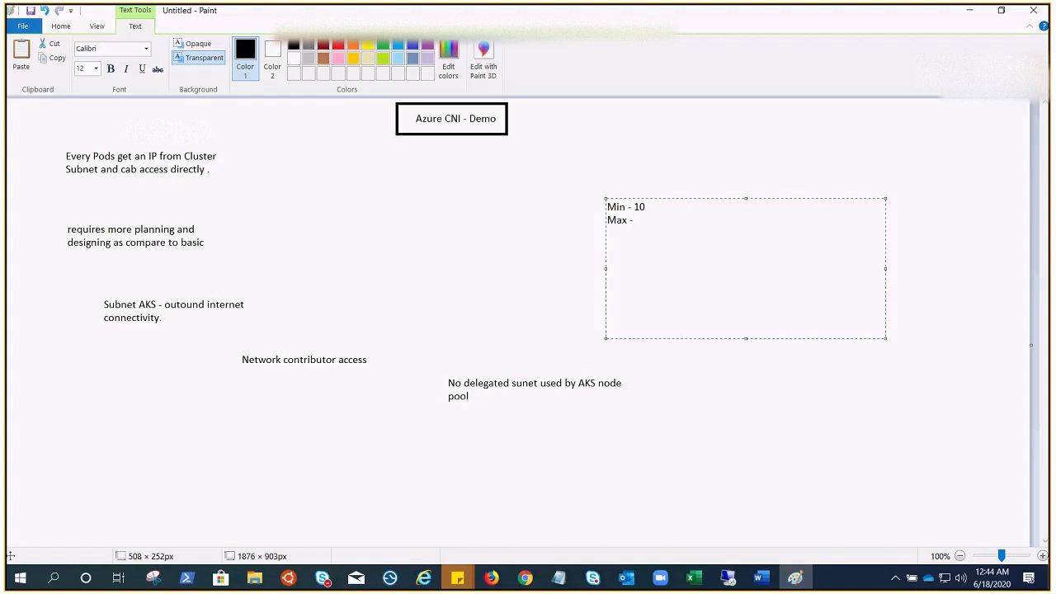
{"action": "type", "text": "250 i"}
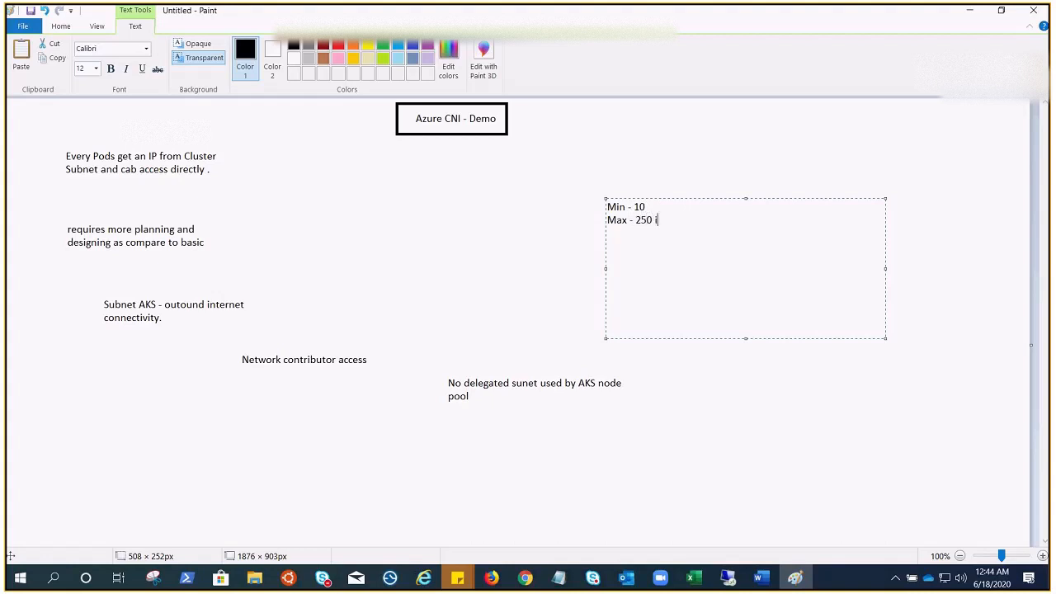
{"action": "type", "text": "n Azure"}
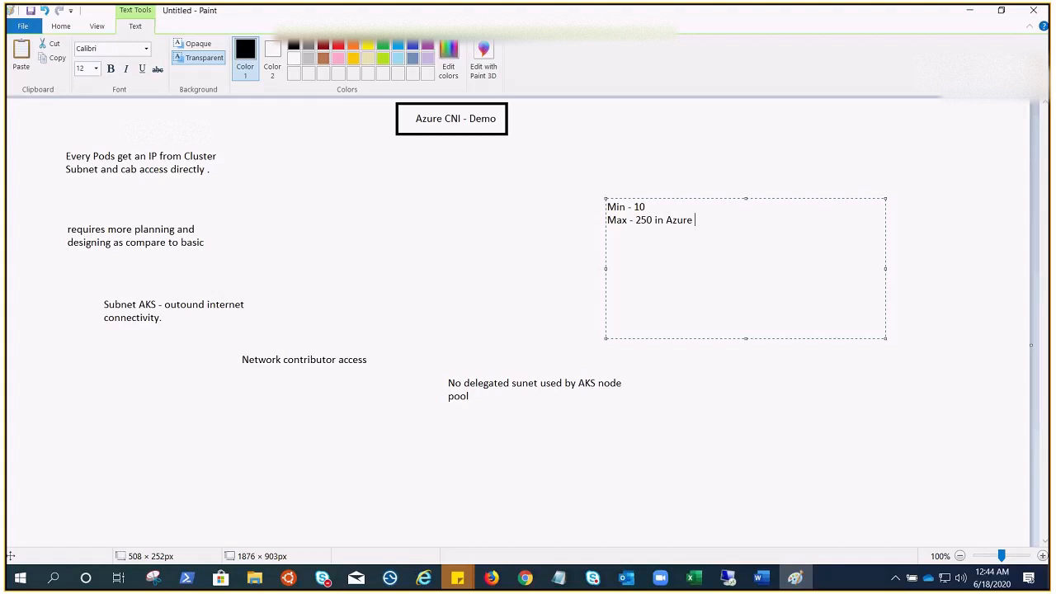
{"action": "type", "text": "CNI ,"}
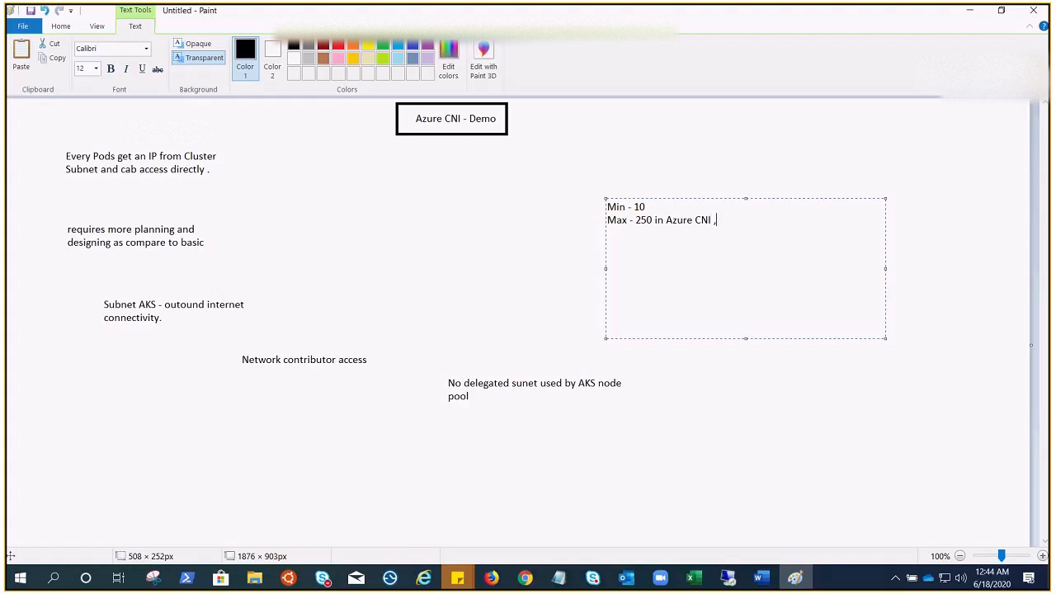
{"action": "type", "text": "Kubent="}
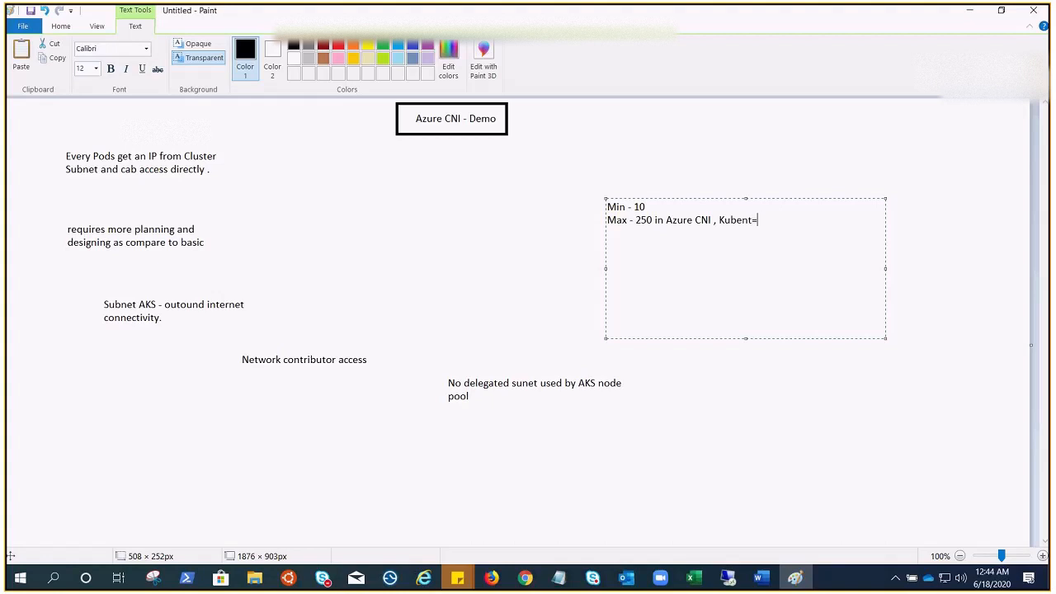
{"action": "type", "text": "110"}
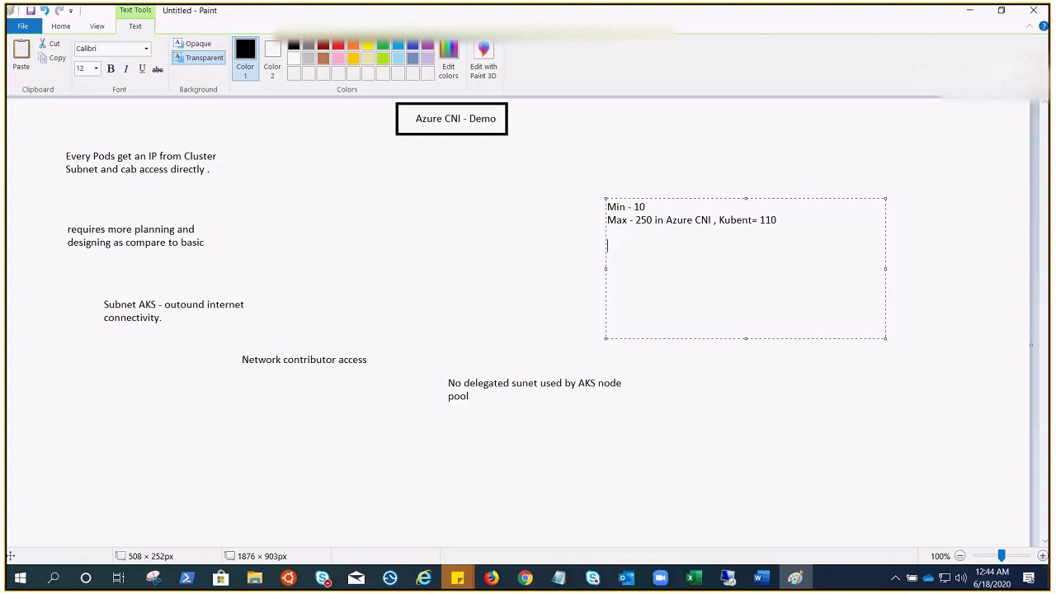
Step: Add the line 'default - 30 pods /node in ACNI' to the pod-limits note
{"action": "type", "text": "defa"}
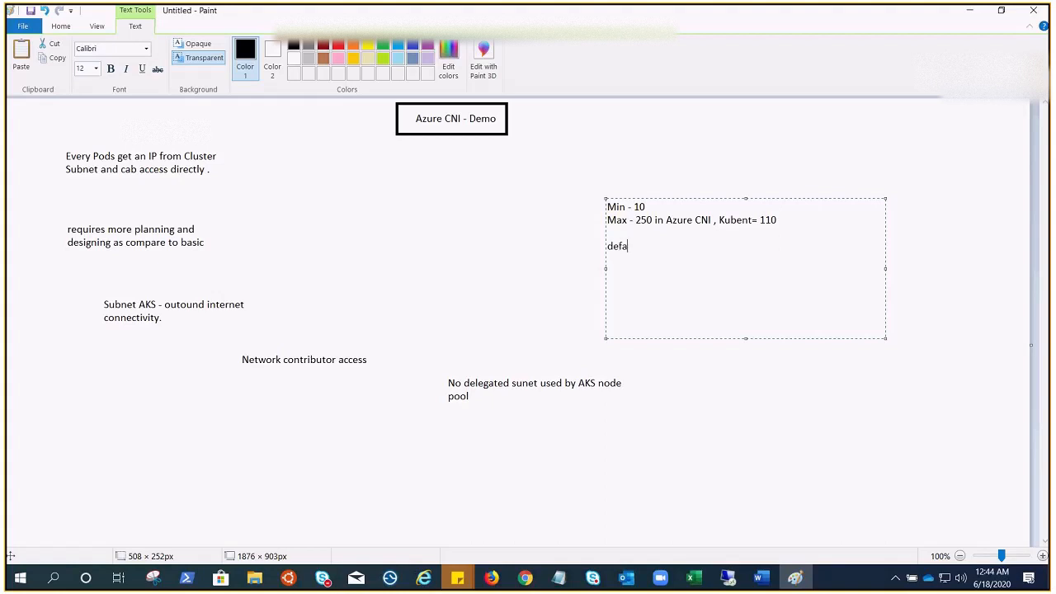
{"action": "type", "text": "ult - 30"}
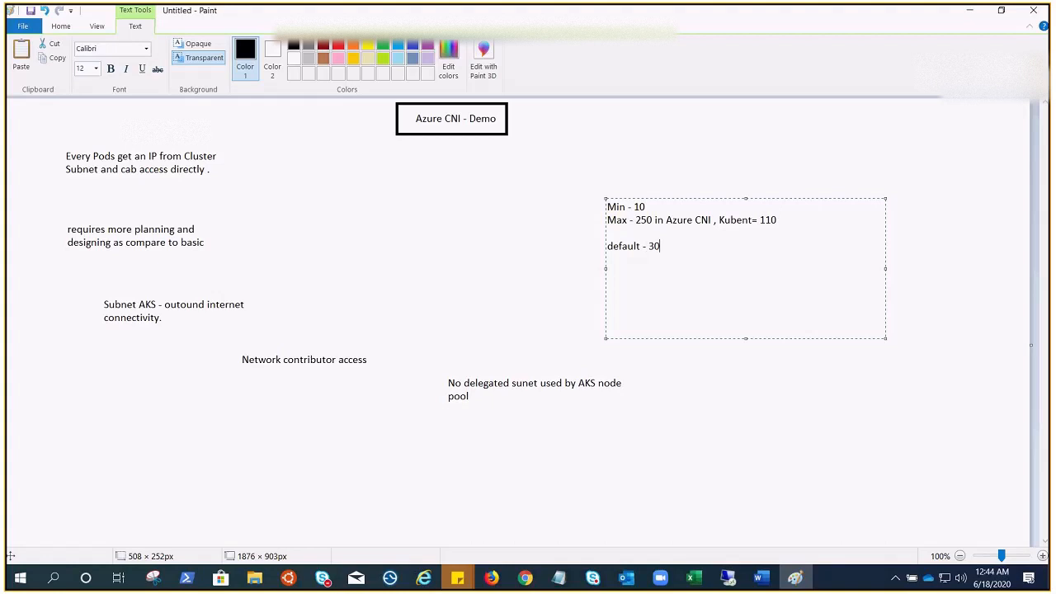
{"action": "type", "text": "pods /no"}
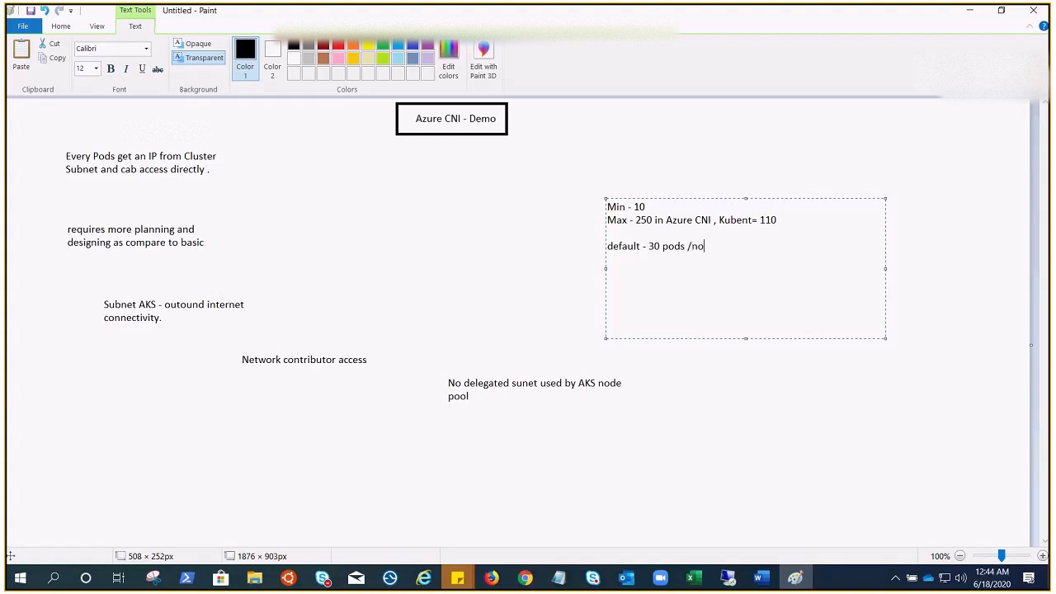
{"action": "type", "text": "de in A"}
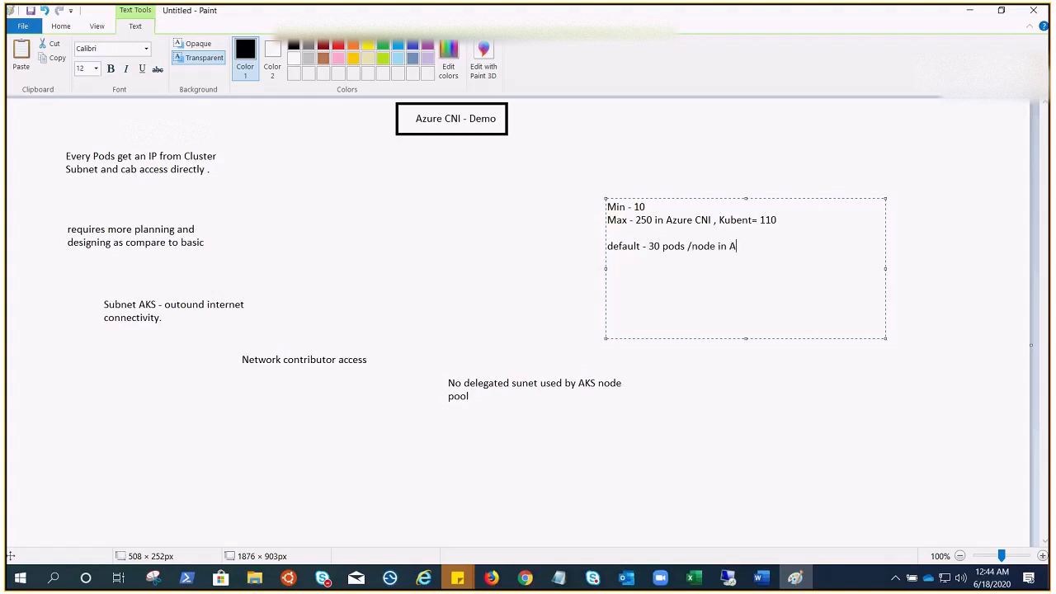
{"action": "type", "text": "CNI"}
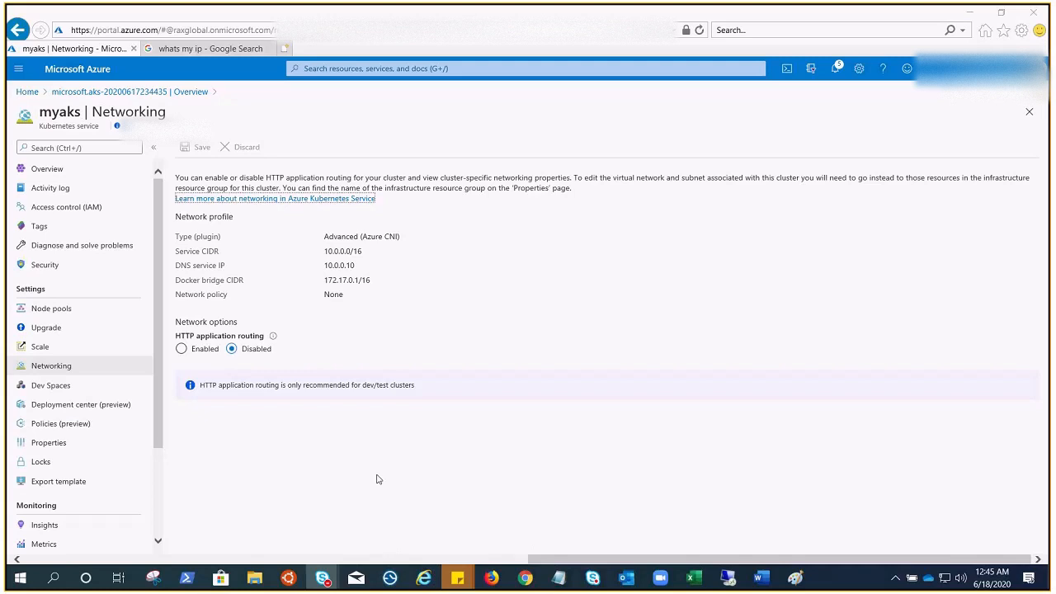
{"action": "mouse_move", "coordinate": [336, 245]}
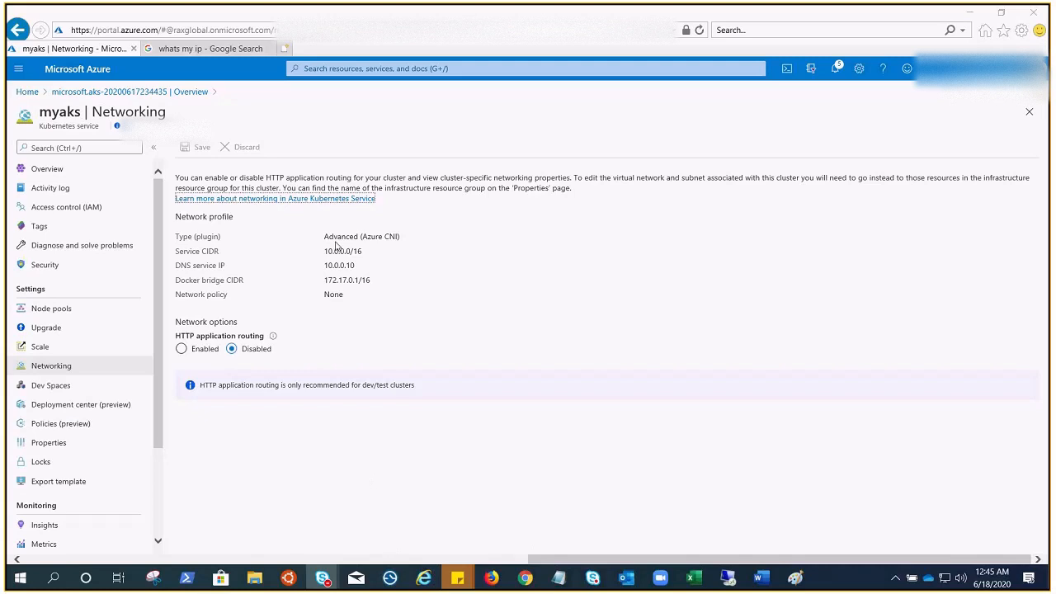
{"action": "mouse_move", "coordinate": [262, 290]}
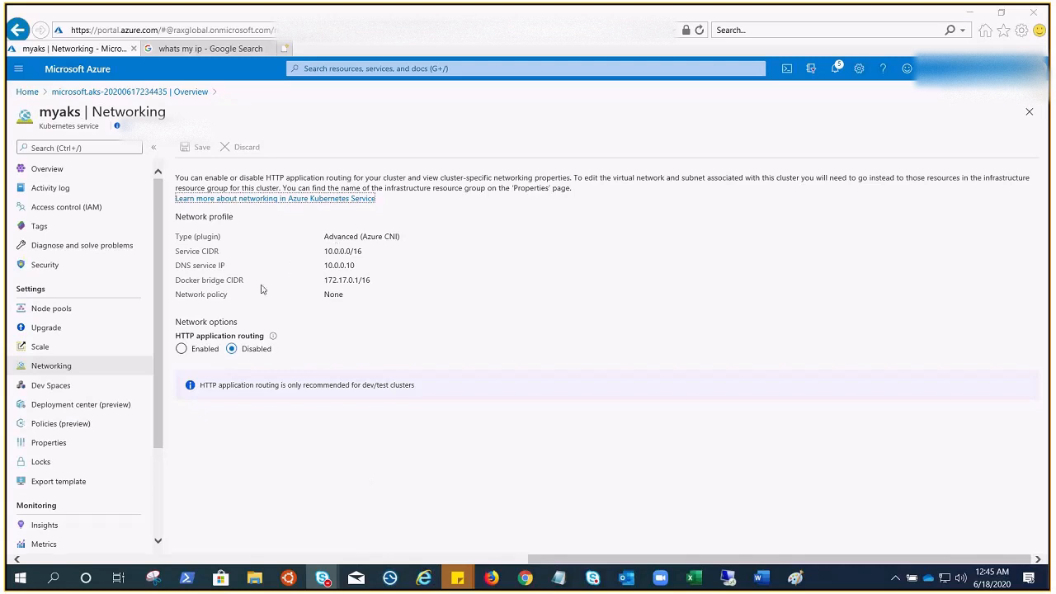
Step: Open the myaks cluster's Networking page showing network type Advanced (Azure CNI)
{"action": "double_click", "coordinate": [362, 236]}
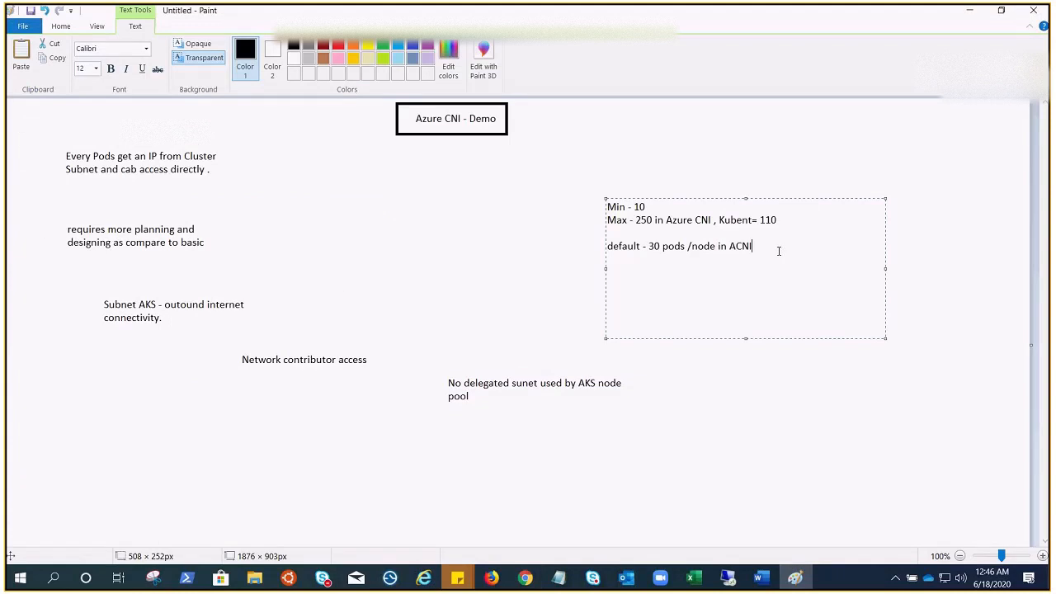
Step: Paste the 'az aks create \' command line below the pod-limits note
{"action": "type", "text": "az aks create \\"}
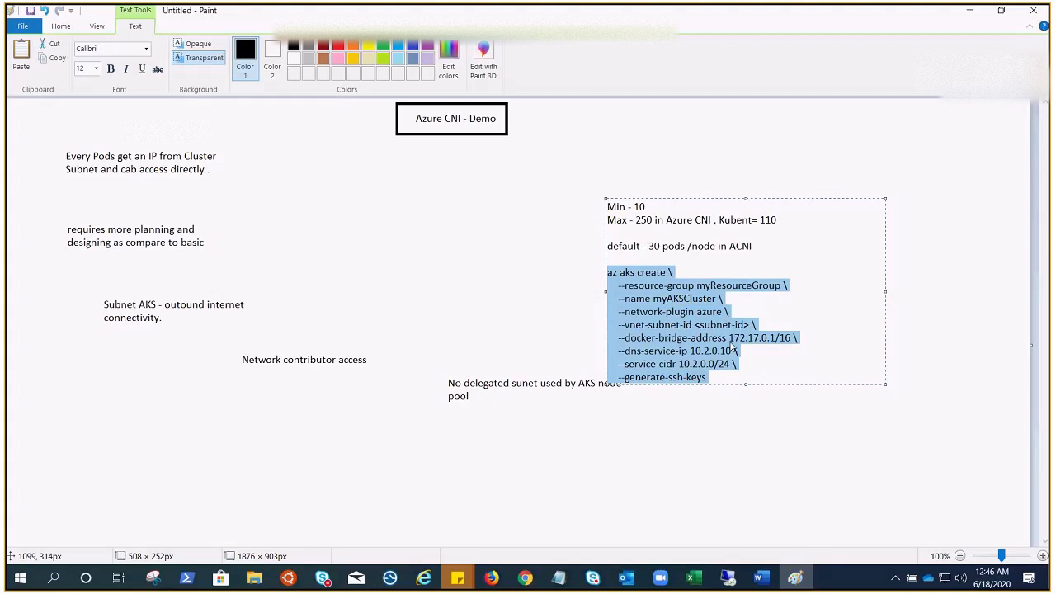
{"action": "mouse_move", "coordinate": [934, 118]}
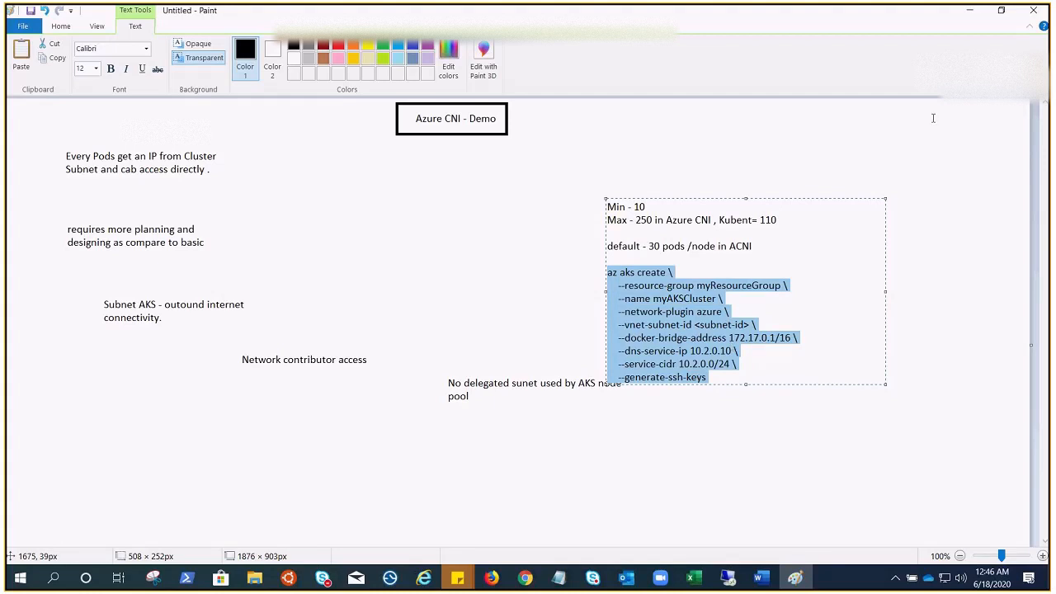
{"action": "mouse_move", "coordinate": [503, 221]}
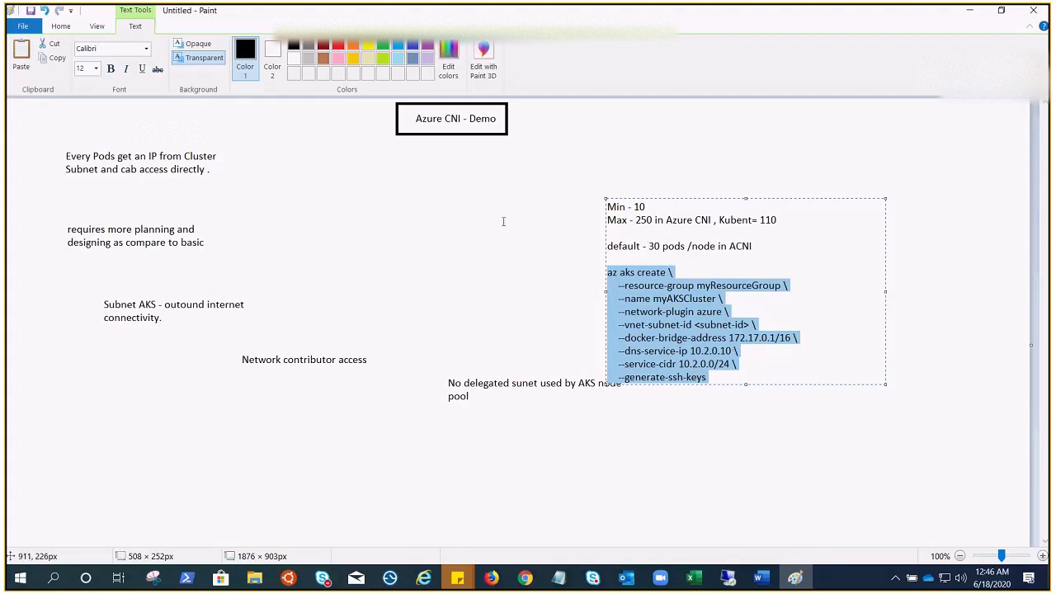
{"action": "mouse_move", "coordinate": [61, 142]}
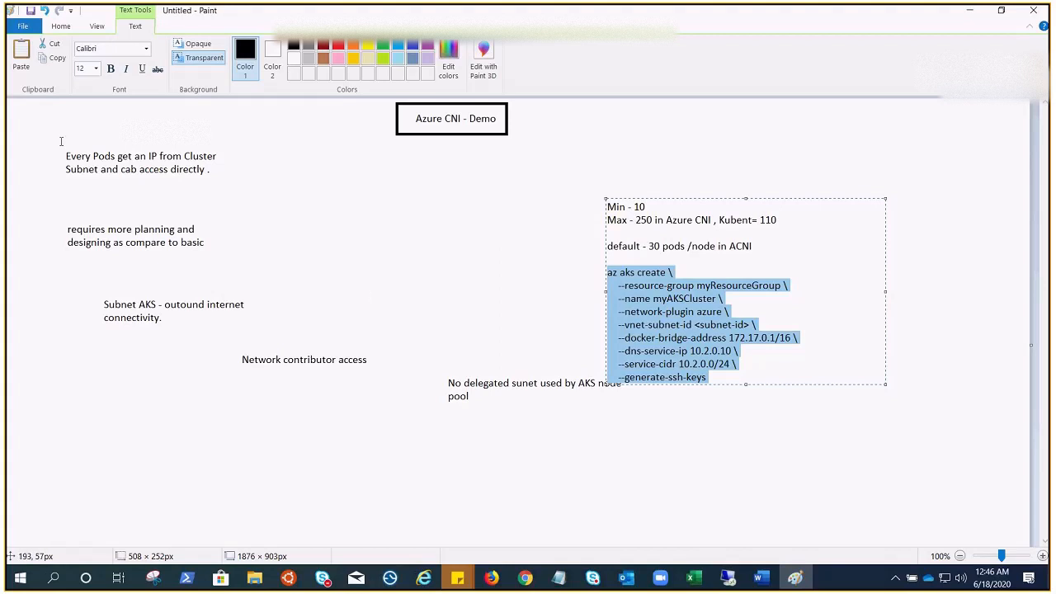
{"action": "mouse_move", "coordinate": [499, 279]}
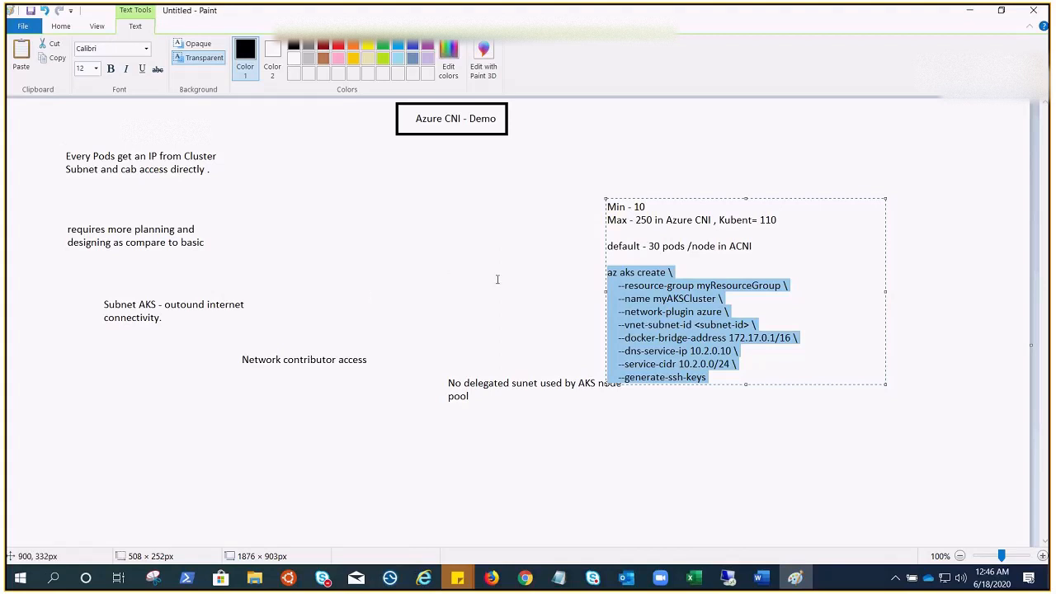